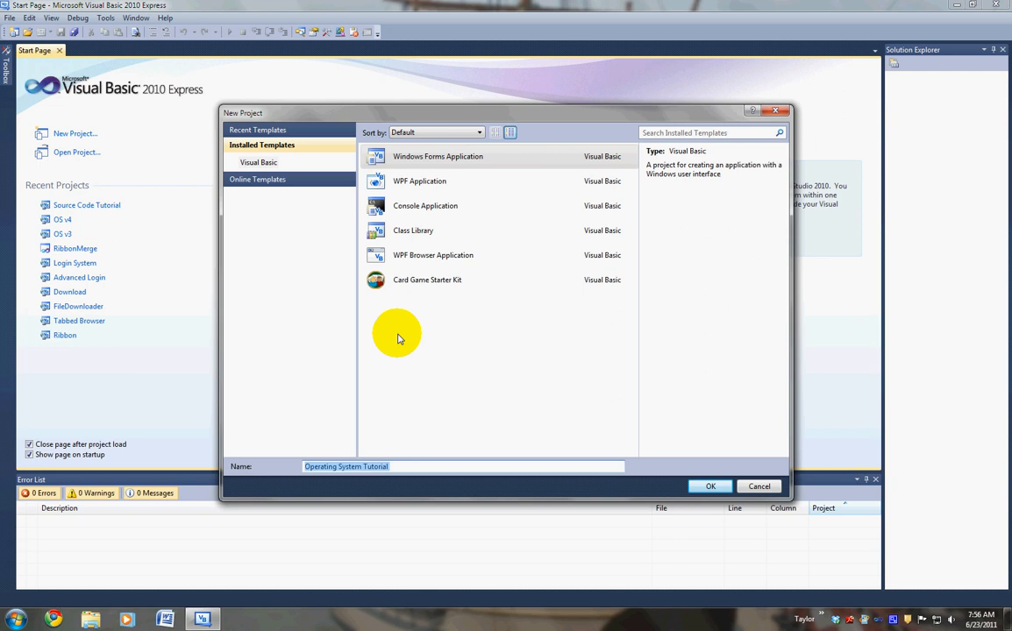
mouse_move(368, 411)
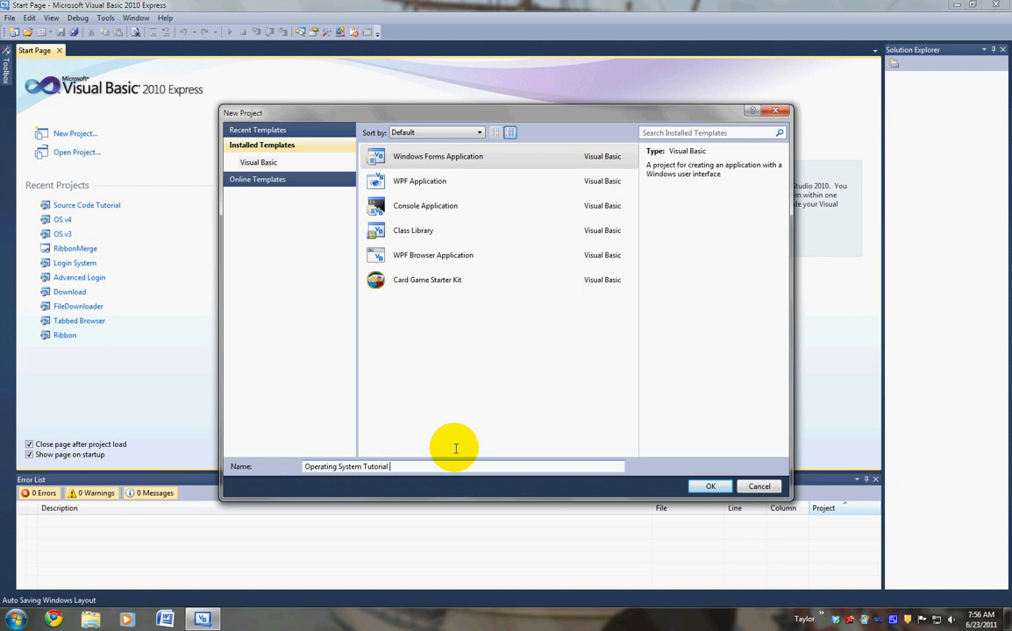
mouse_move(452, 442)
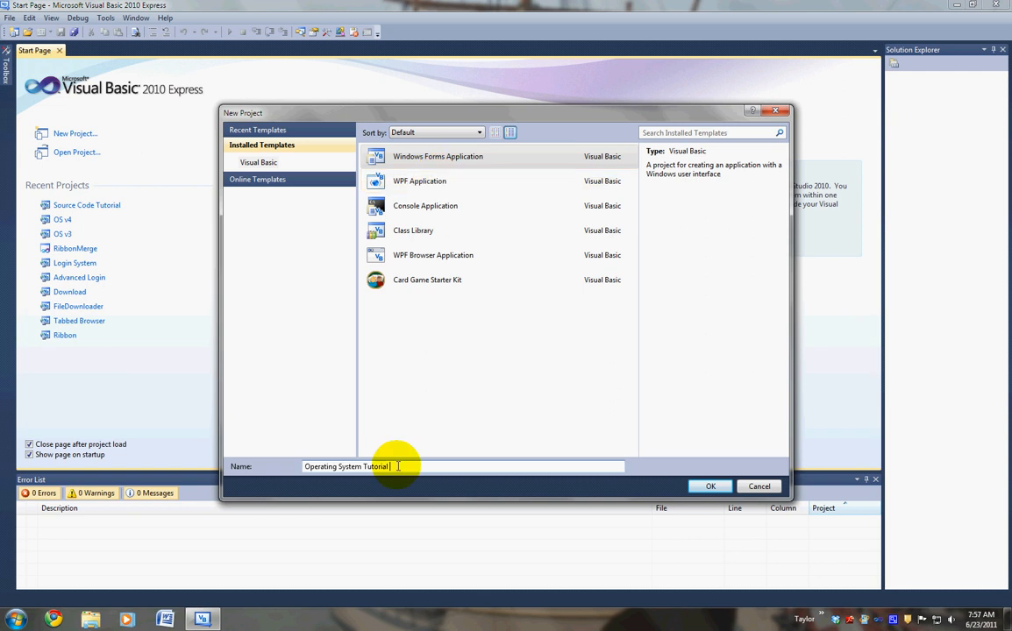
mouse_move(640, 484)
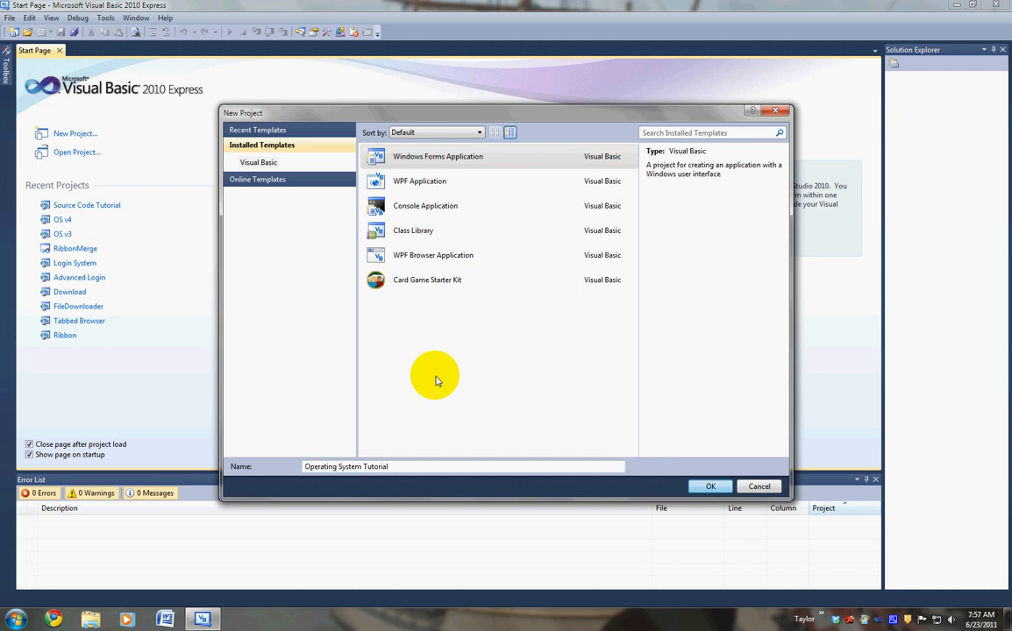
Confirm the New Project dialog to create the Windows Forms project 'Operating System Tutorial'.
click(710, 486)
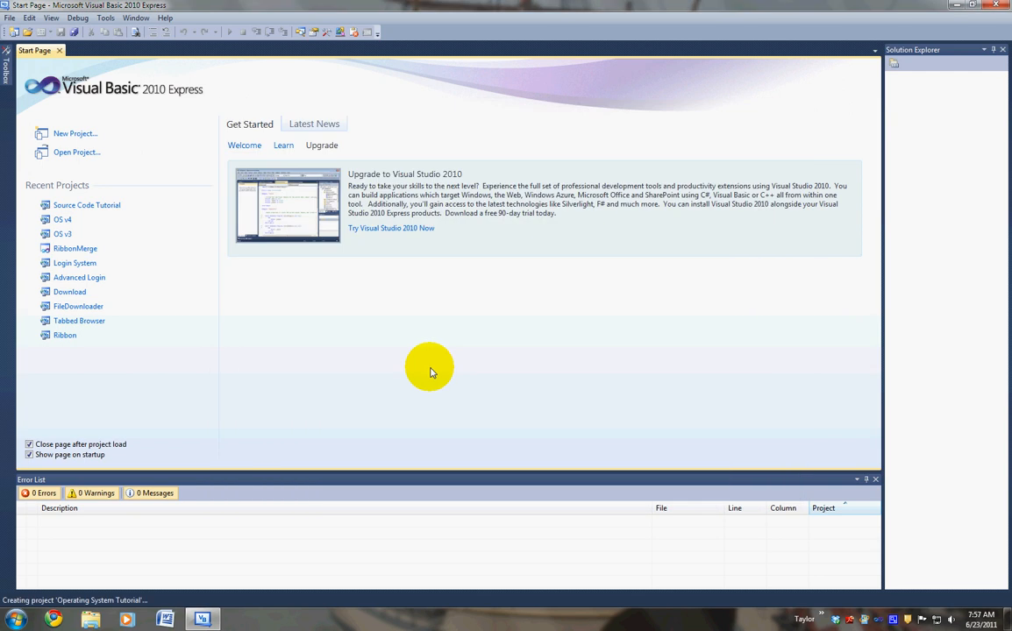
mouse_move(400, 379)
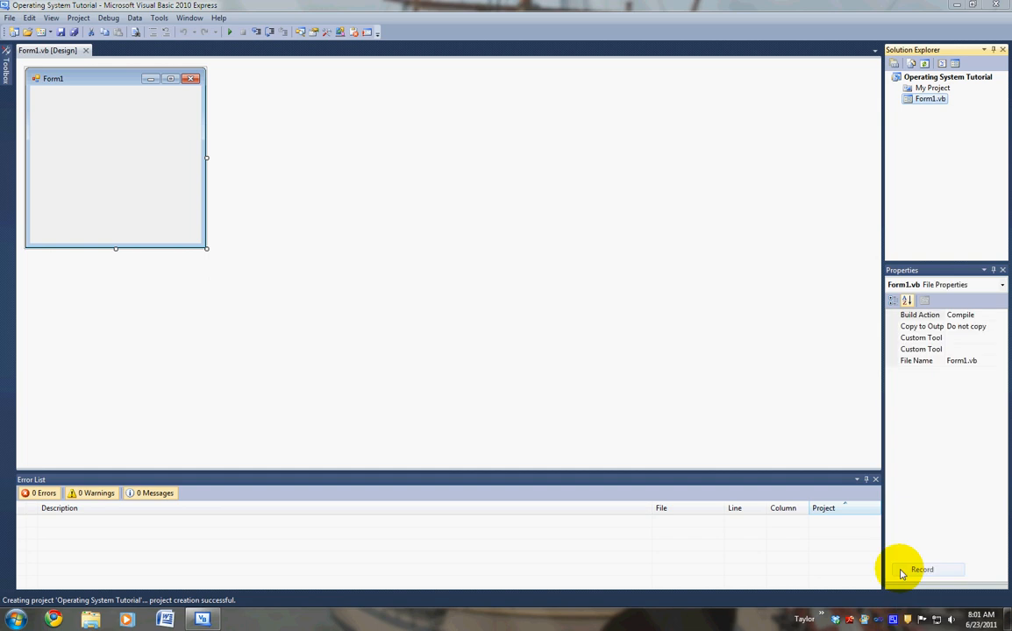
mouse_move(70, 100)
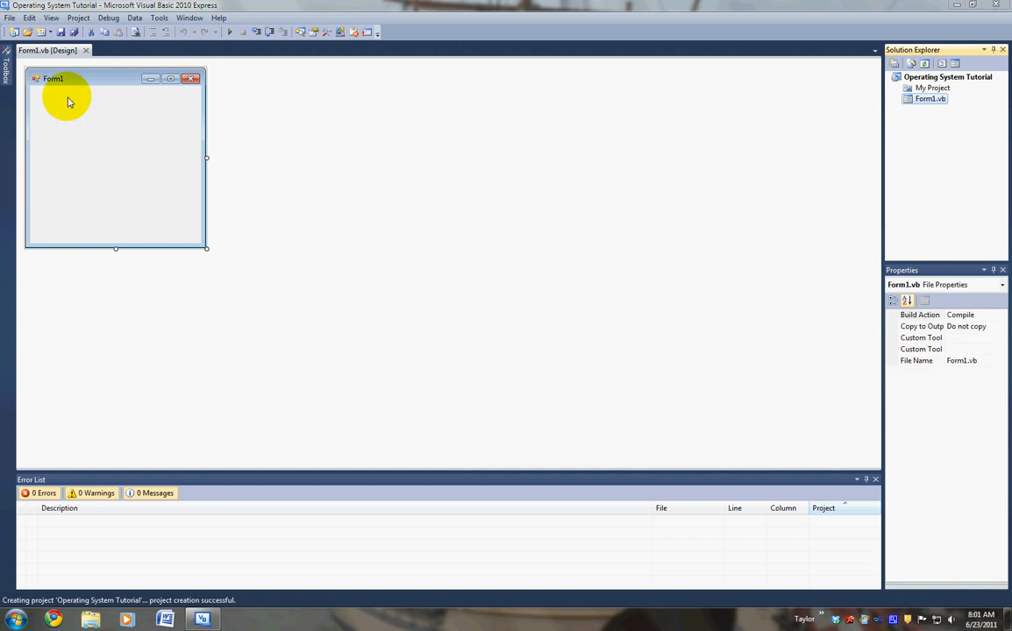
mouse_move(82, 140)
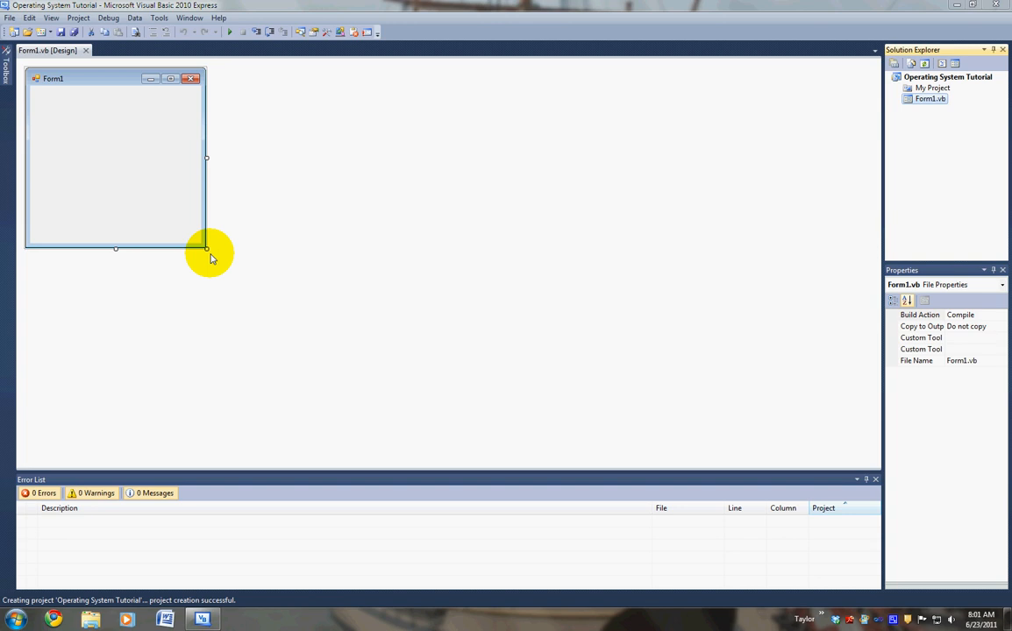
mouse_move(211, 254)
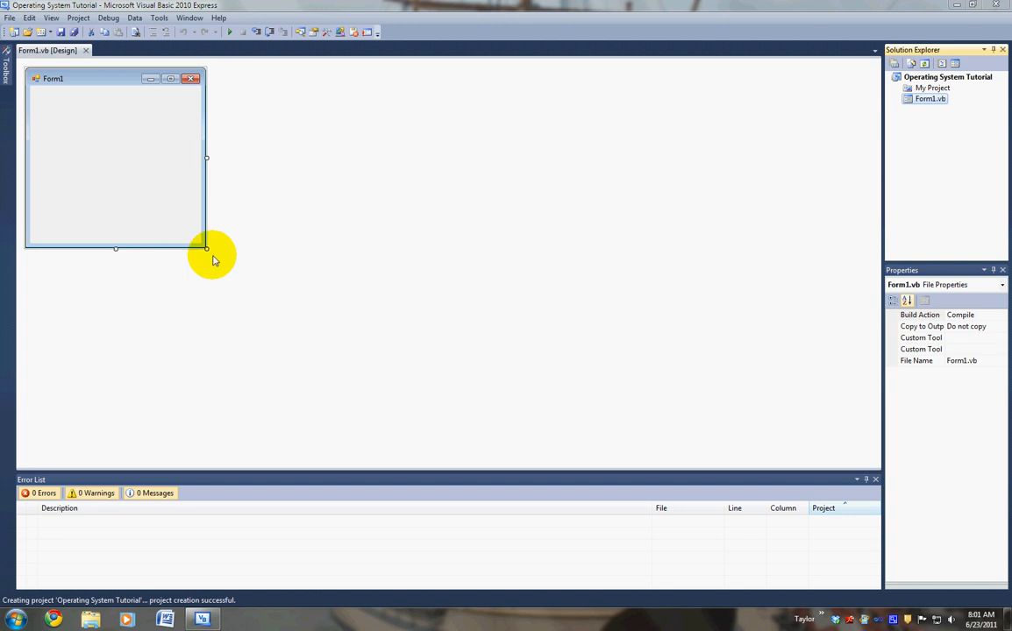
mouse_move(273, 272)
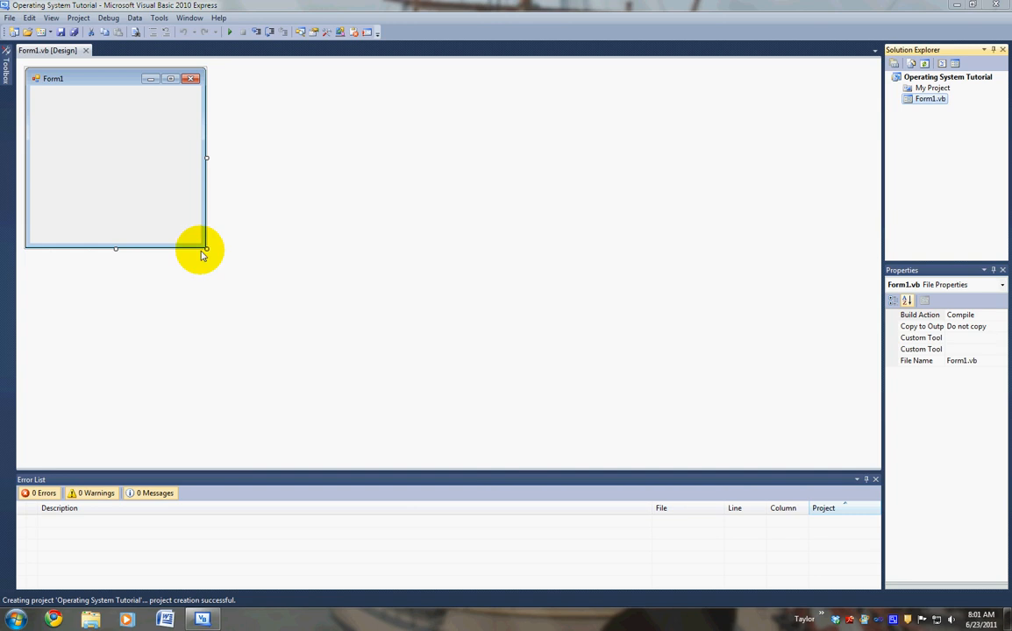
mouse_move(147, 259)
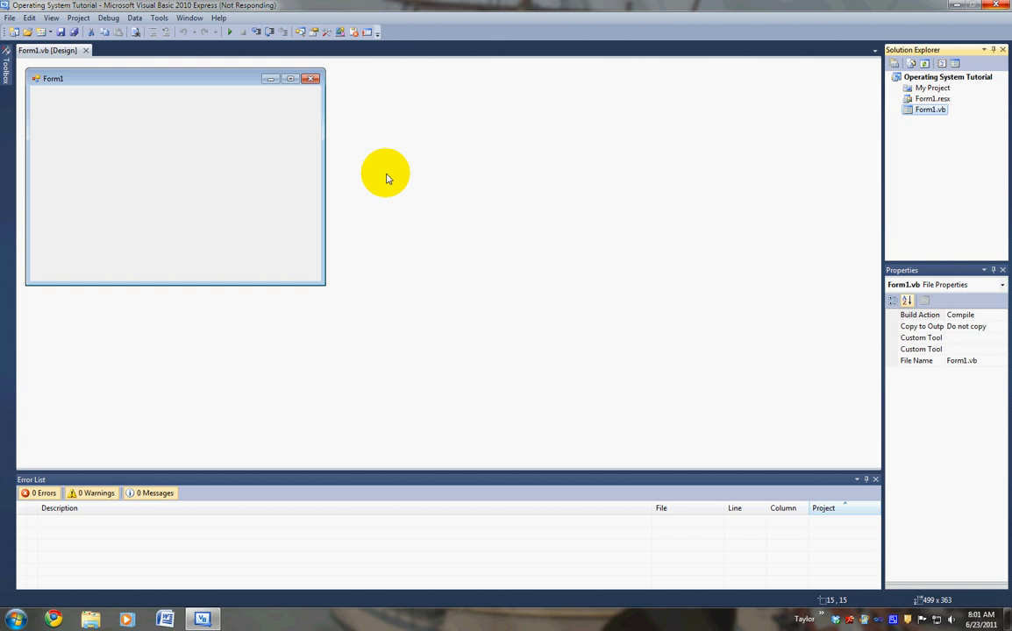
mouse_move(350, 128)
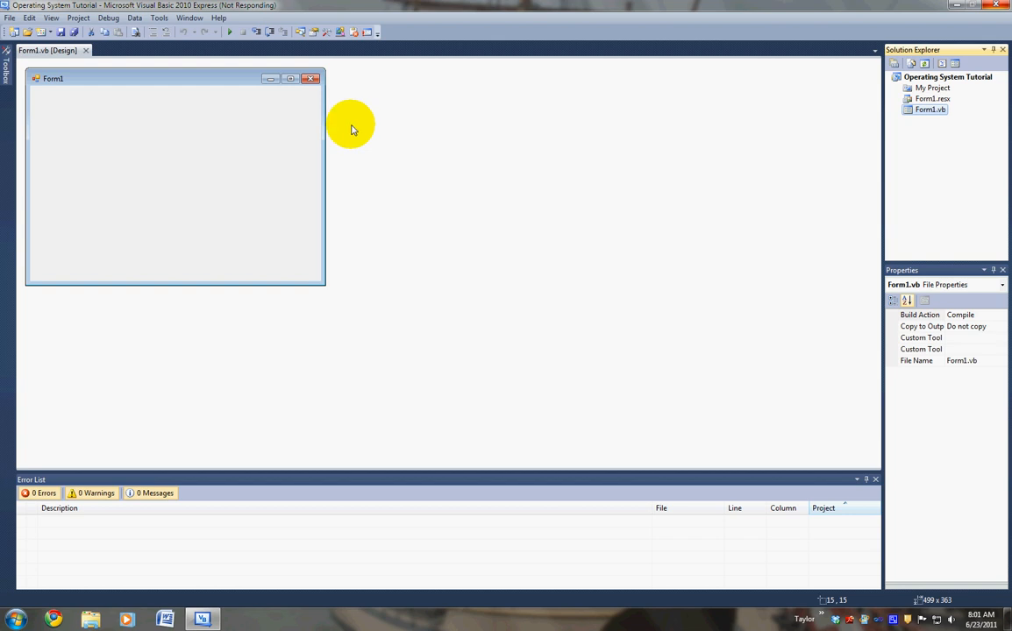
mouse_move(442, 95)
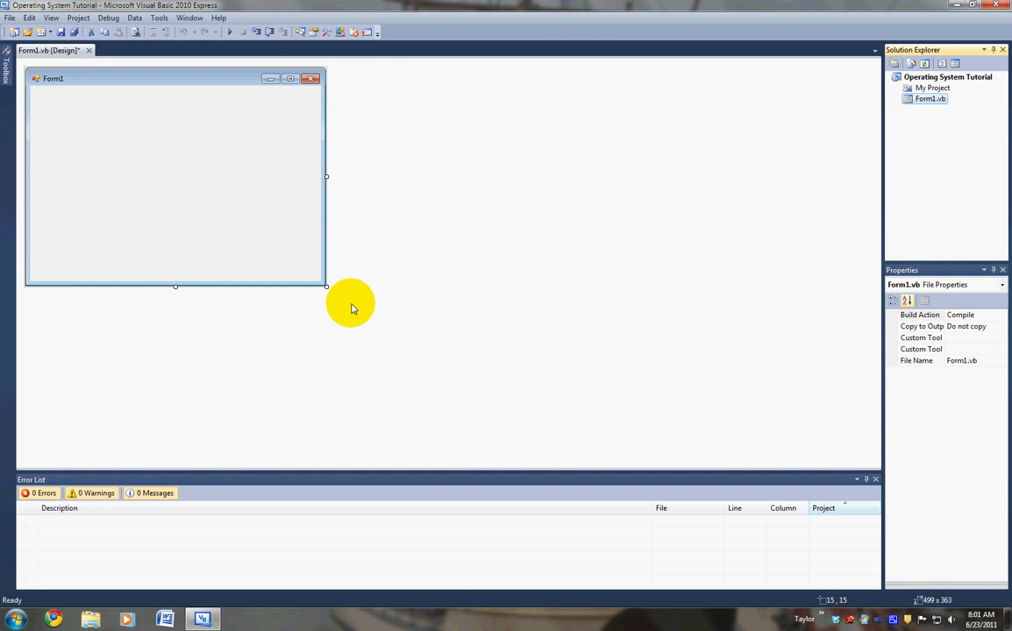
Resize Form1 wider and taller, settling it at its final size.
drag(326, 286, 713, 400)
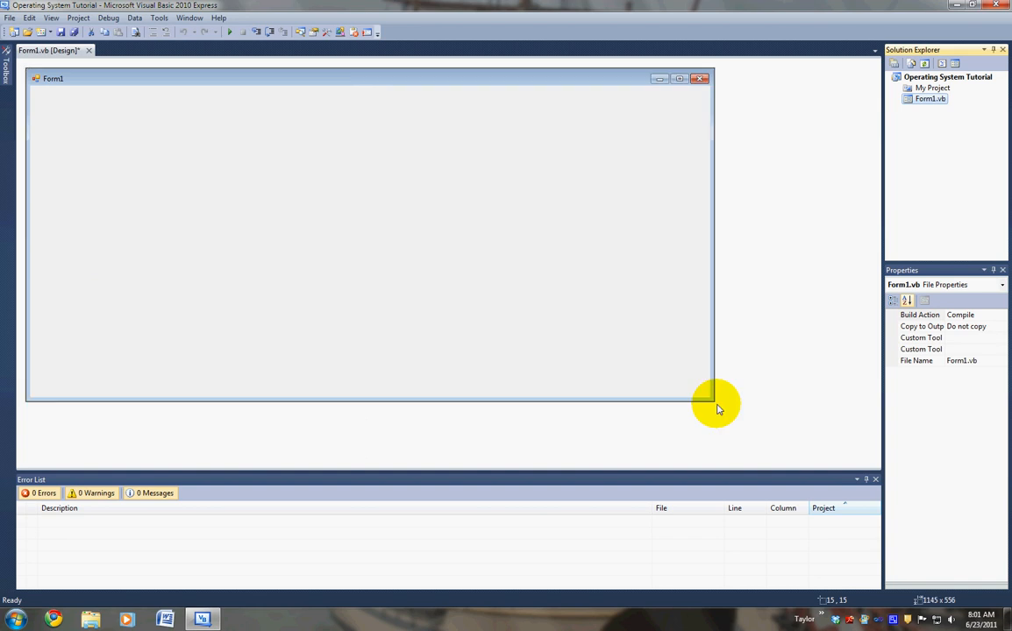
drag(715, 400, 614, 386)
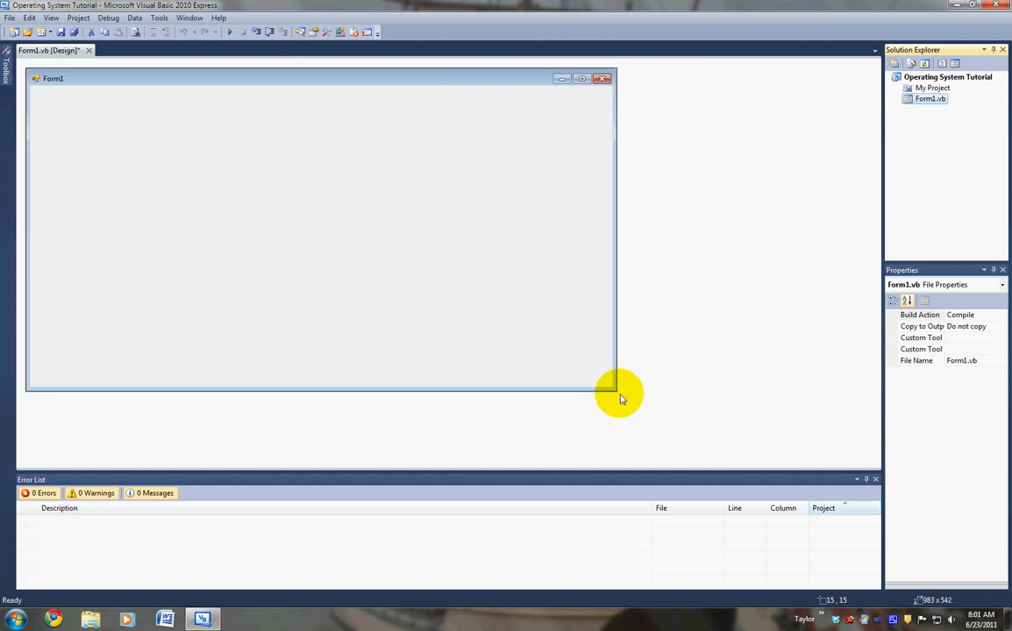
drag(613, 392, 680, 420)
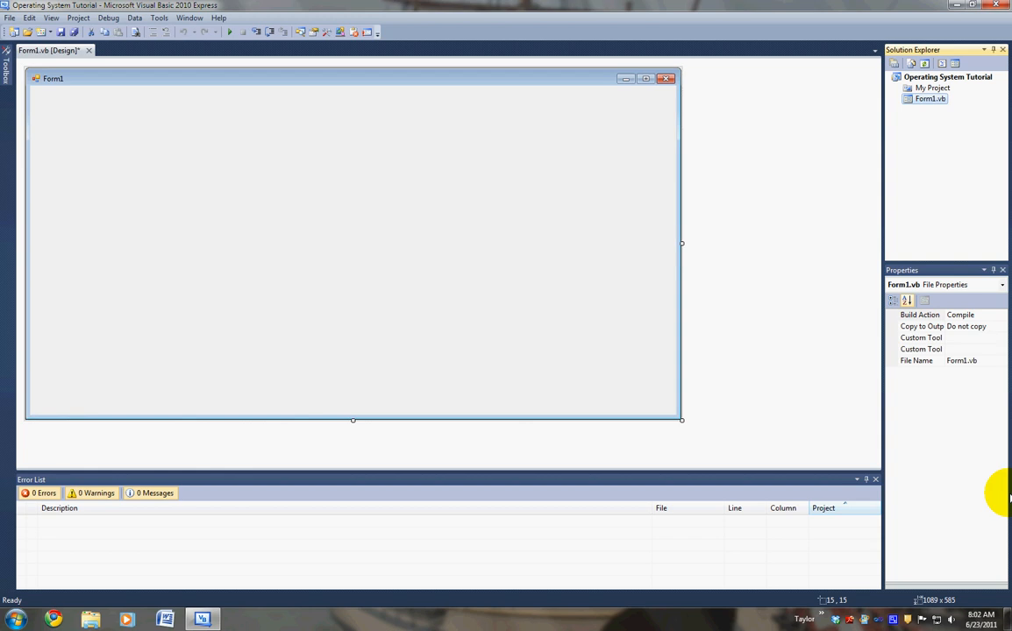
mouse_move(342, 254)
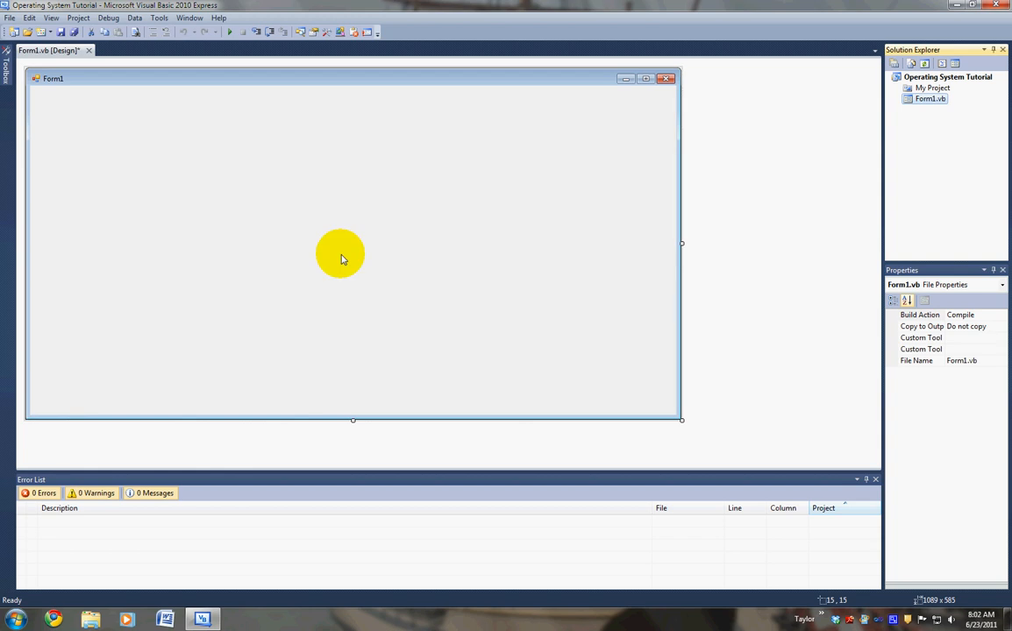
mouse_move(365, 70)
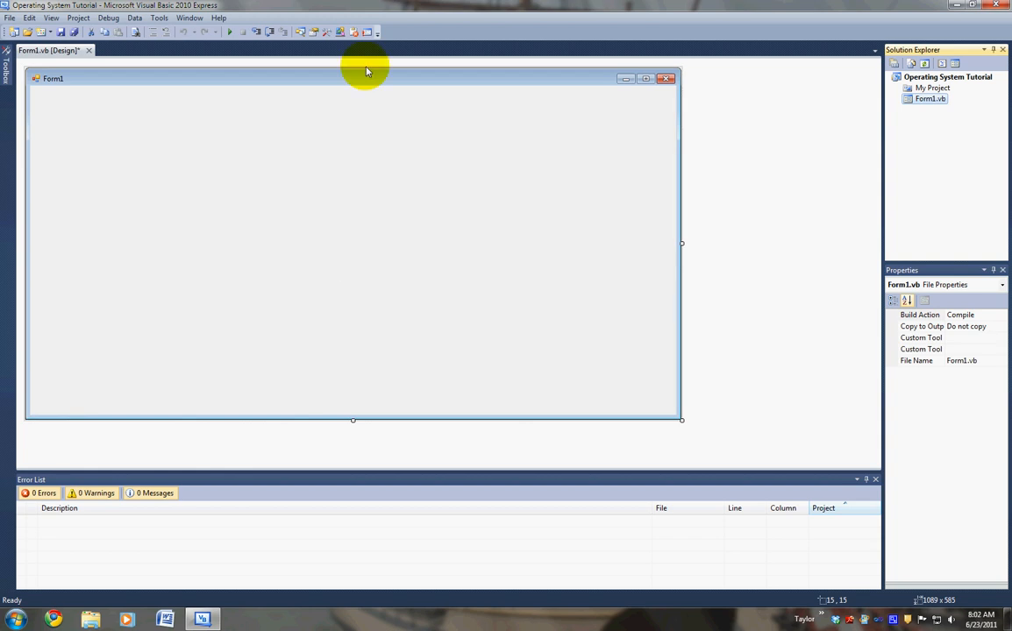
Set Form1's FormBorderStyle to None and IsMdiContainer to True.
click(350, 246)
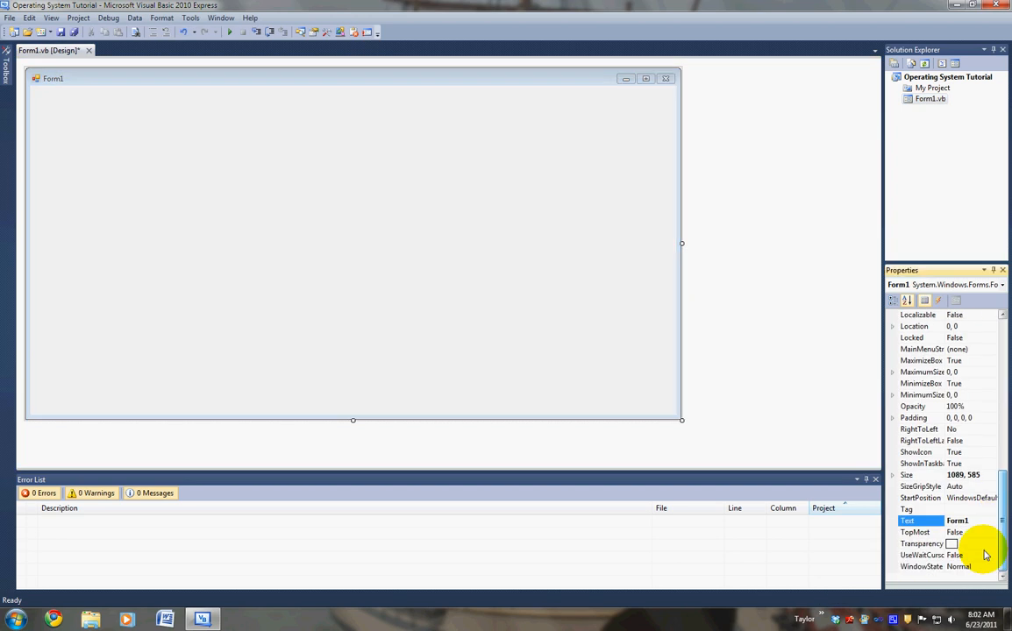
click(957, 519)
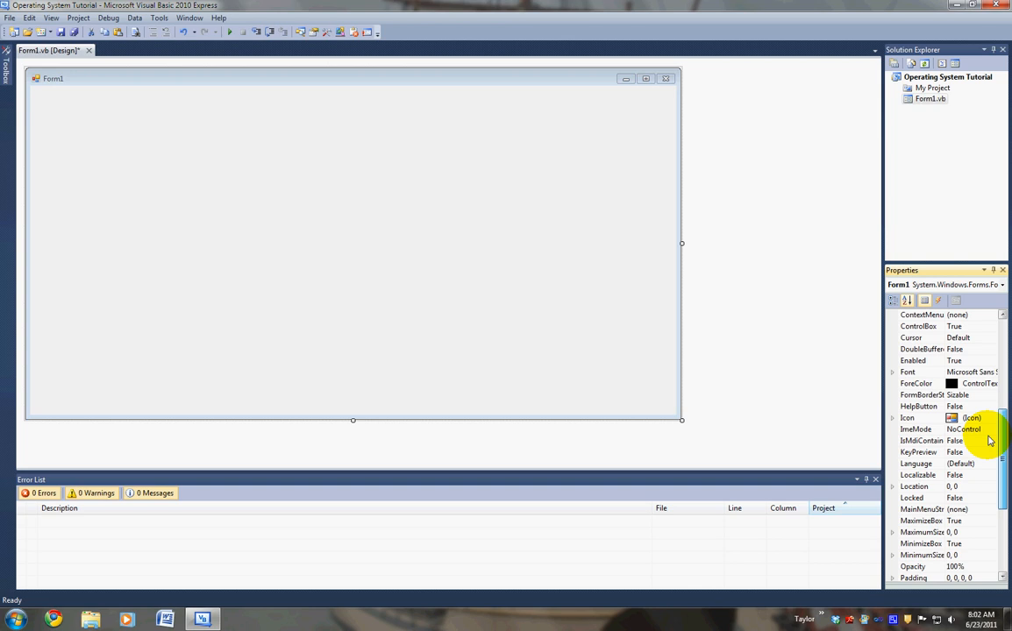
click(993, 395)
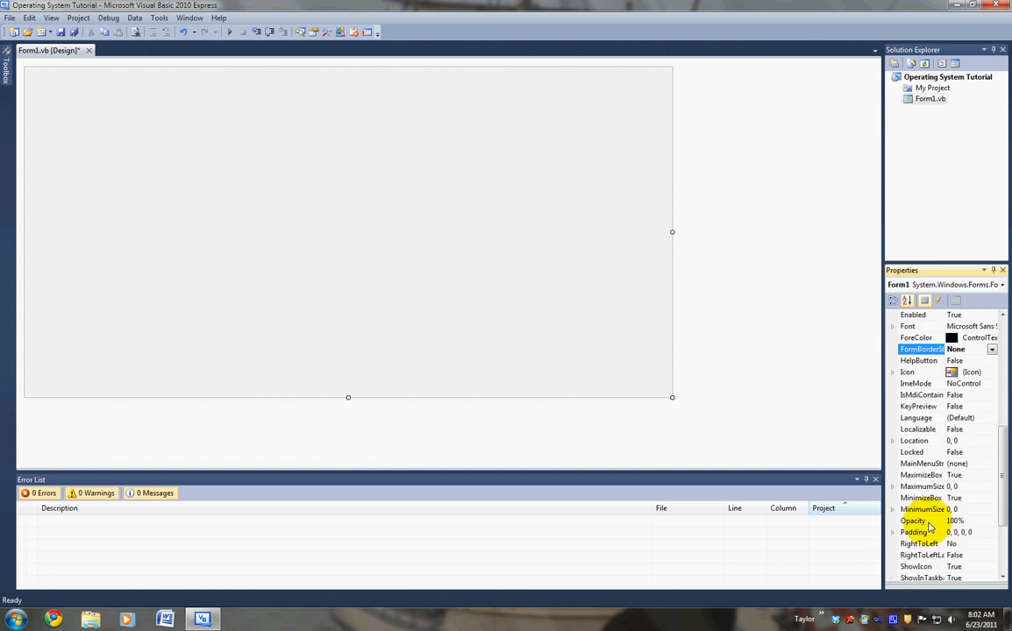
scroll(down, 3)
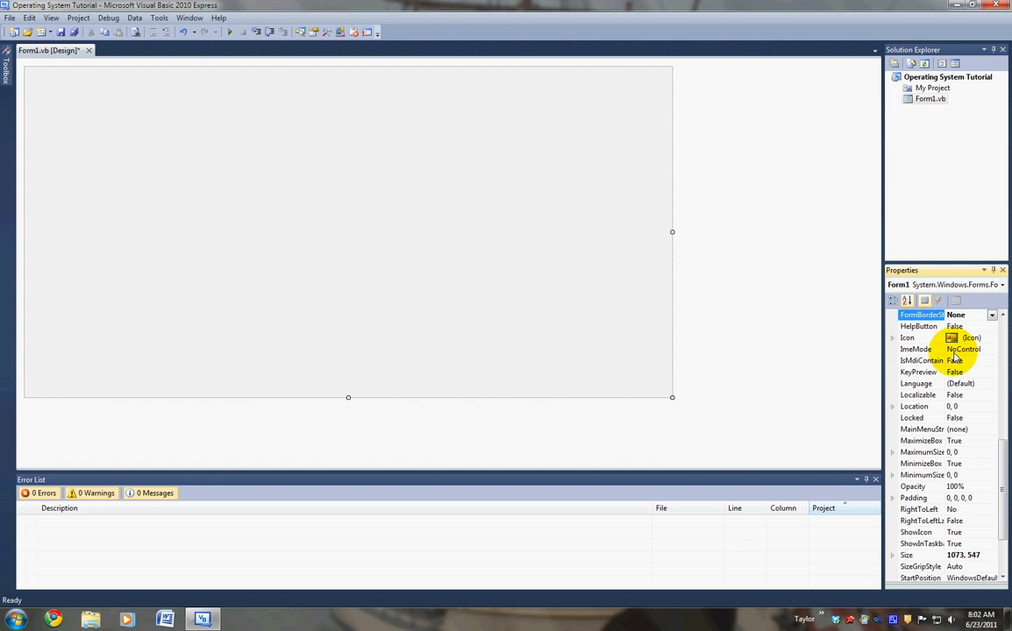
click(992, 361)
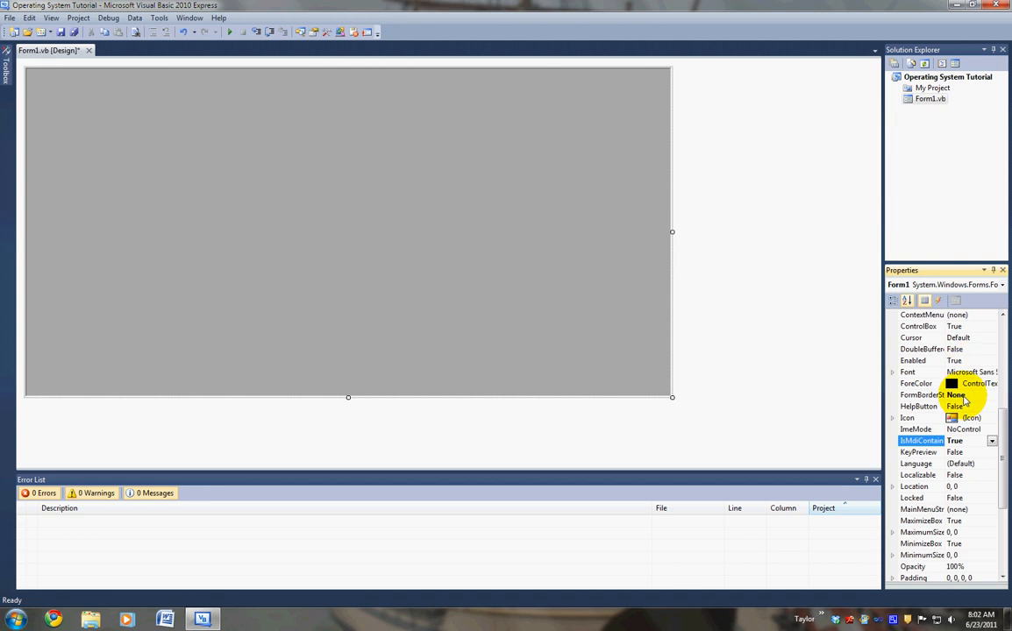
Set Form1's BackColor to the web colour DodgerBlue.
scroll(down, 3)
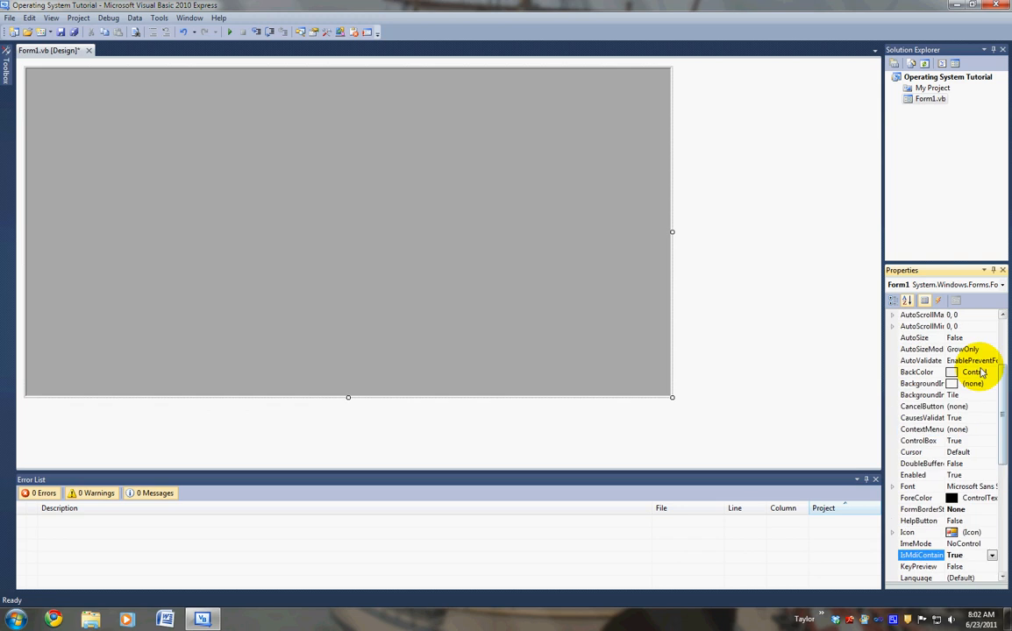
click(993, 372)
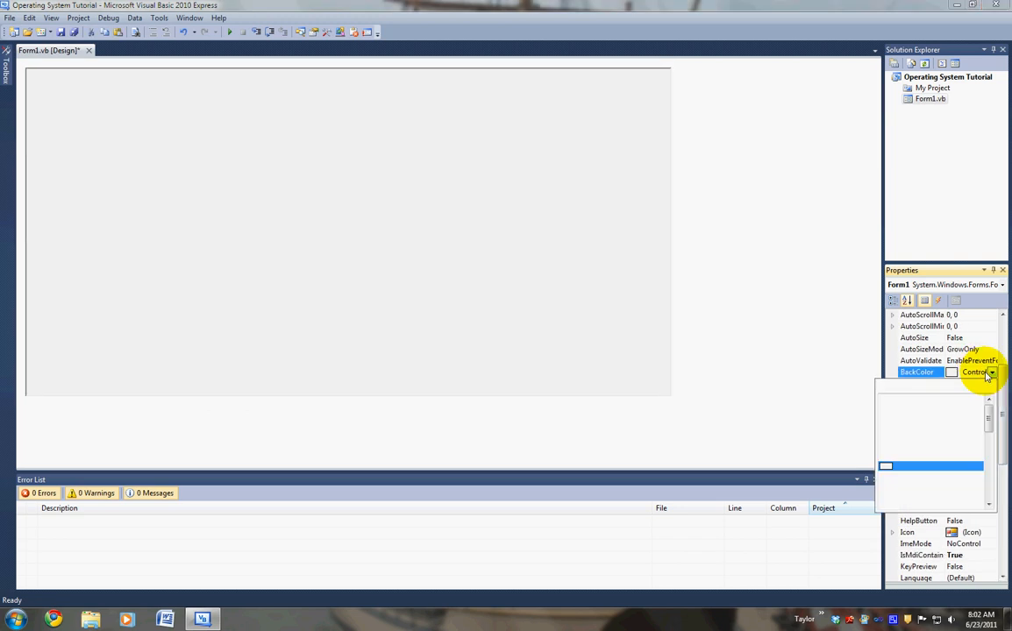
click(992, 372)
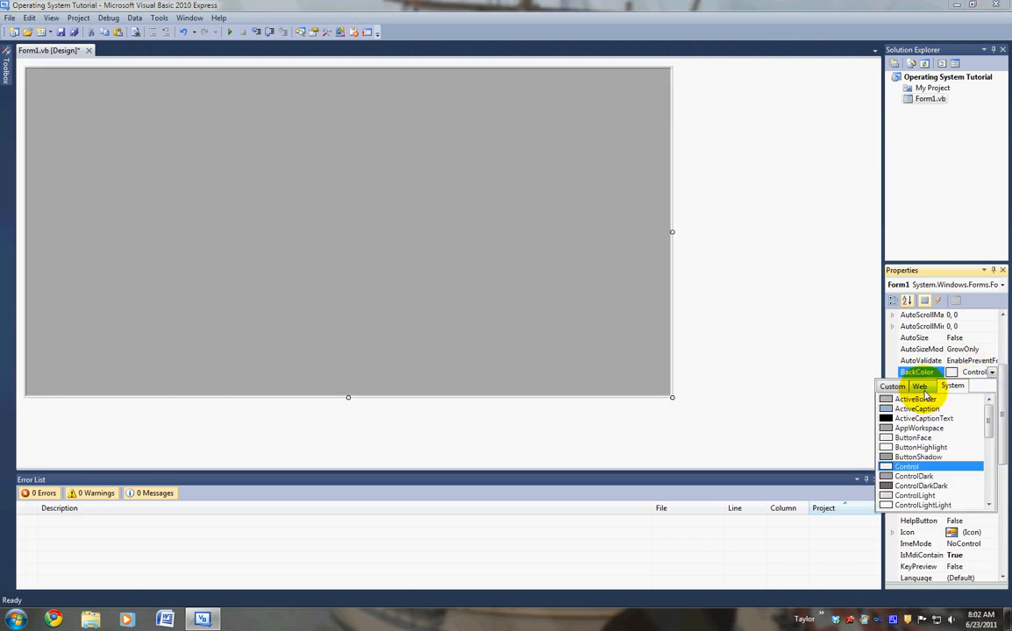
click(890, 385)
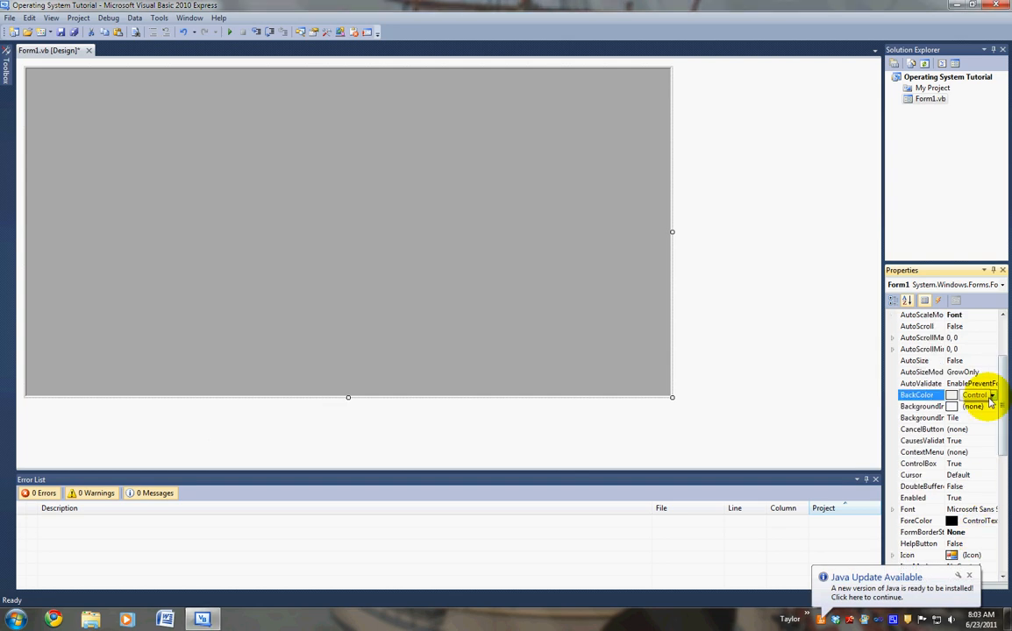
click(990, 395)
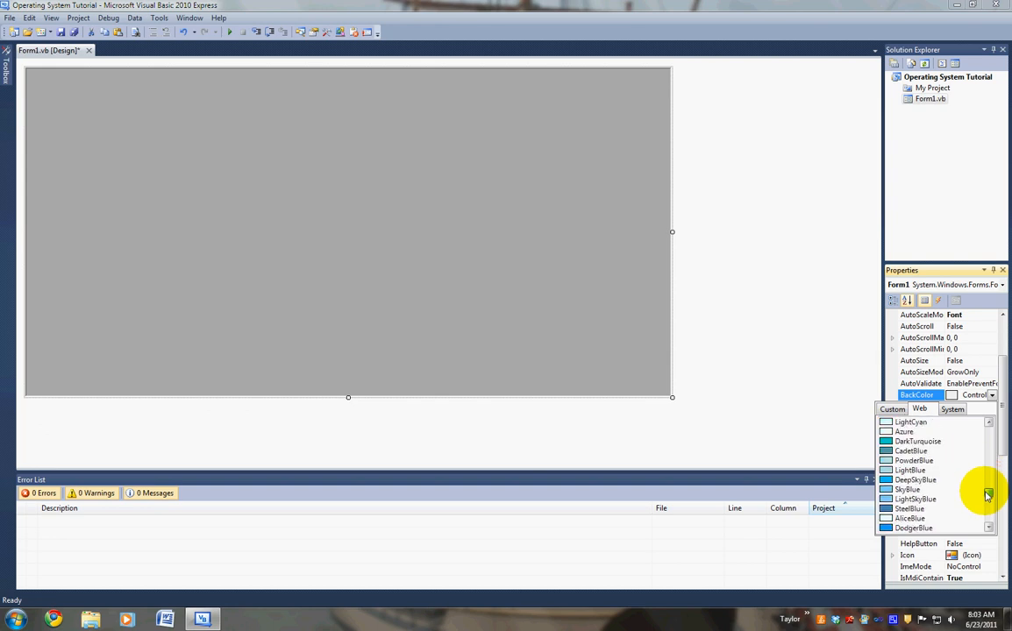
click(914, 528)
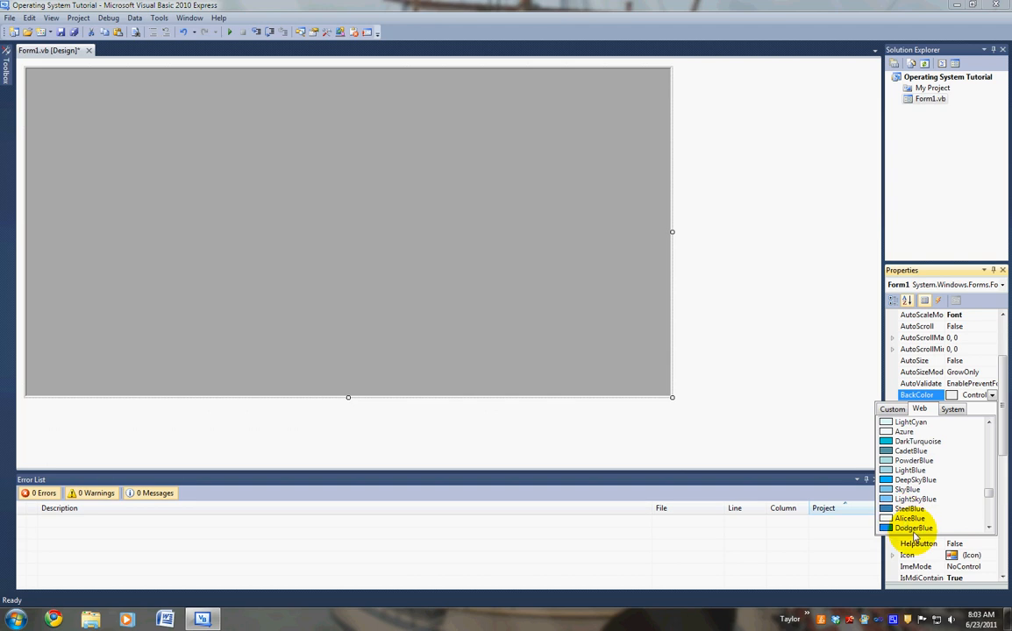
click(916, 528)
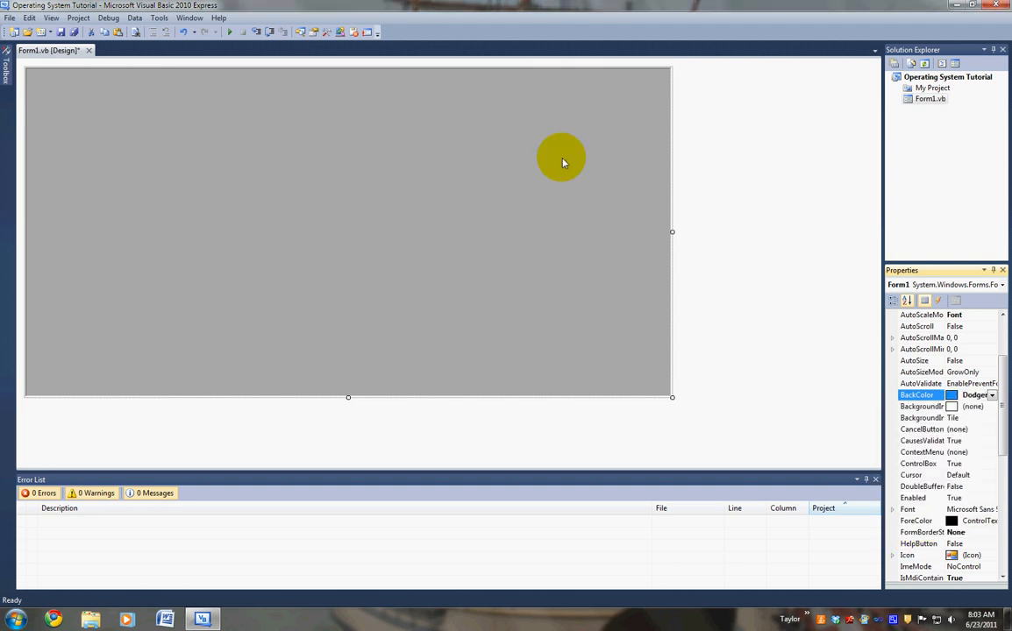
mouse_move(315, 56)
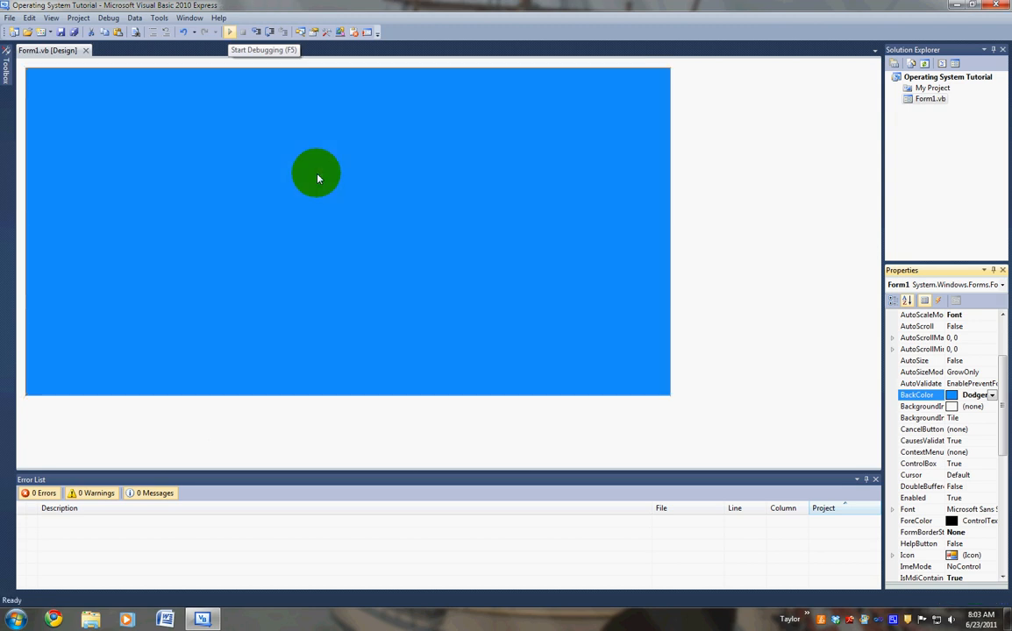
Preview the blue form at run time, then reset BackColor to the default Control gray.
click(228, 32)
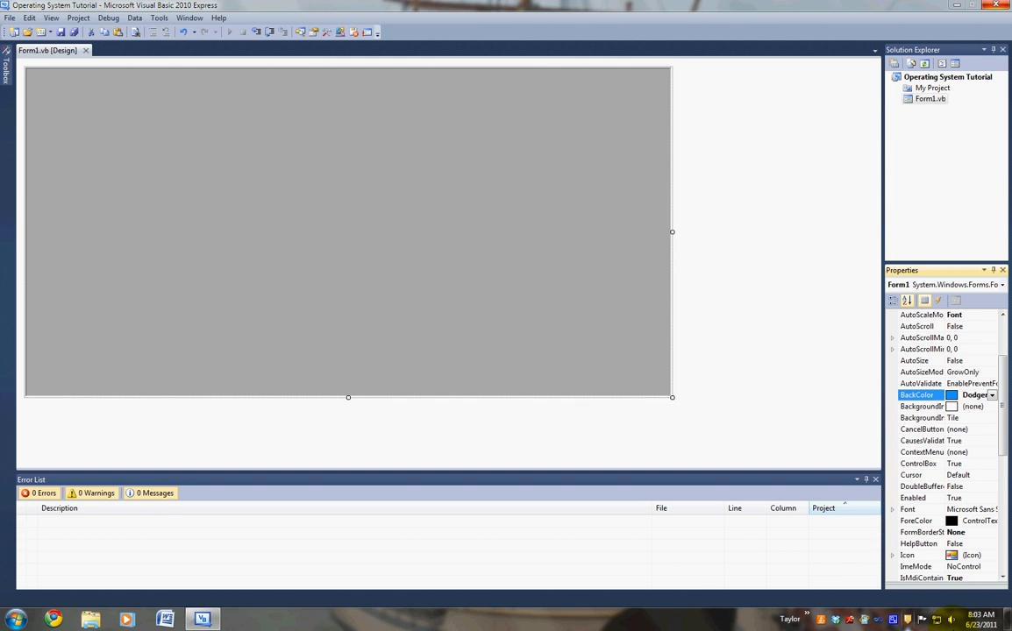
click(230, 31)
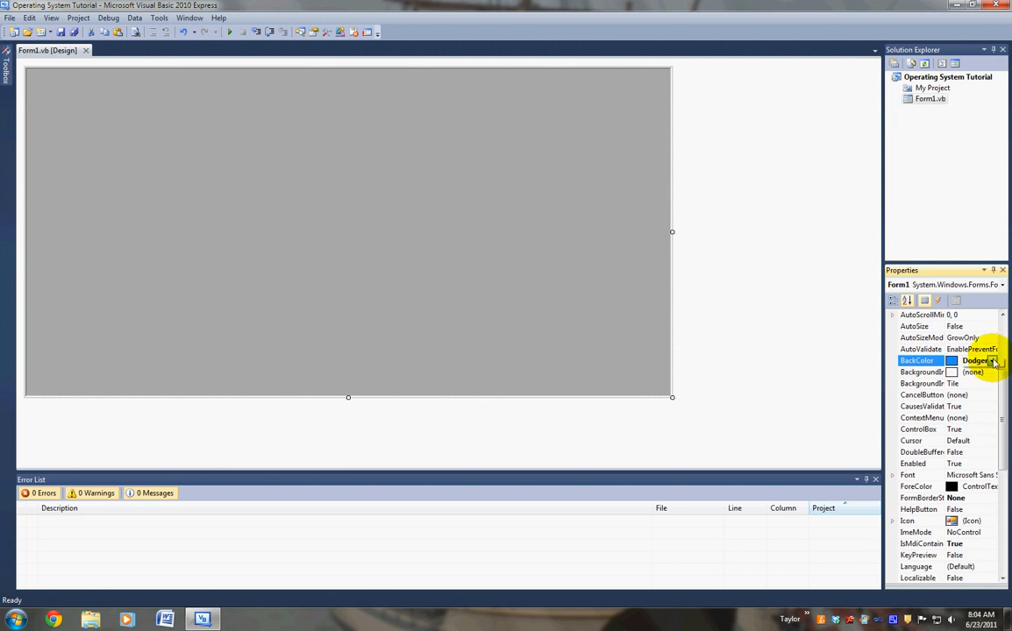
click(992, 361)
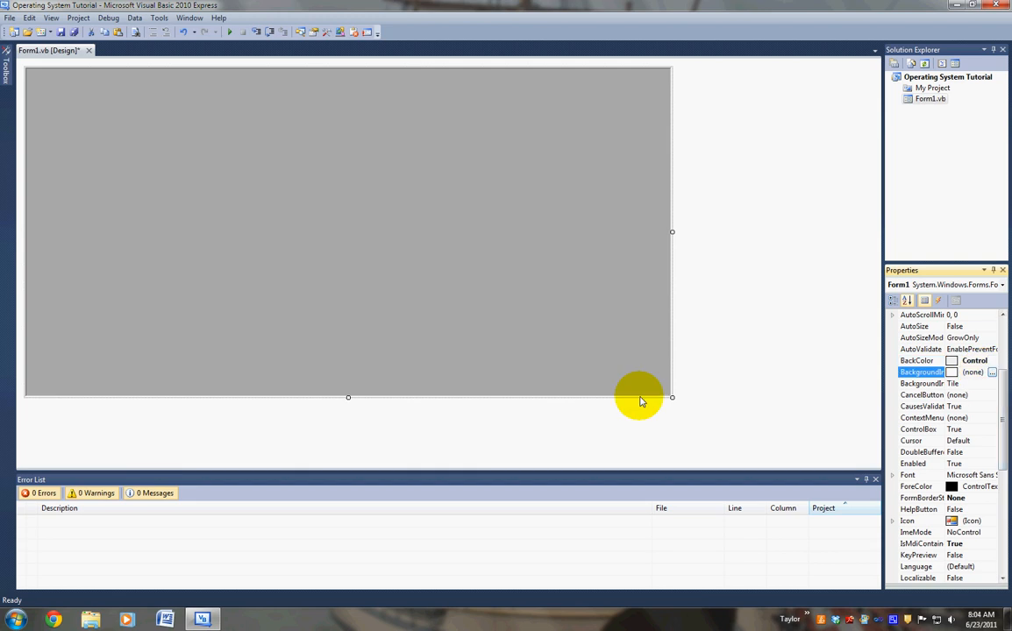
Import a picture from the Pictures library as a local resource for Form1's BackgroundImage.
click(992, 372)
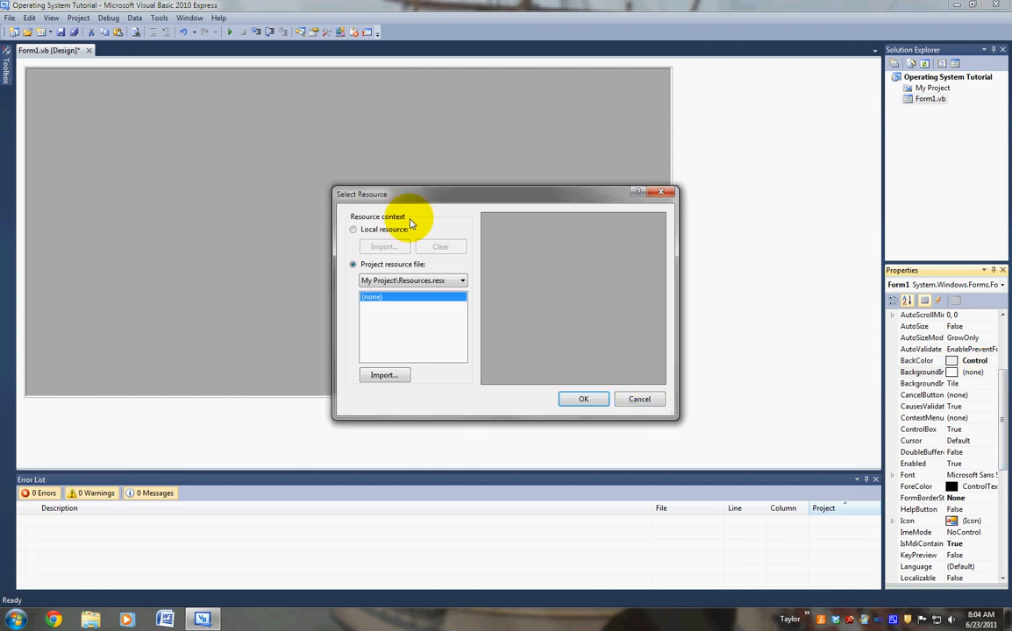
click(355, 228)
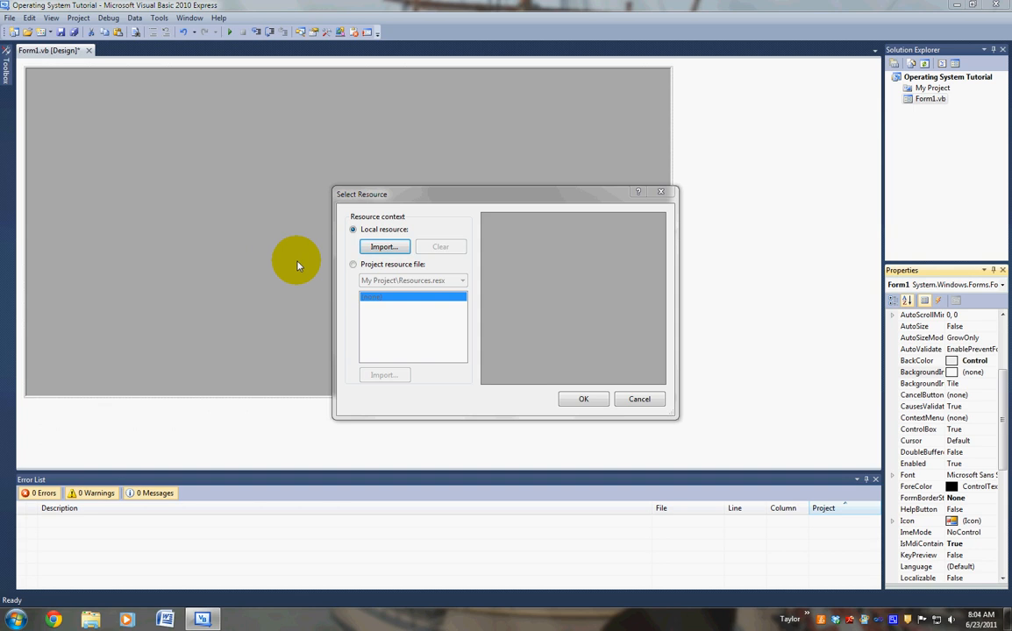
click(383, 245)
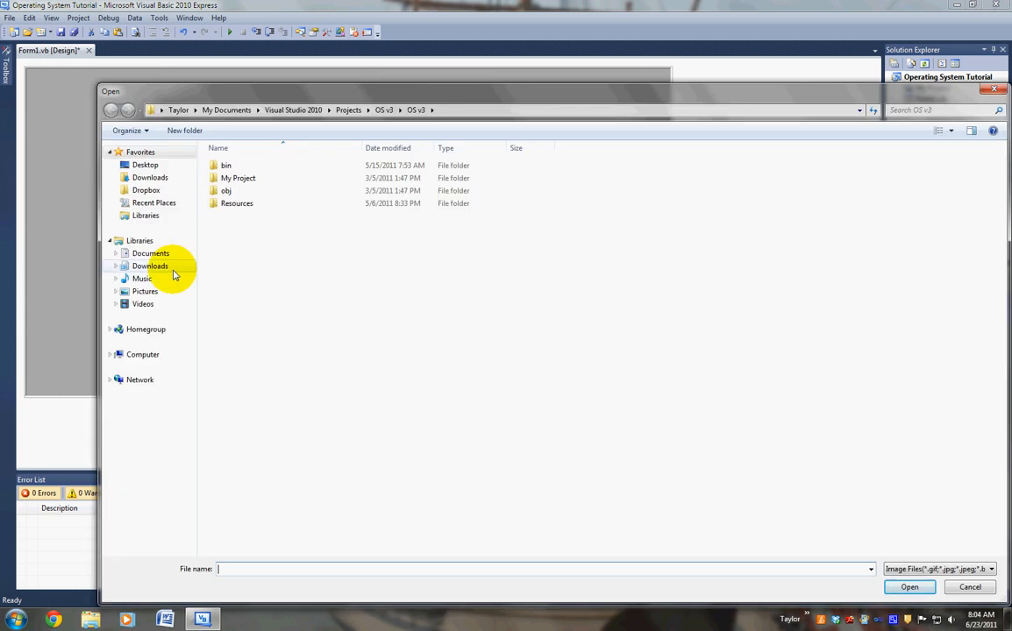
click(143, 291)
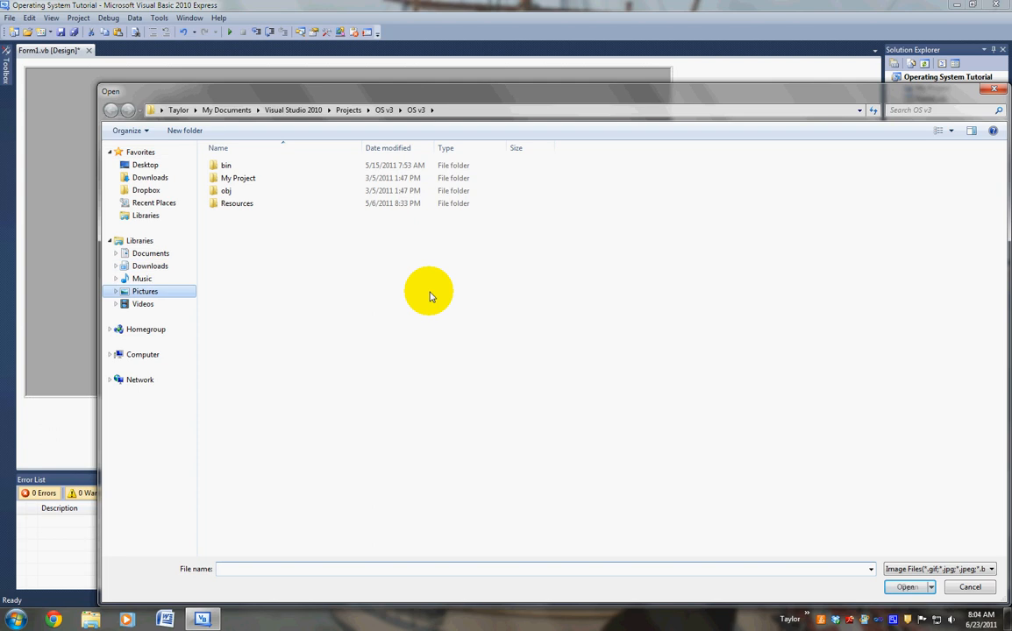
click(144, 291)
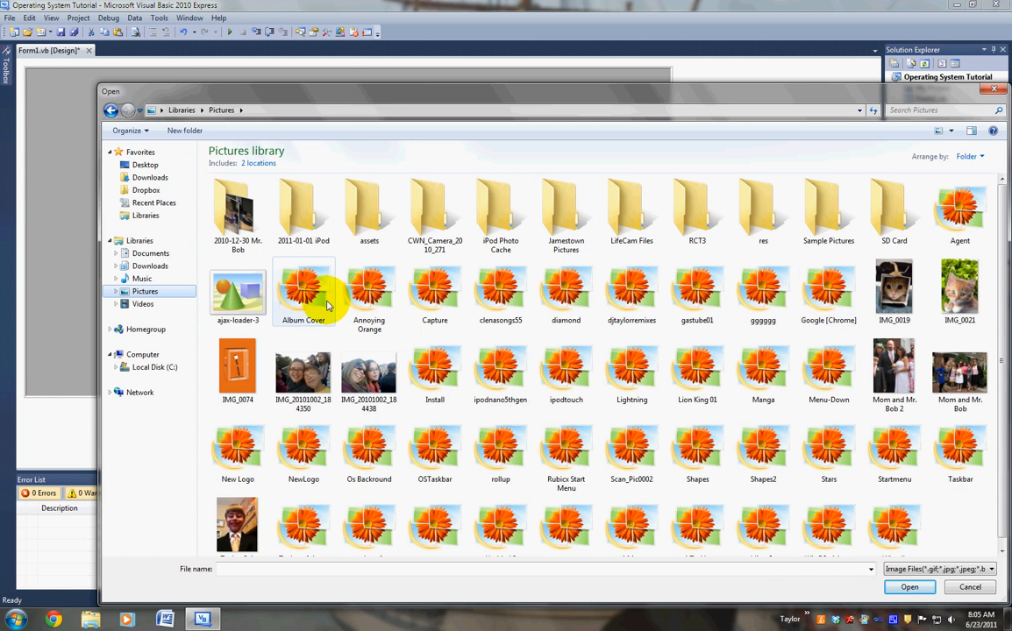
mouse_move(564, 372)
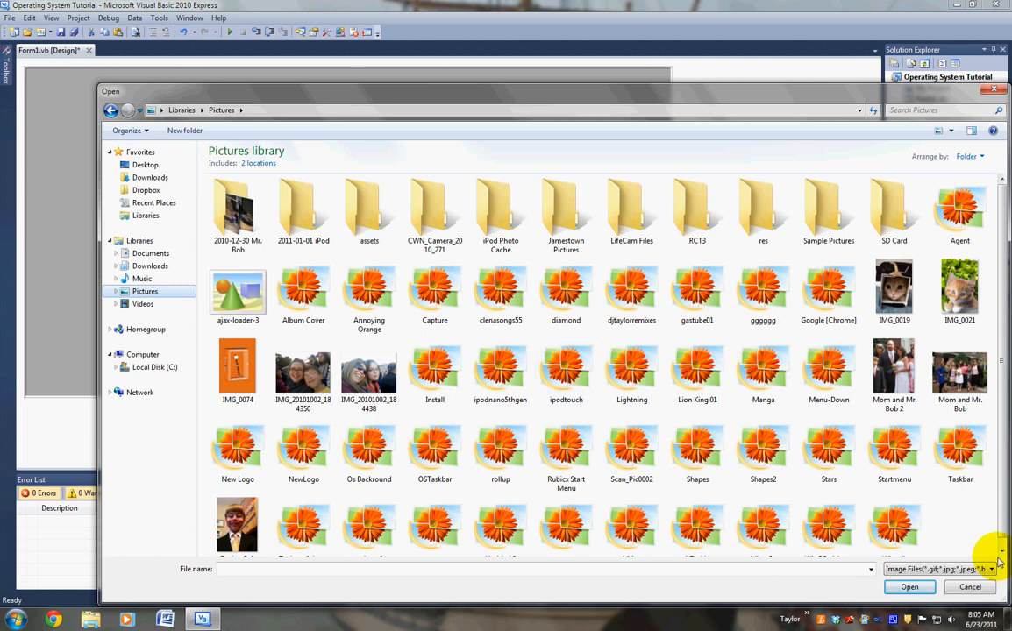
scroll(down, 3)
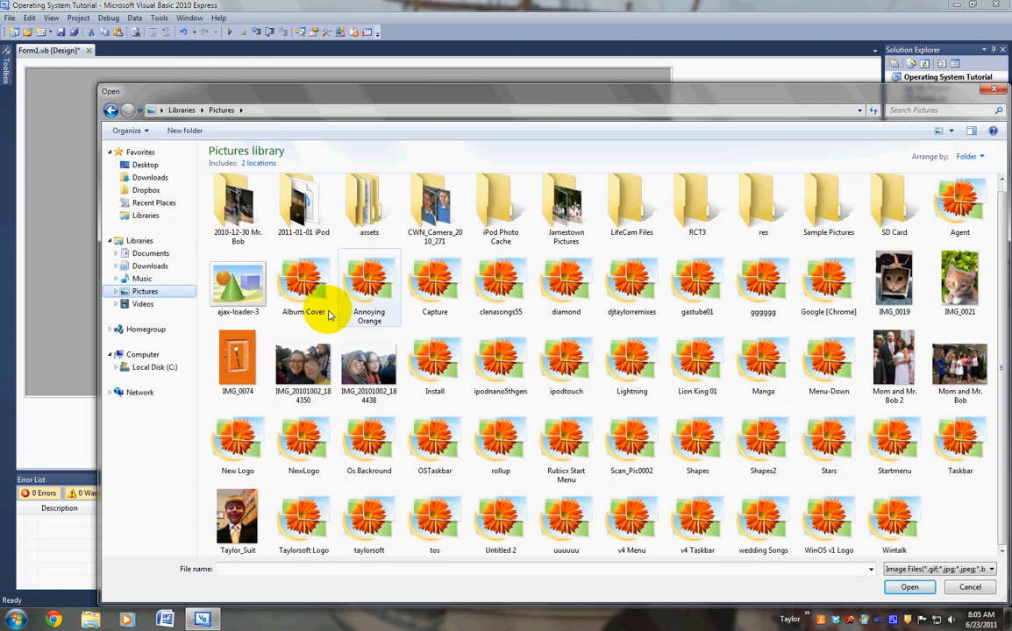
click(698, 284)
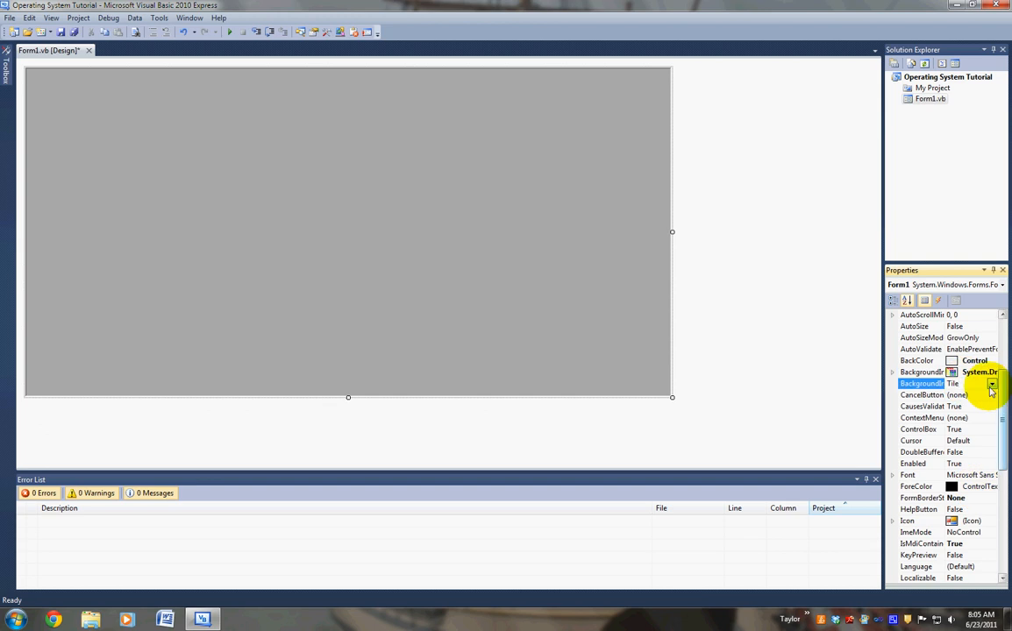
Set BackgroundImageLayout to Stretch and preview the stretched picture at run time.
click(992, 384)
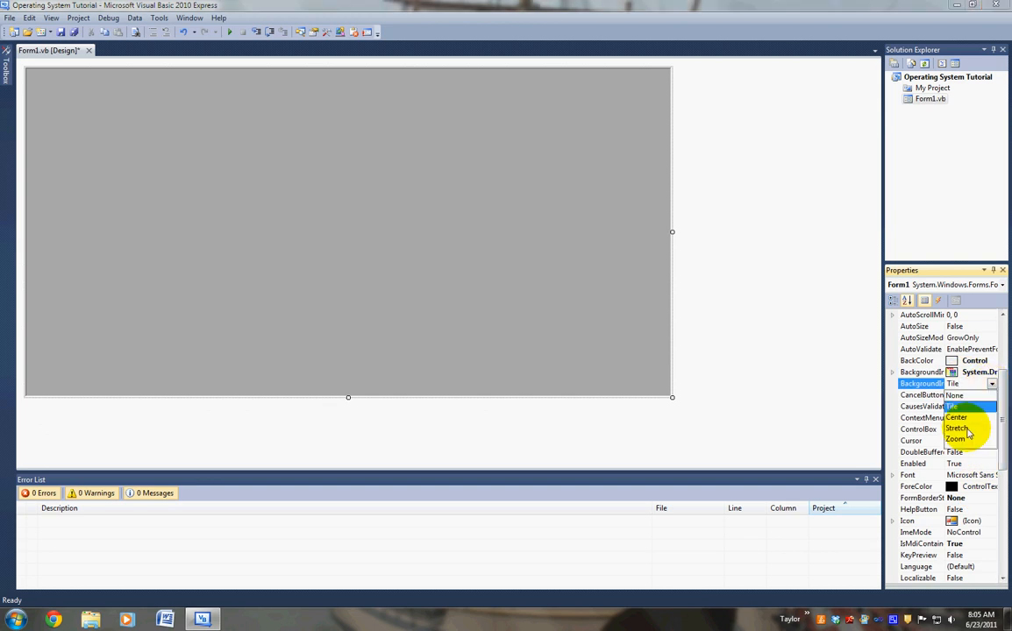
click(957, 428)
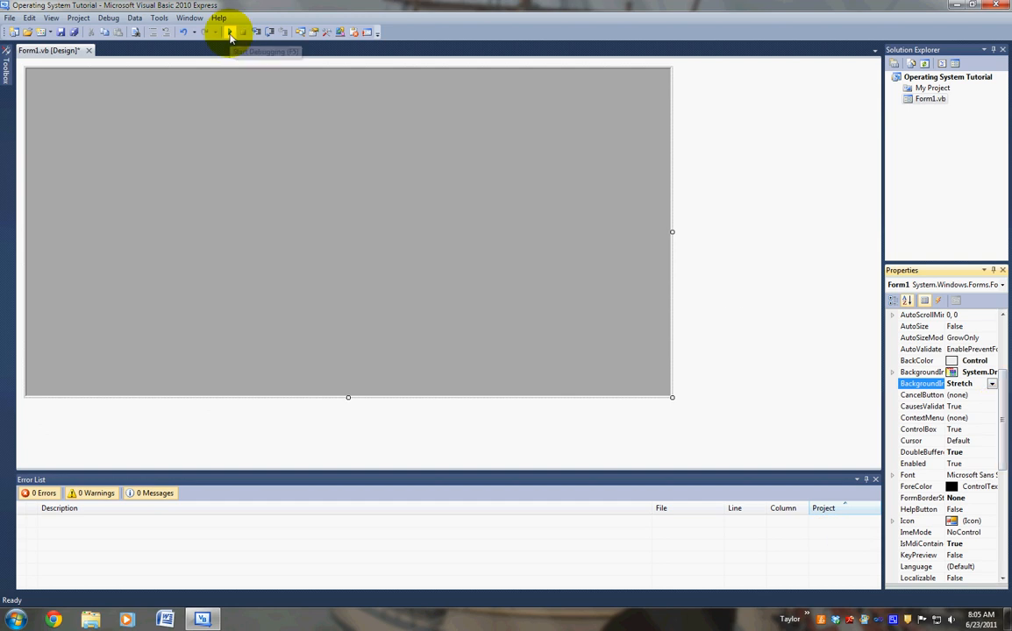
click(230, 31)
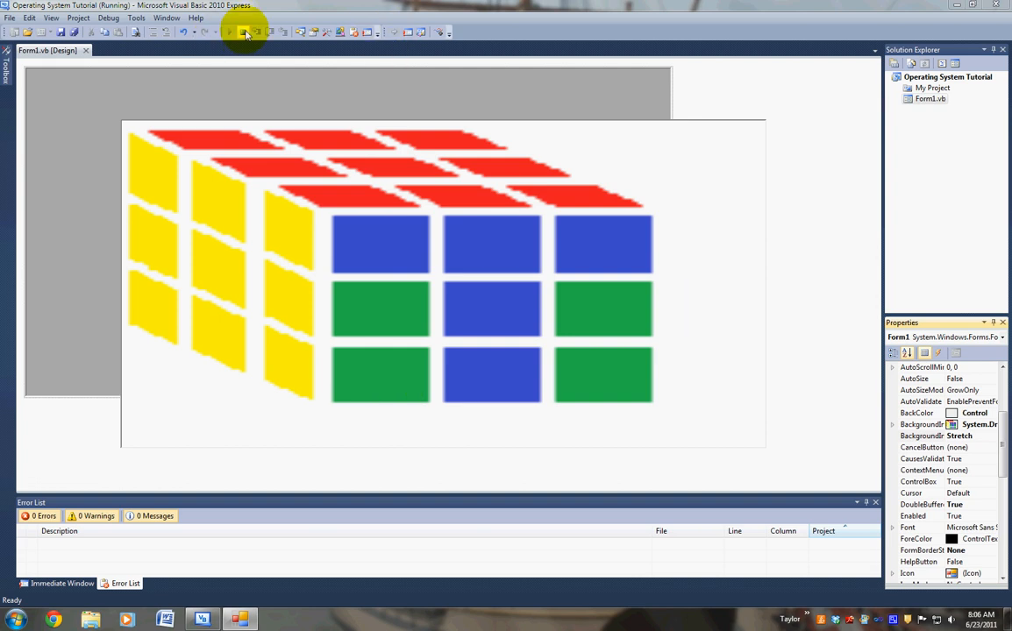
mouse_move(245, 32)
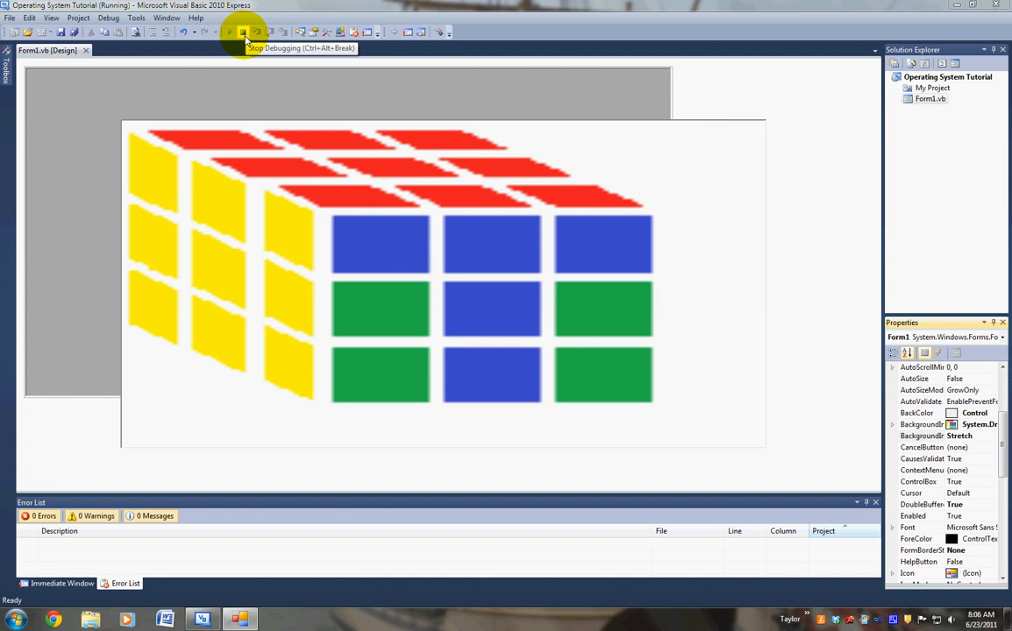
click(242, 31)
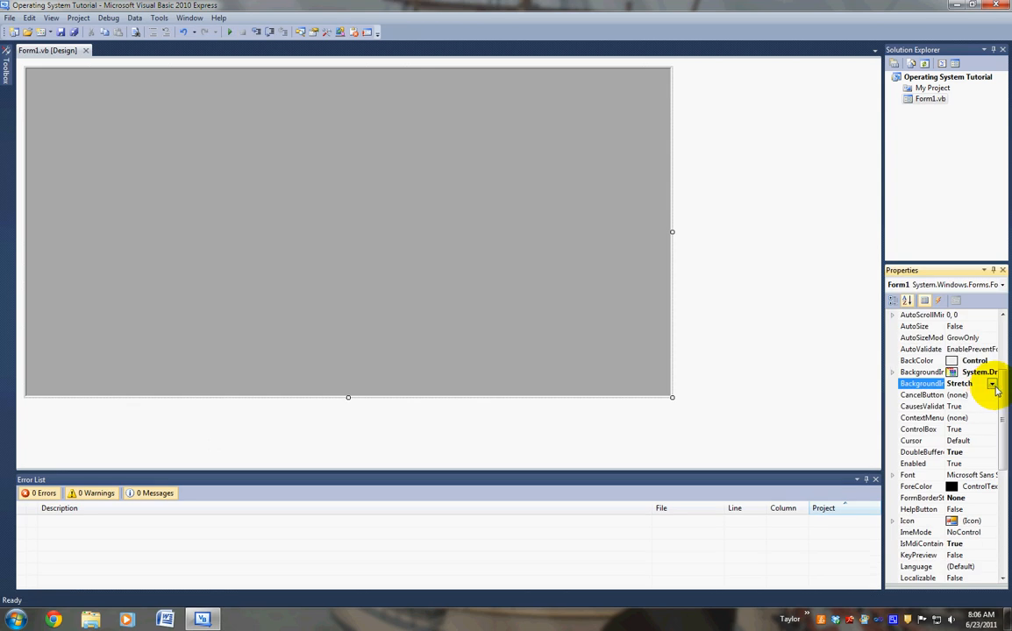
Change Form1's BackgroundImageLayout to Center.
click(992, 383)
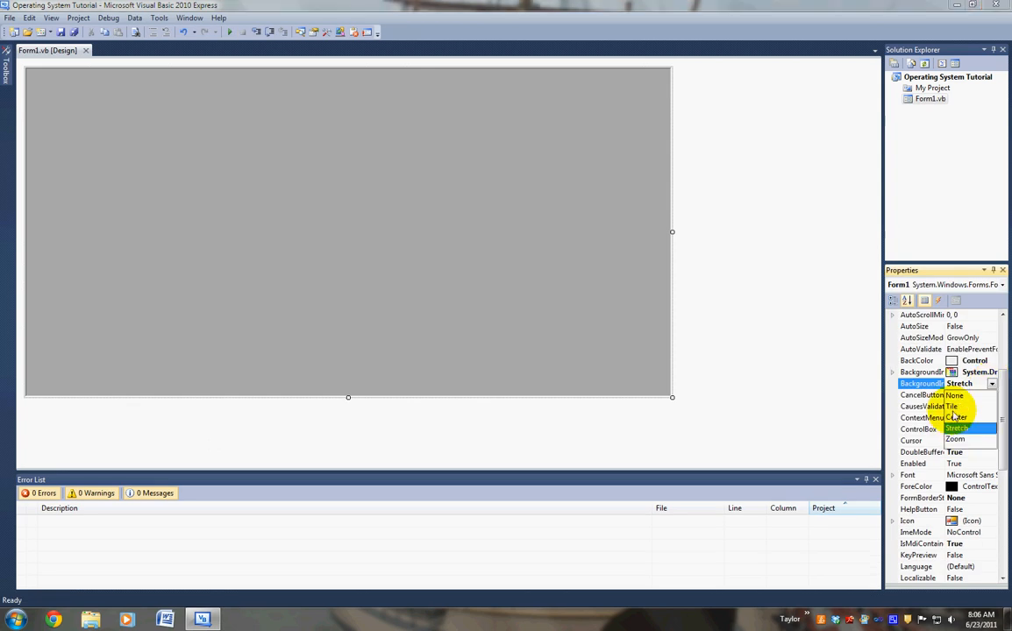
click(953, 417)
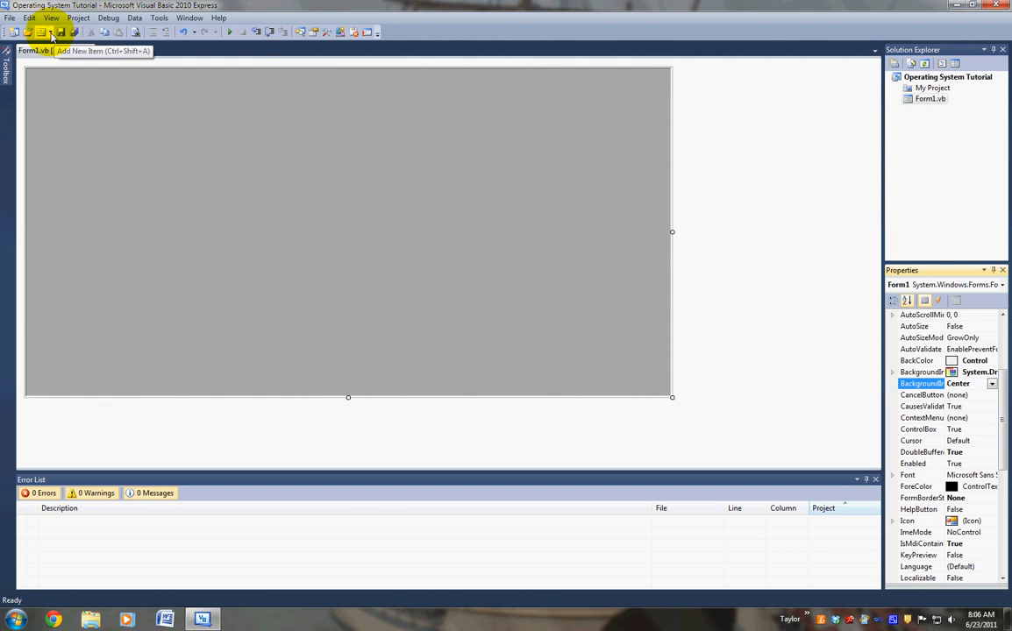
Add a new Windows Form named Login.vb to the project.
click(50, 32)
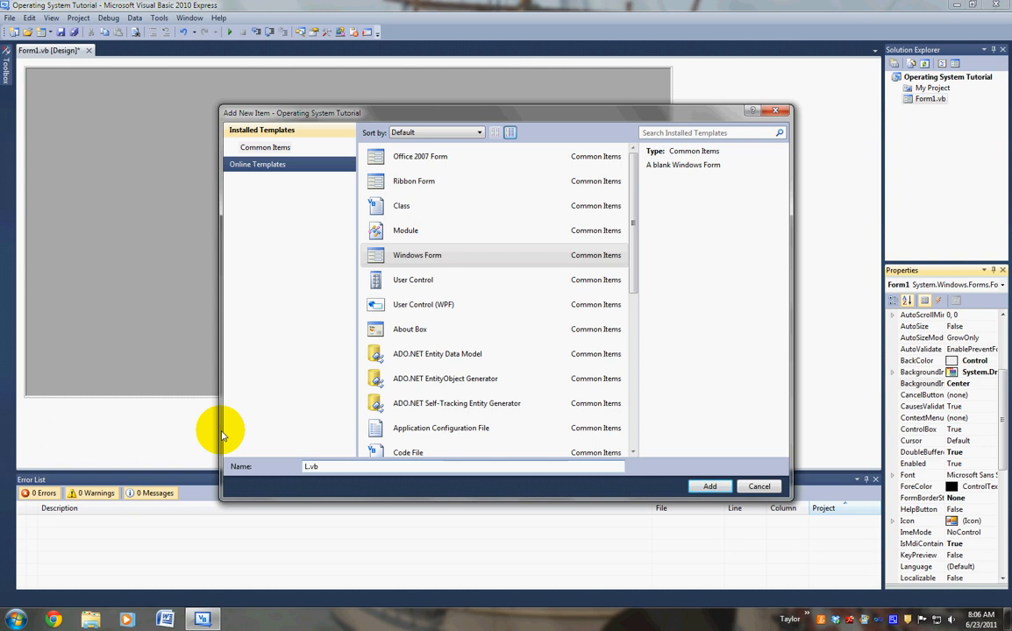
click(708, 486)
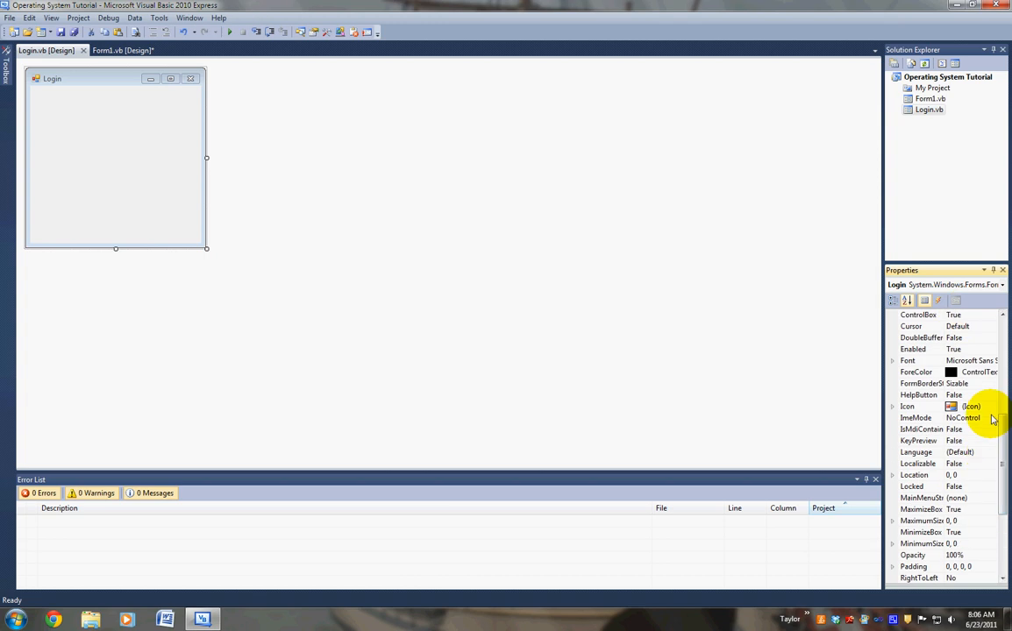
Cancel the Icon file chooser and set the Login form's ShowIcon and ShowInTaskbar to False.
click(908, 406)
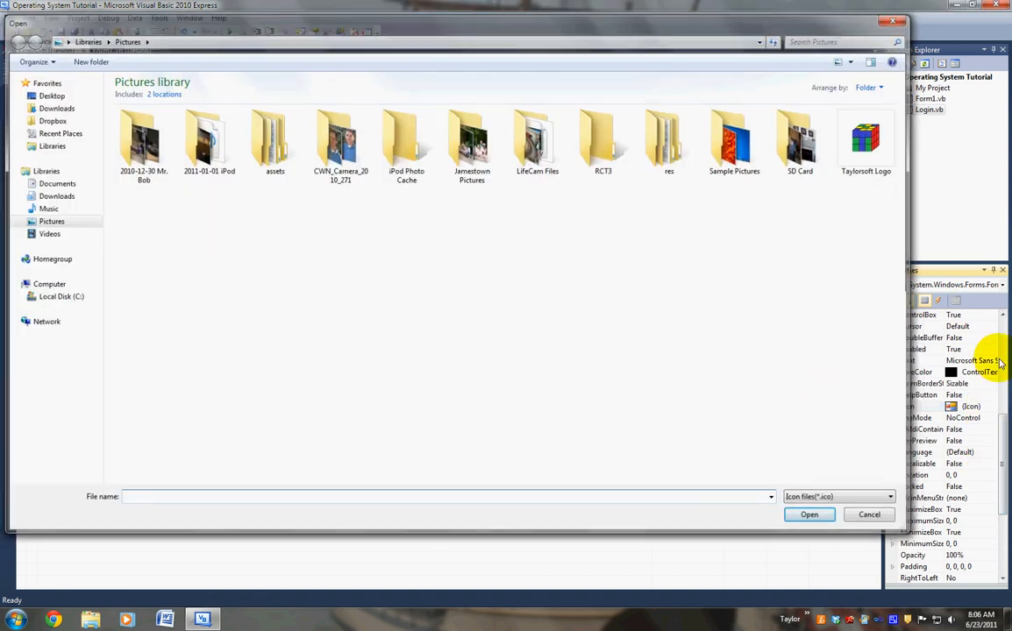
click(870, 515)
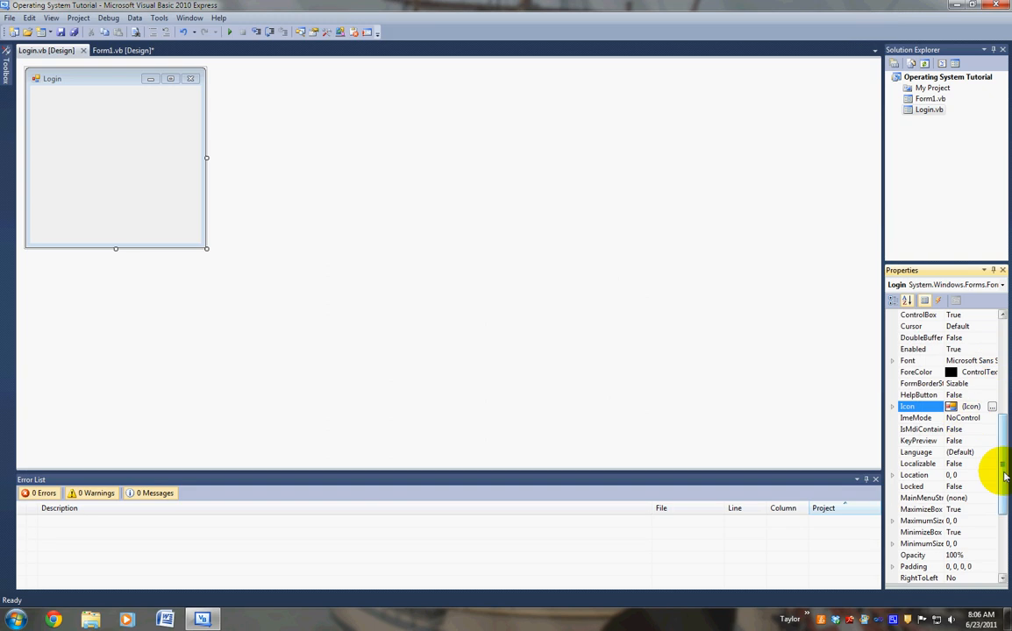
scroll(down, 3)
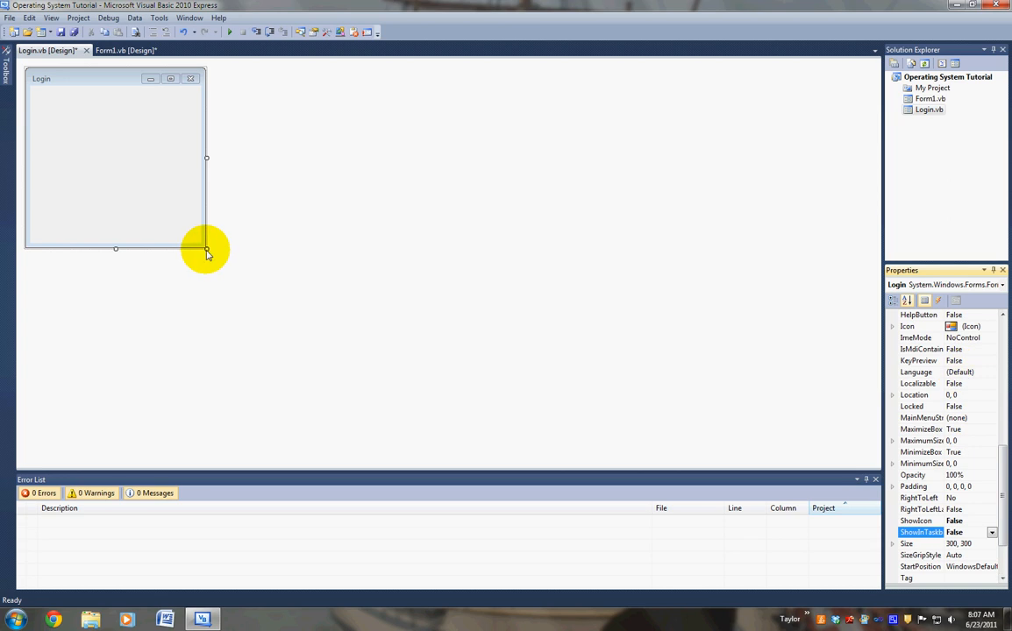
Make the Login form wider and shorter and place a Button from the Toolbox on it.
drag(207, 249, 436, 221)
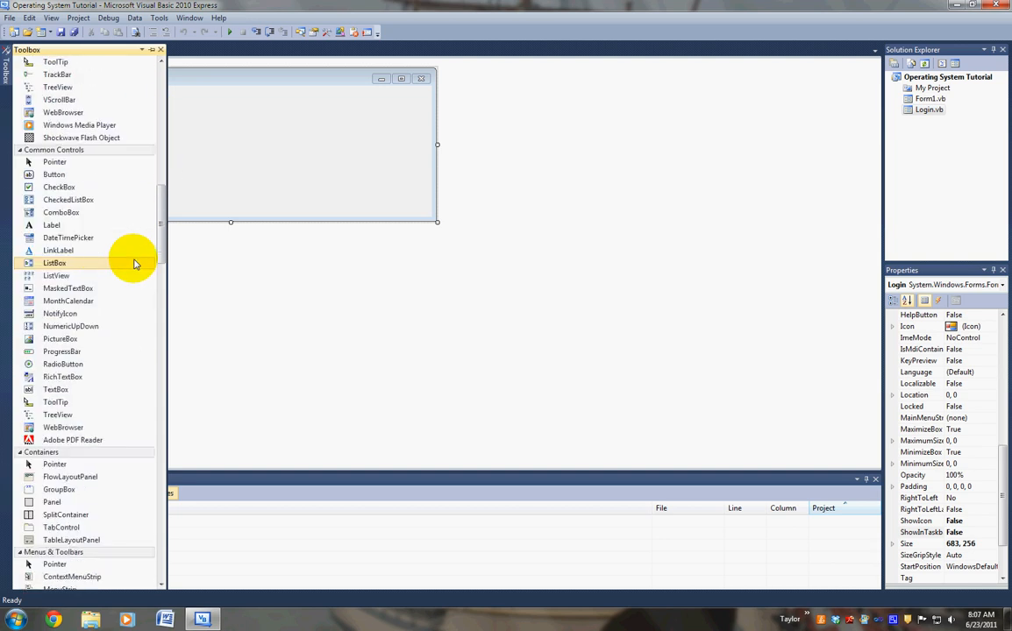
scroll(down, 3)
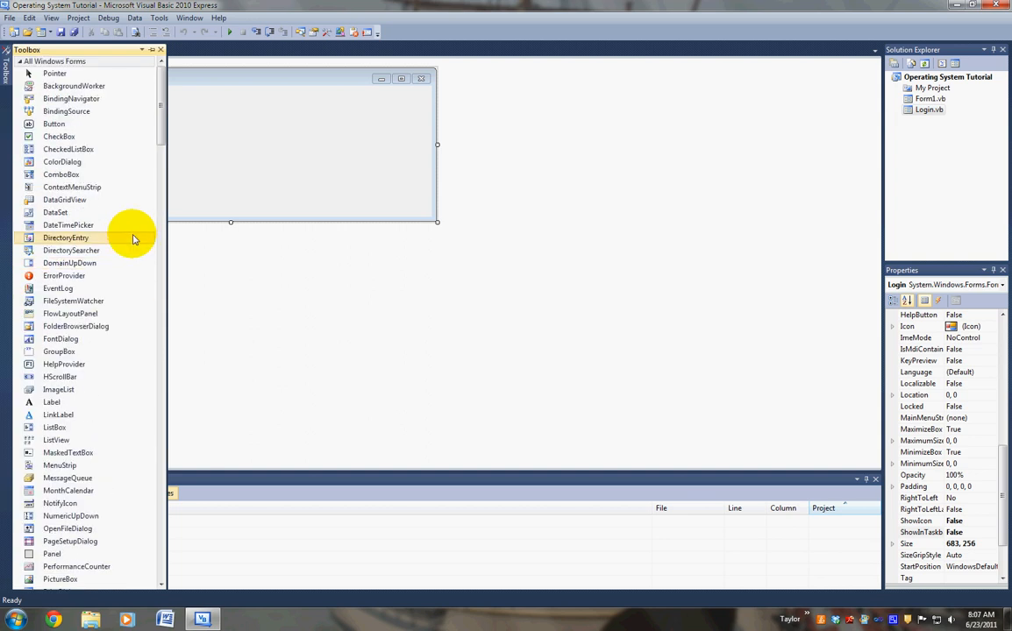
scroll(down, 3)
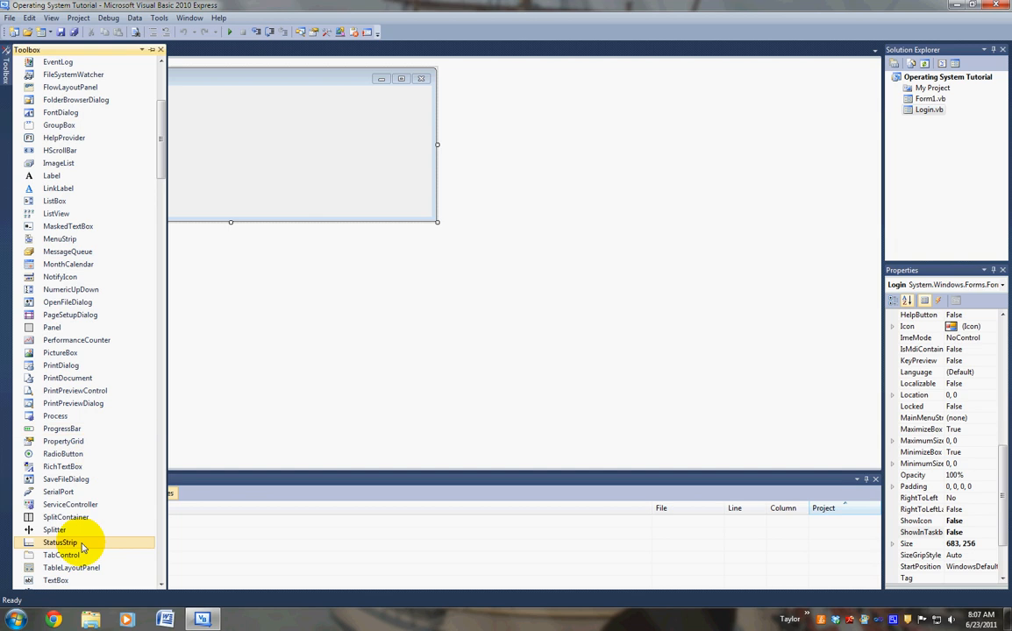
scroll(down, 3)
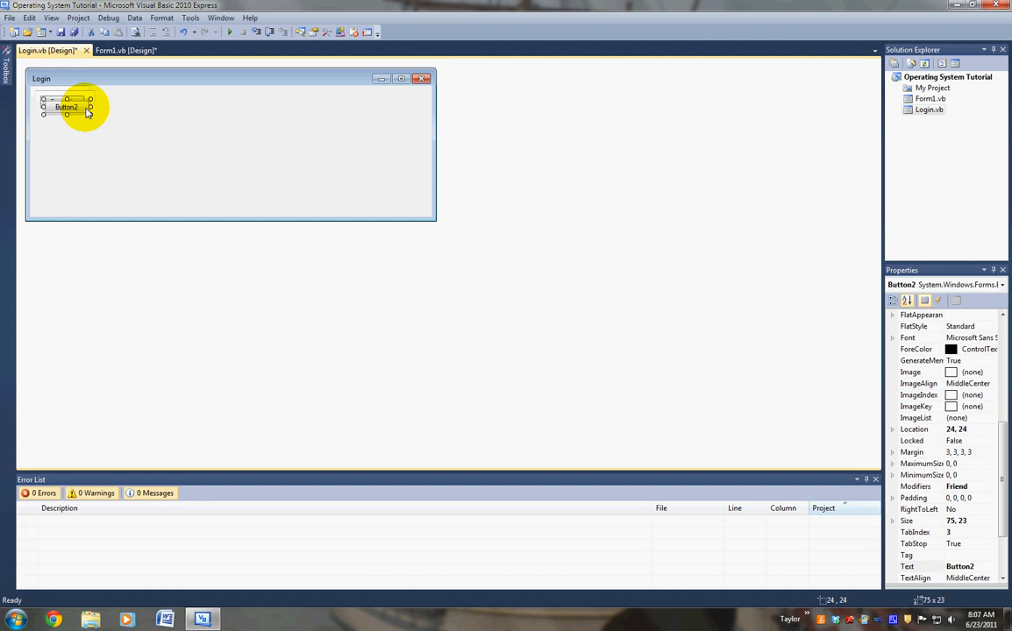
Stretch both text boxes to the form's right edge, move Button1 and Button2 beneath them, and shrink the form.
drag(67, 107, 400, 210)
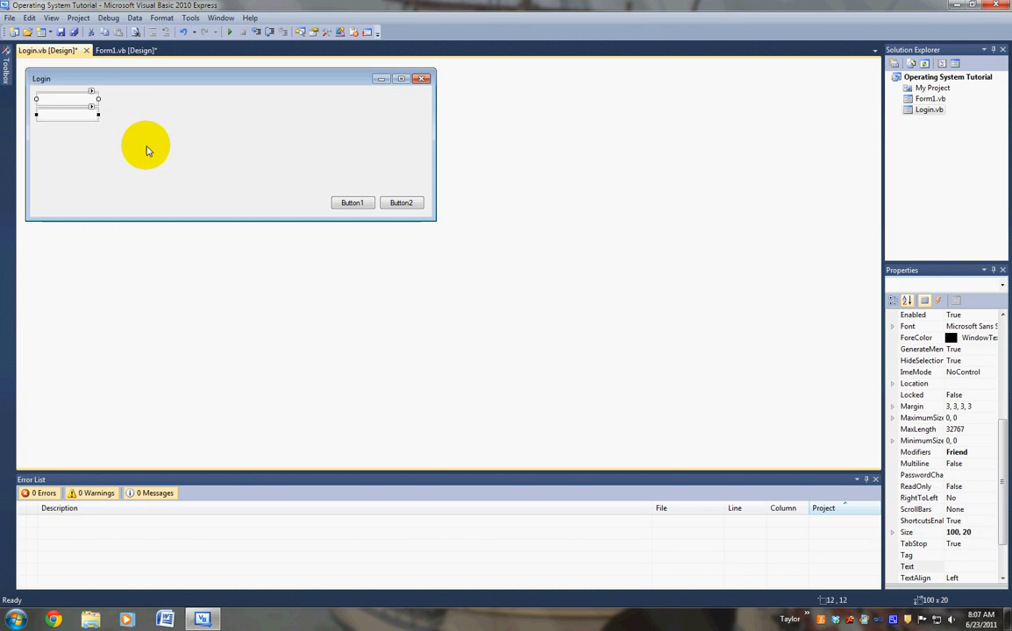
drag(96, 98, 263, 98)
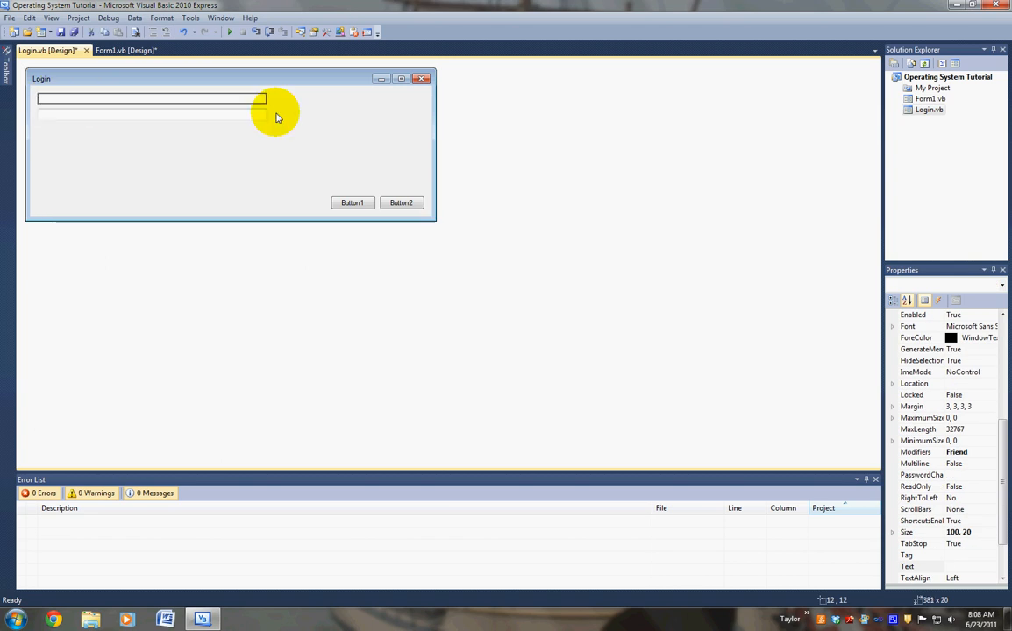
drag(272, 98, 400, 123)
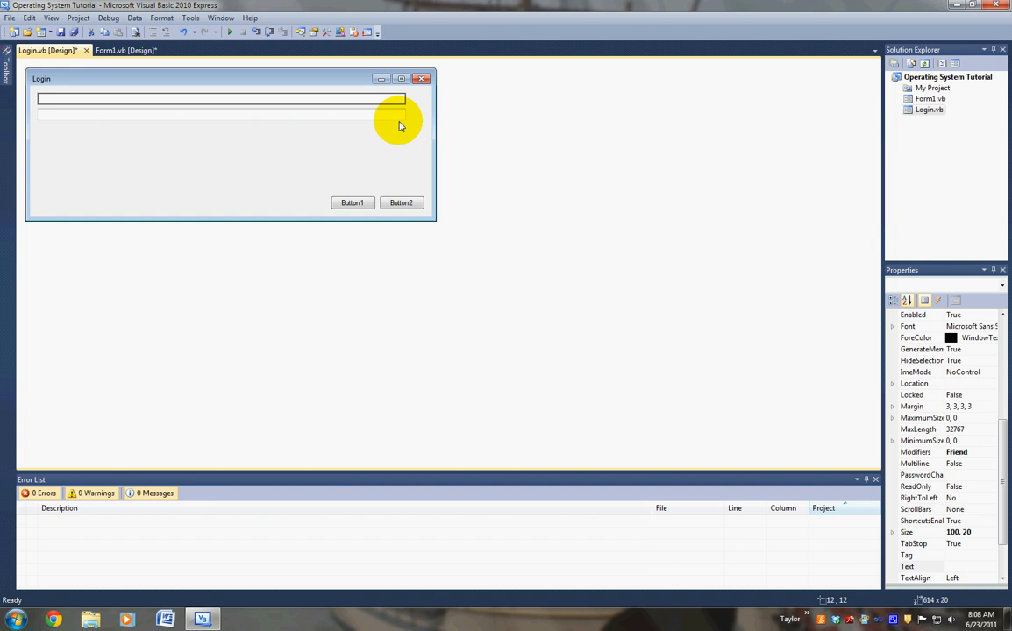
drag(405, 98, 330, 98)
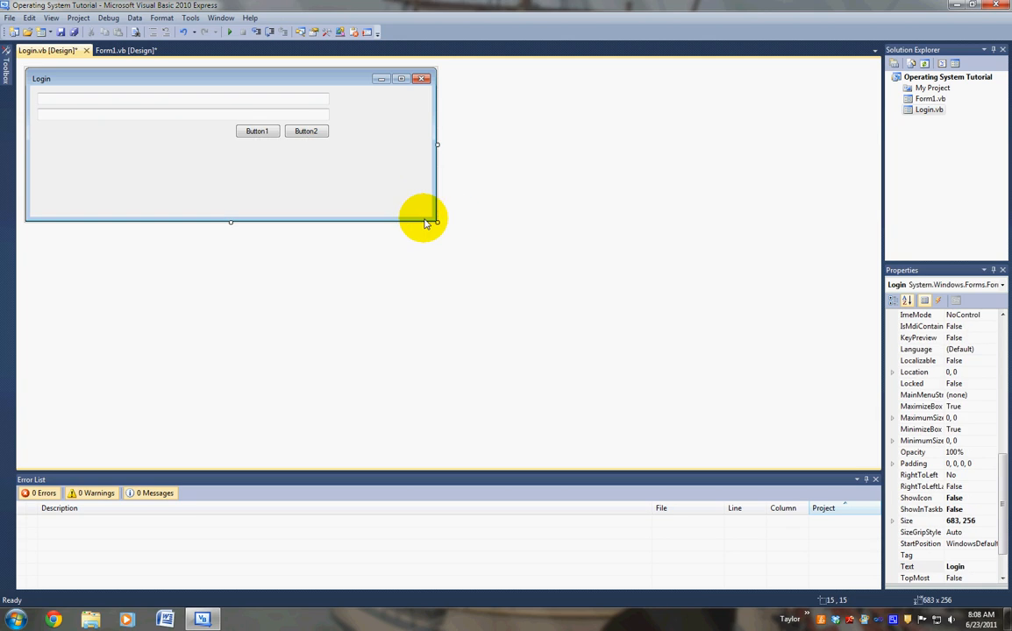
drag(437, 221, 347, 167)
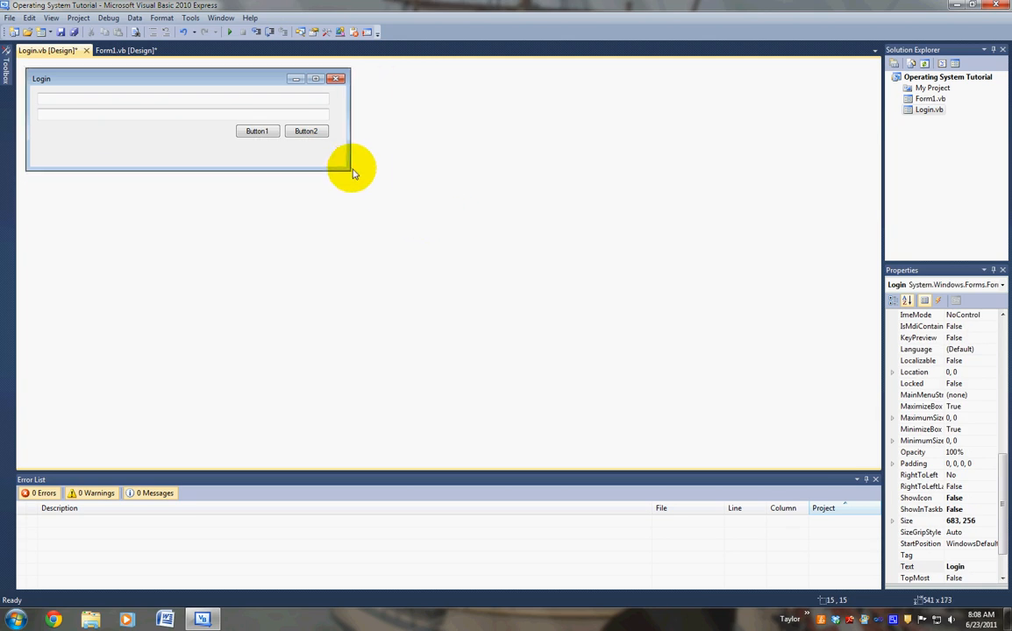
Set the first text box's Text property to Username.
click(175, 98)
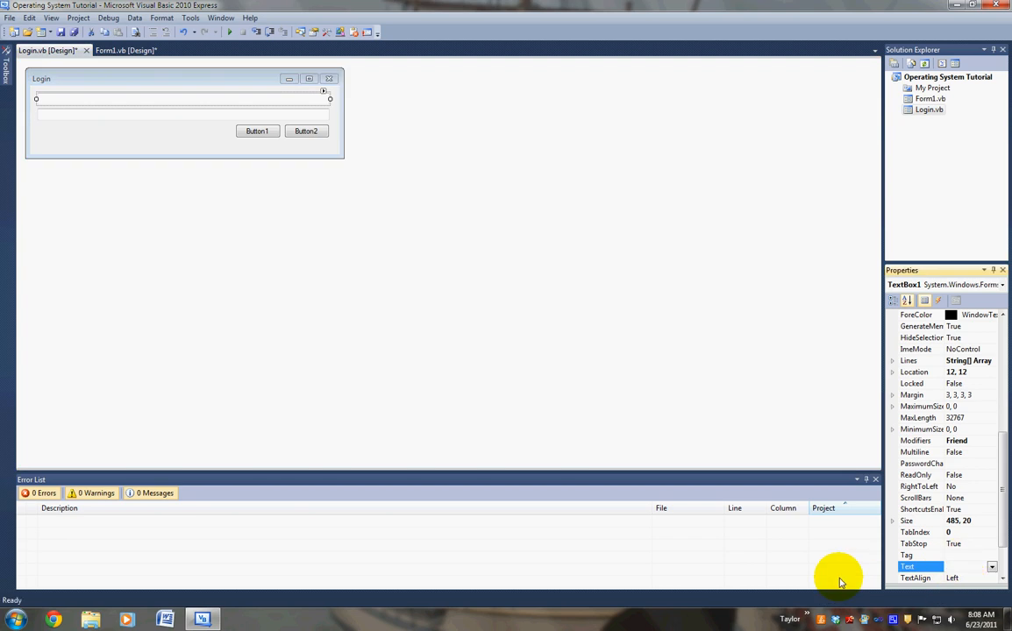
text(Username)
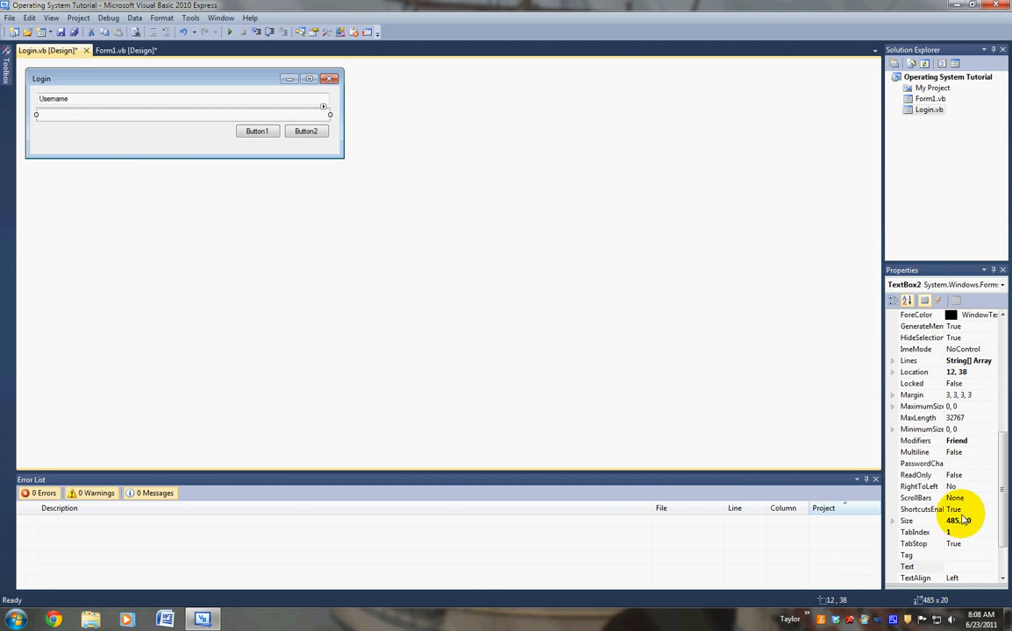
Set the second text box's UseSystemPasswordChar to True so it masks passwords.
scroll(down, 3)
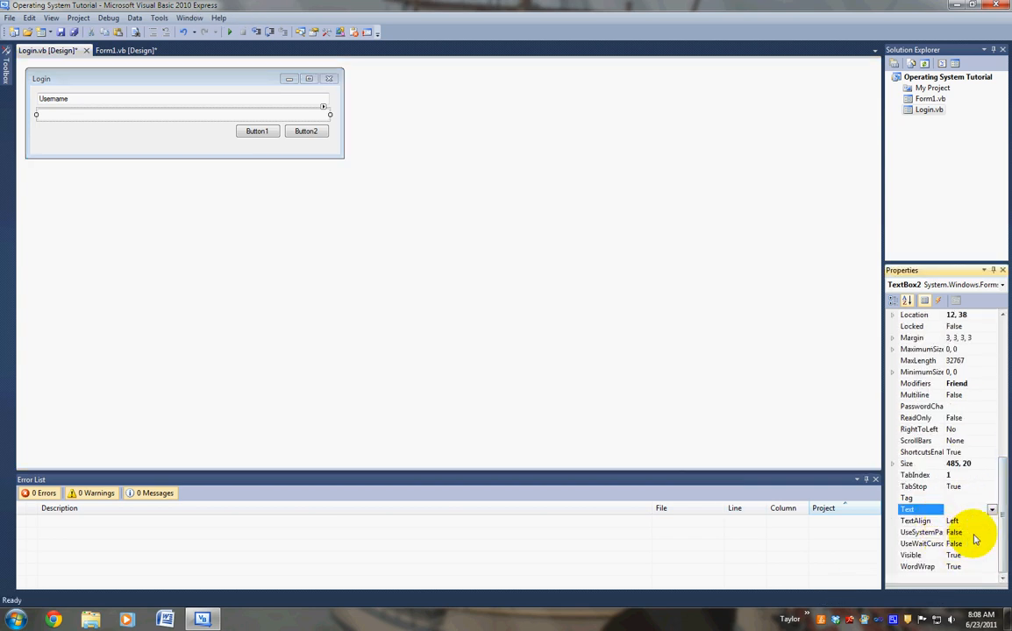
click(920, 533)
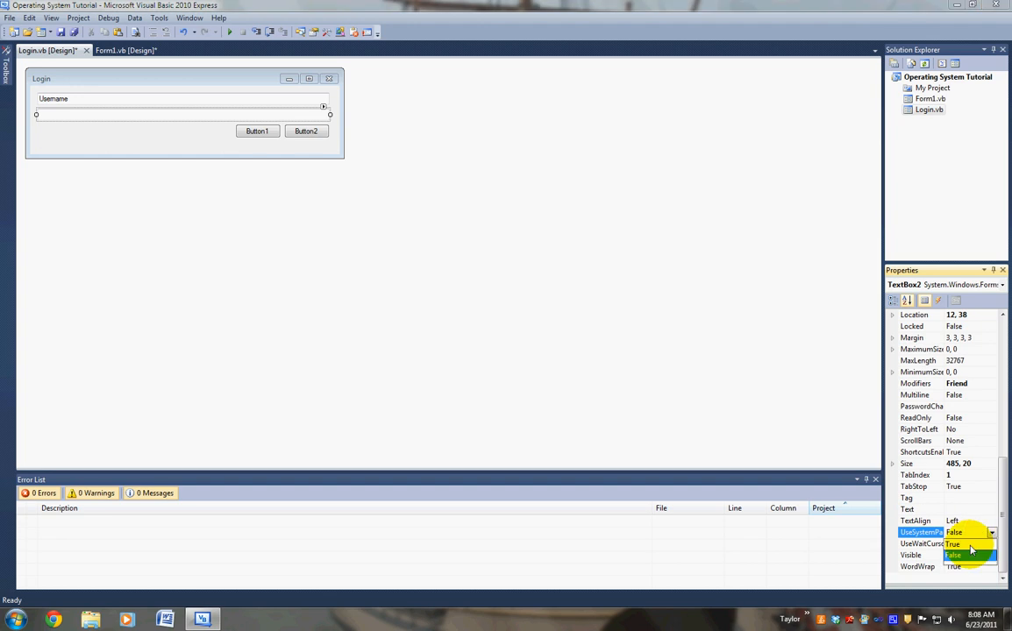
click(954, 543)
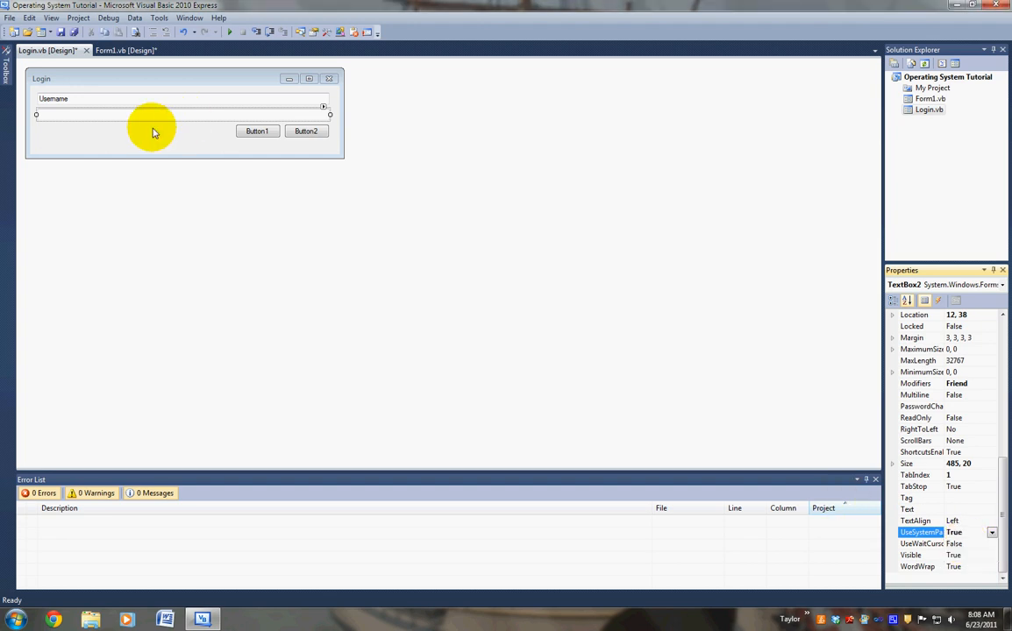
click(184, 158)
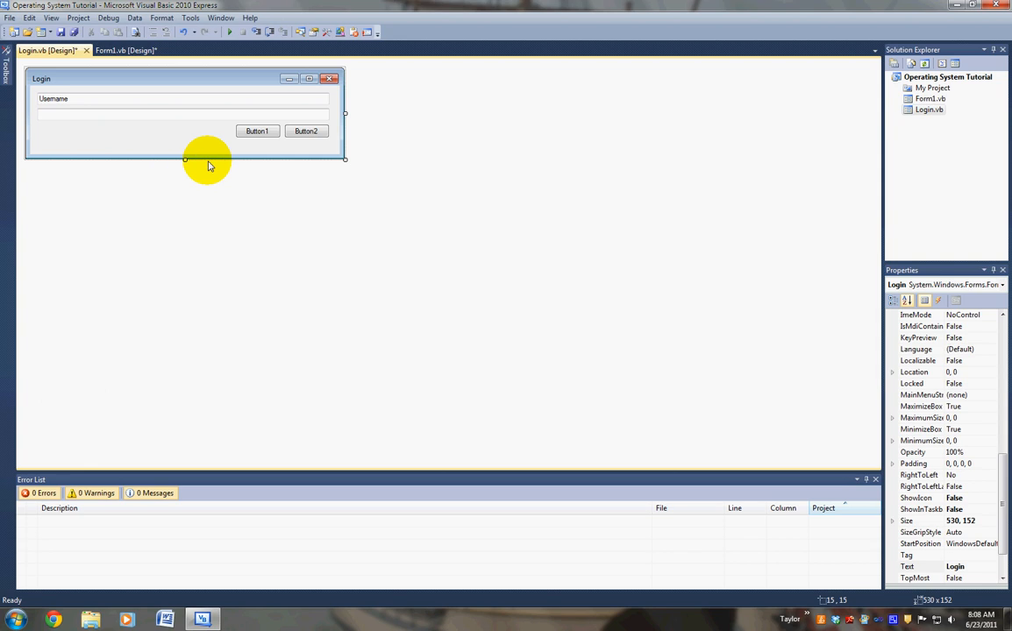
Shorten the Login form slightly and caption the first button Create Account.
drag(186, 158, 185, 140)
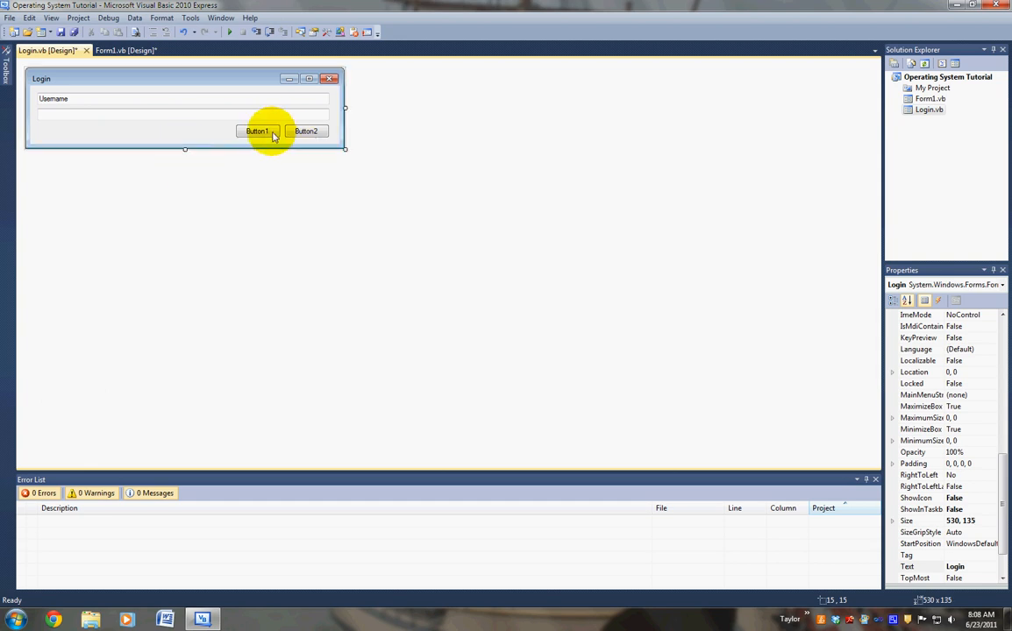
click(256, 130)
text(C)
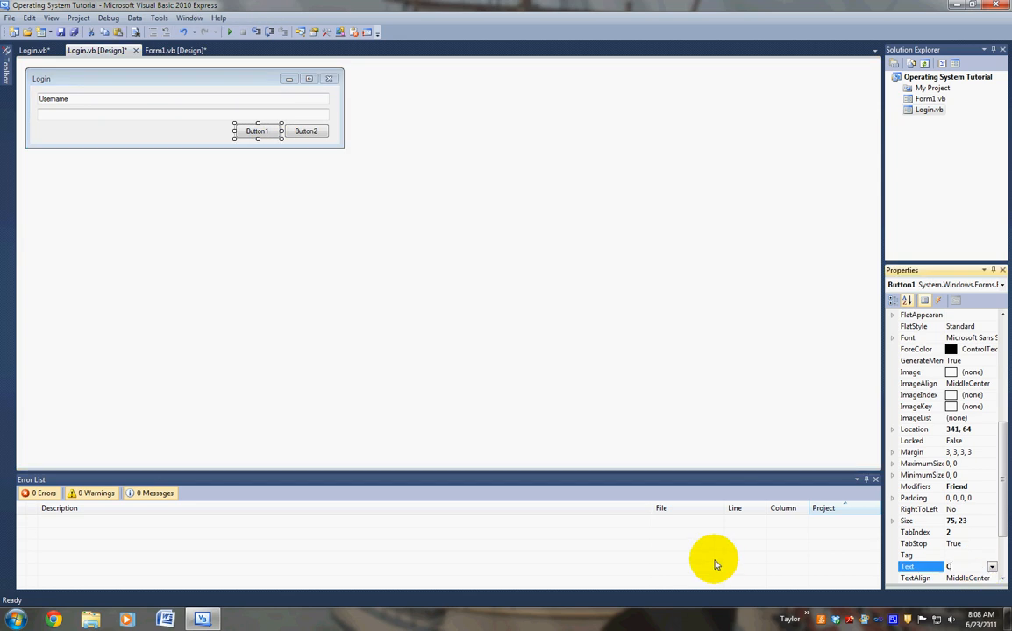
text(reate Account)
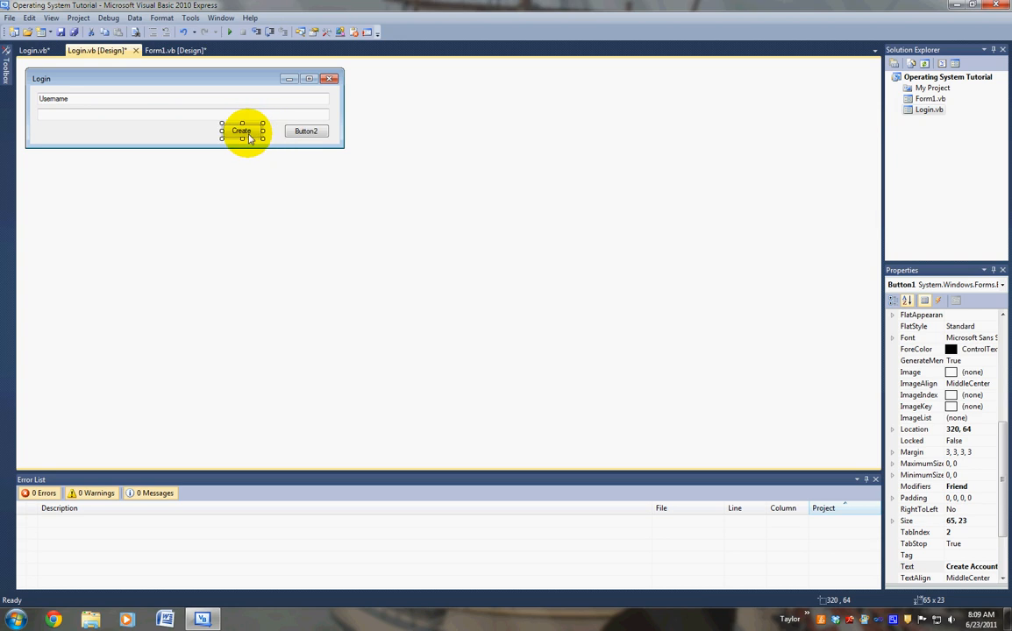
Caption the second button Login.
click(305, 129)
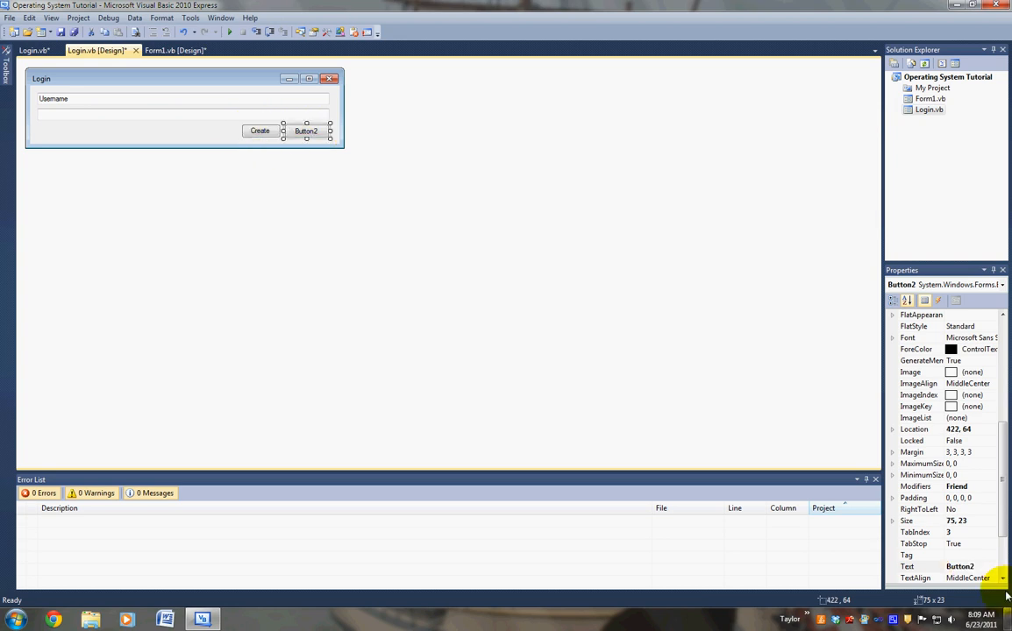
click(961, 566)
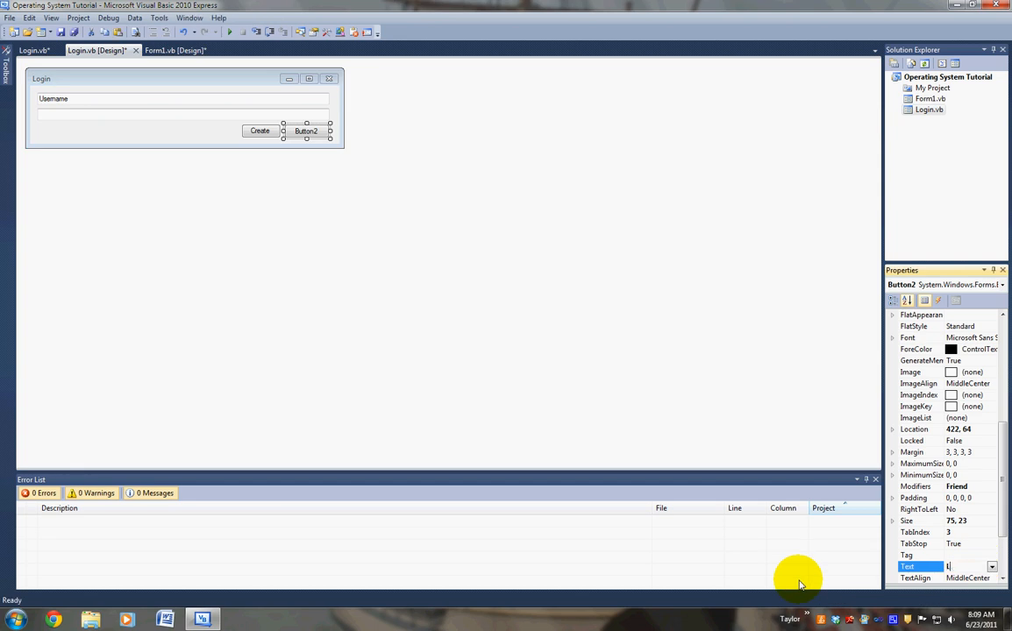
text(Login)
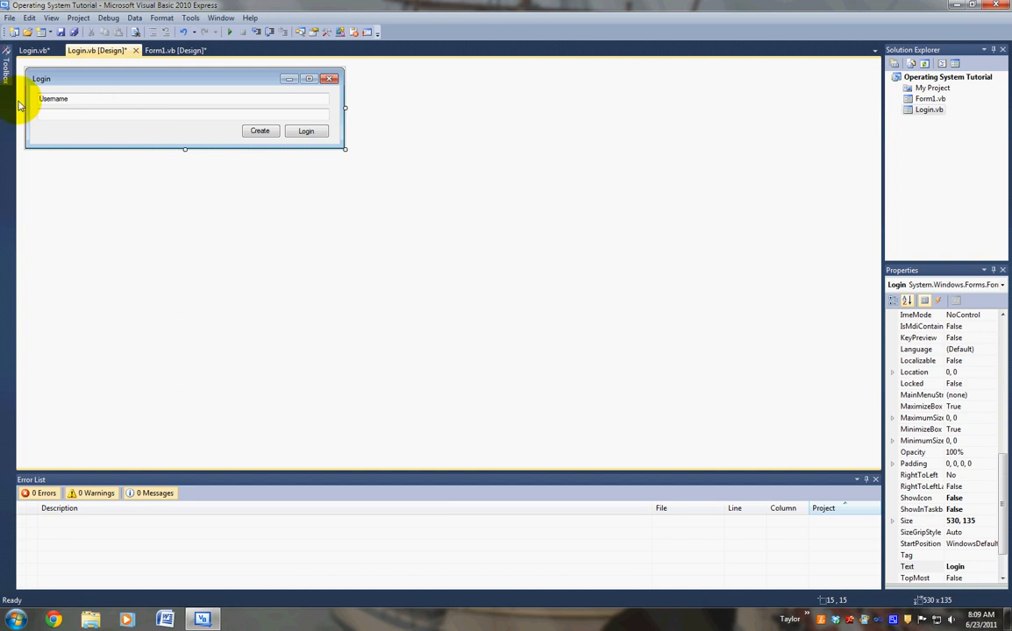
Place a label below the text boxes reading 'Username and/or password is incorrect'.
click(7, 79)
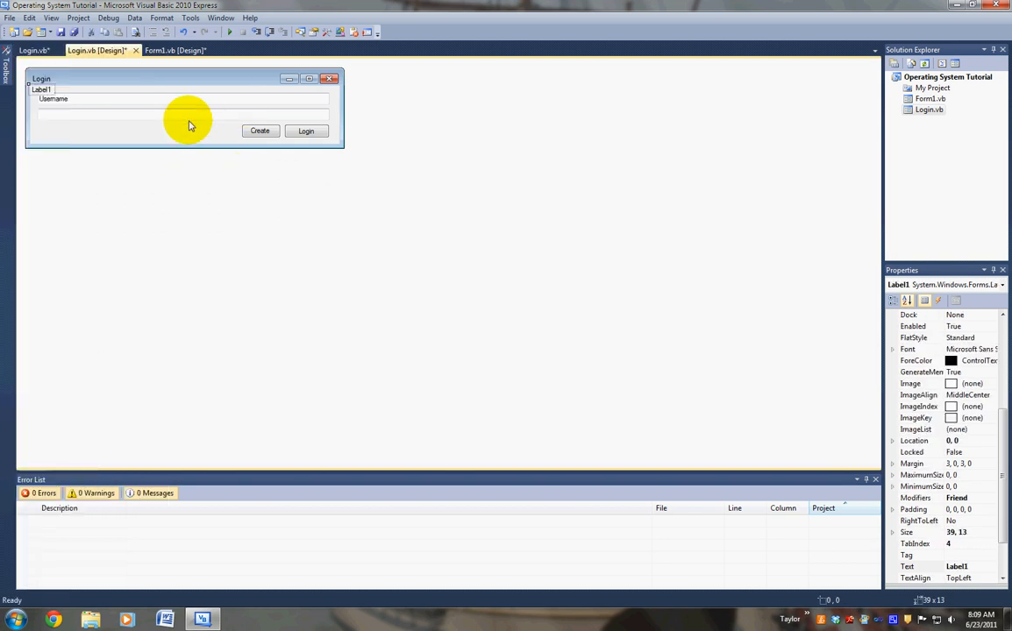
drag(190, 119, 49, 130)
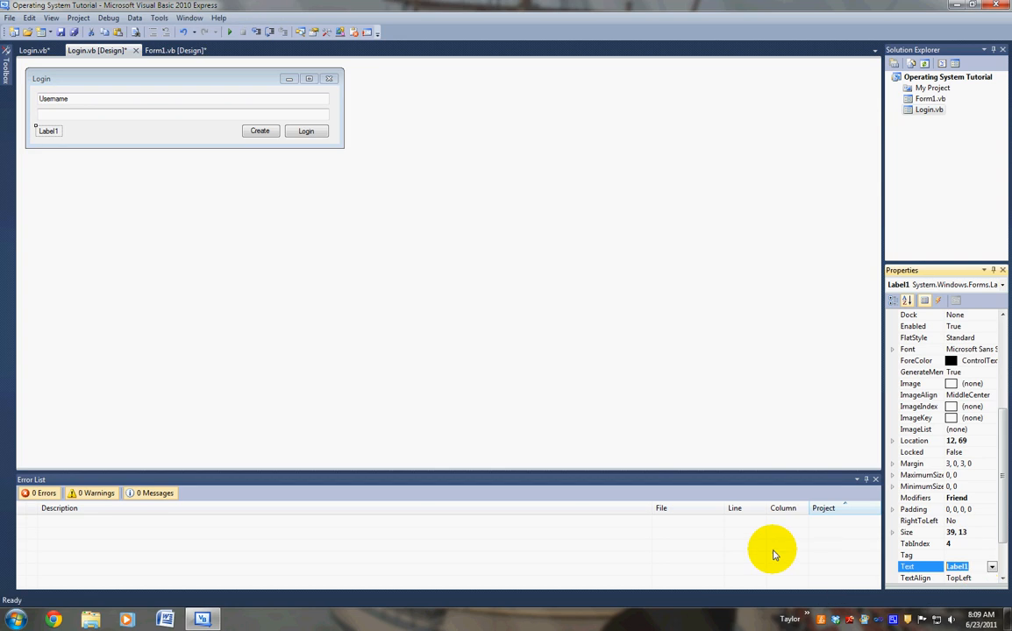
text(Username and/)
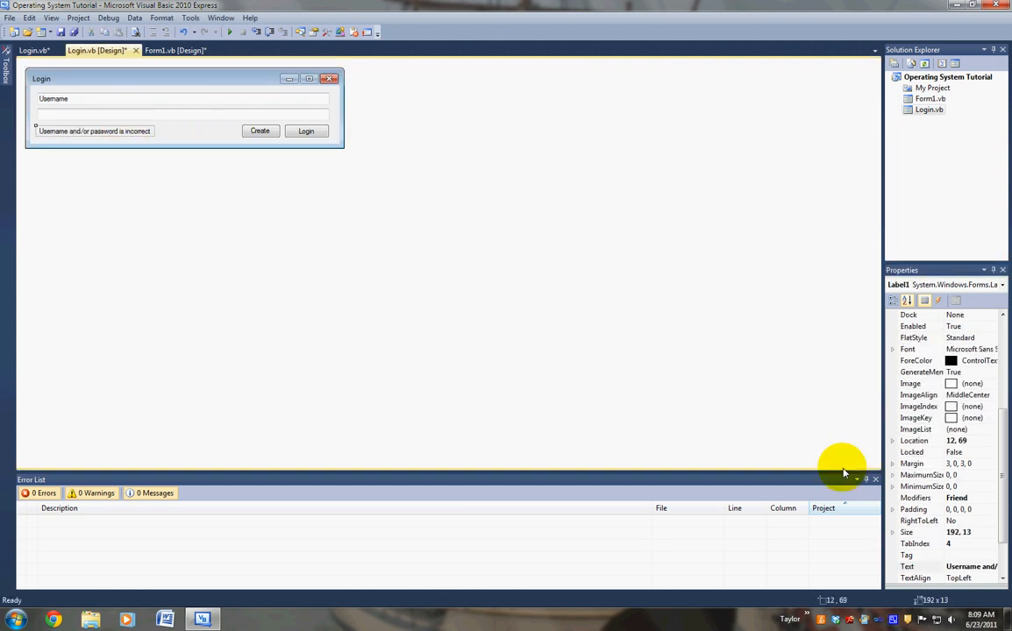
Set the error label's ForeColor to Red.
click(917, 362)
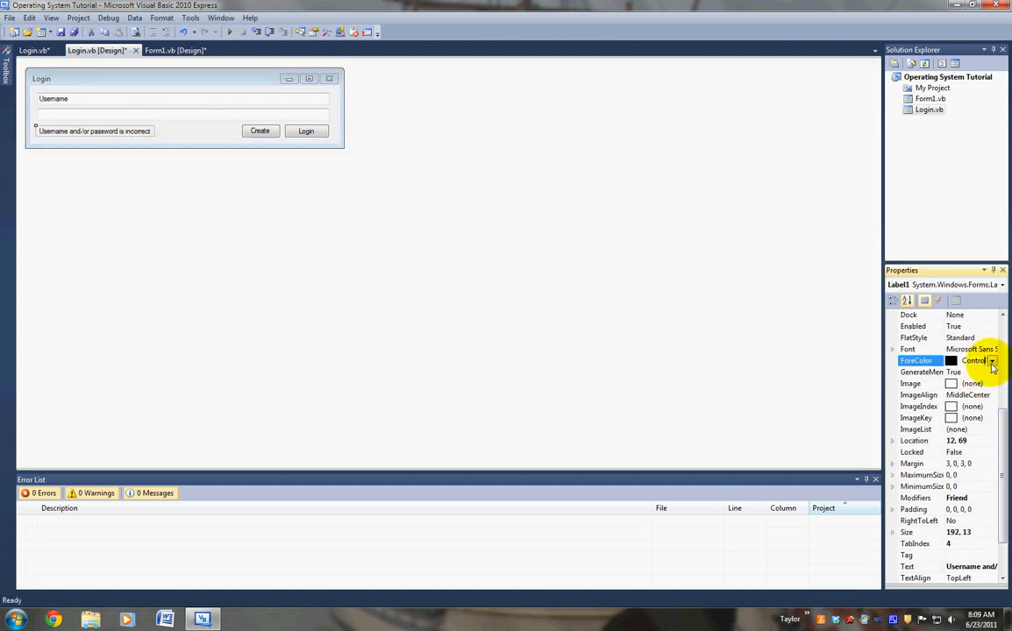
click(992, 361)
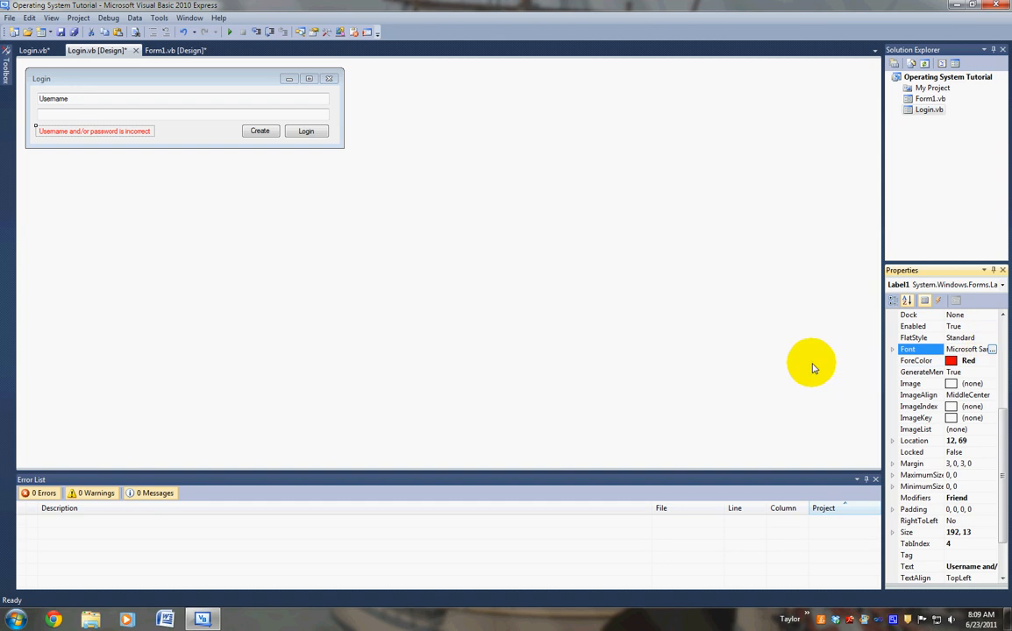
mouse_move(763, 354)
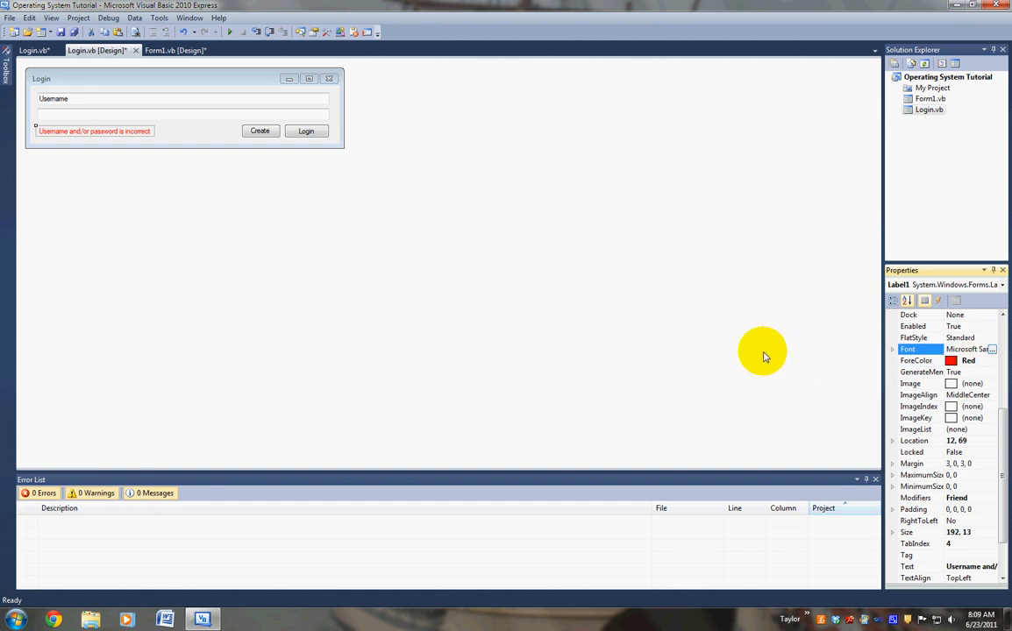
mouse_move(751, 350)
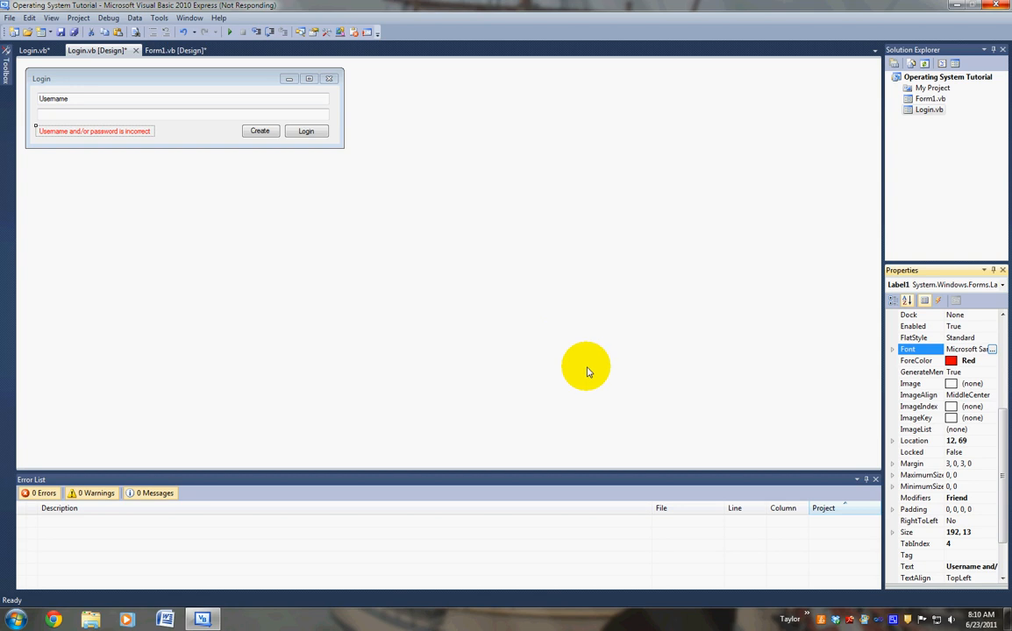
mouse_move(585, 370)
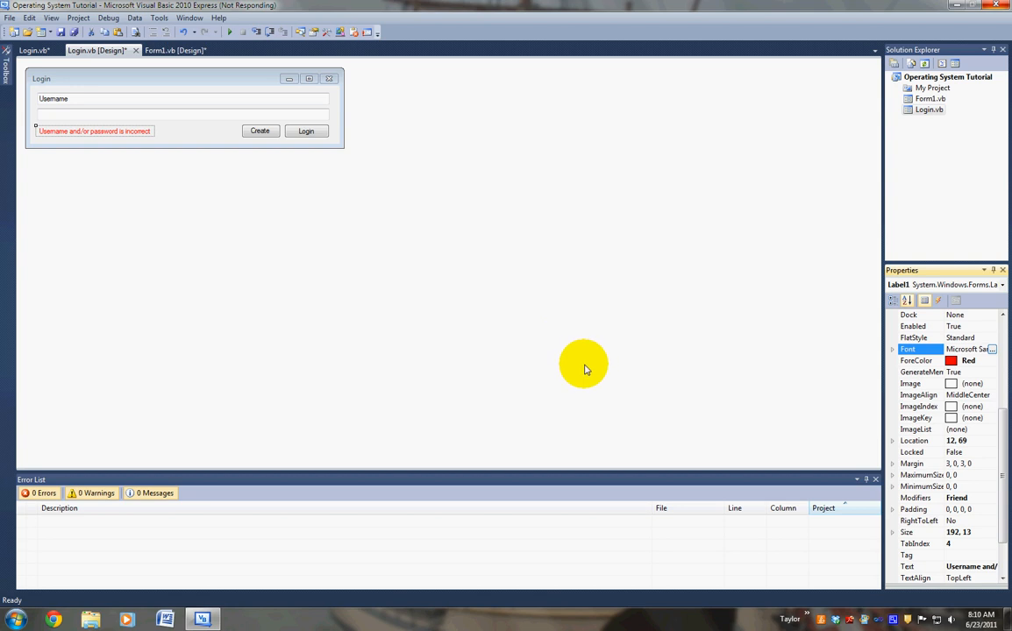
mouse_move(582, 366)
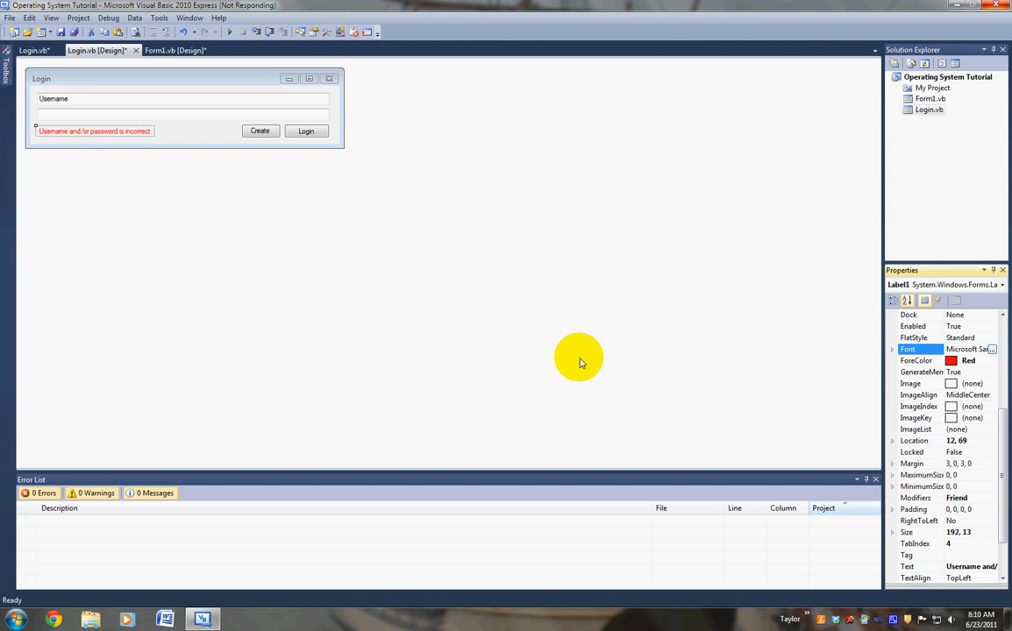
mouse_move(796, 390)
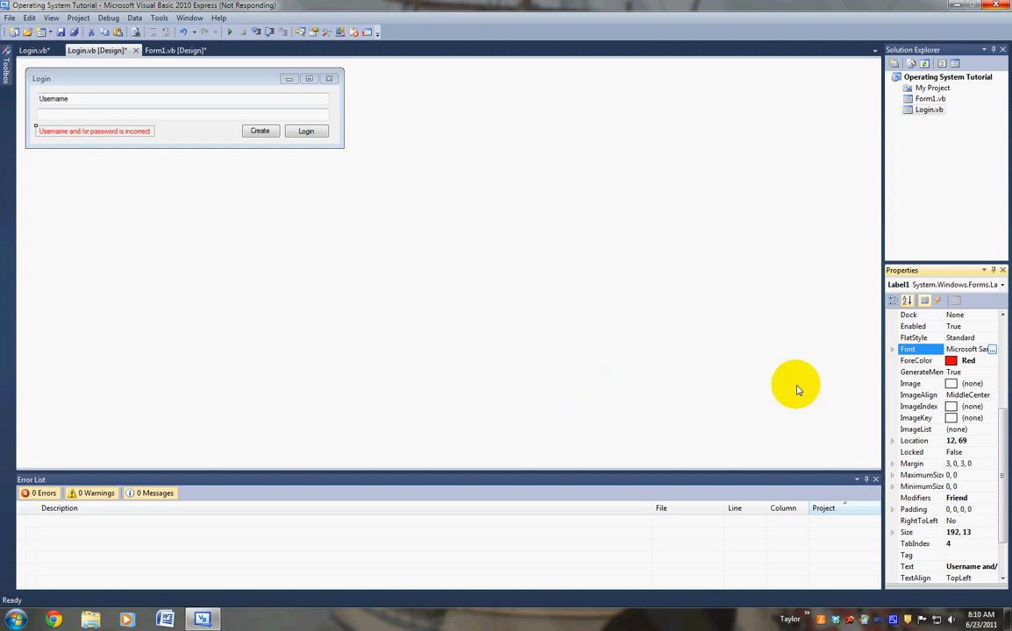
Give the red error label a larger font size beneath the buttons.
click(992, 349)
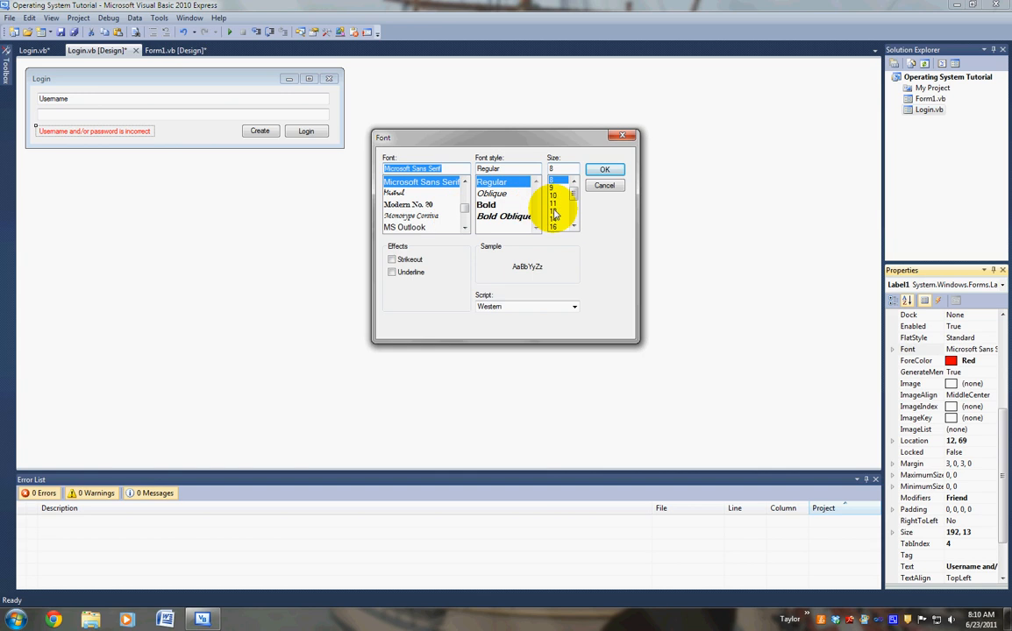
click(603, 168)
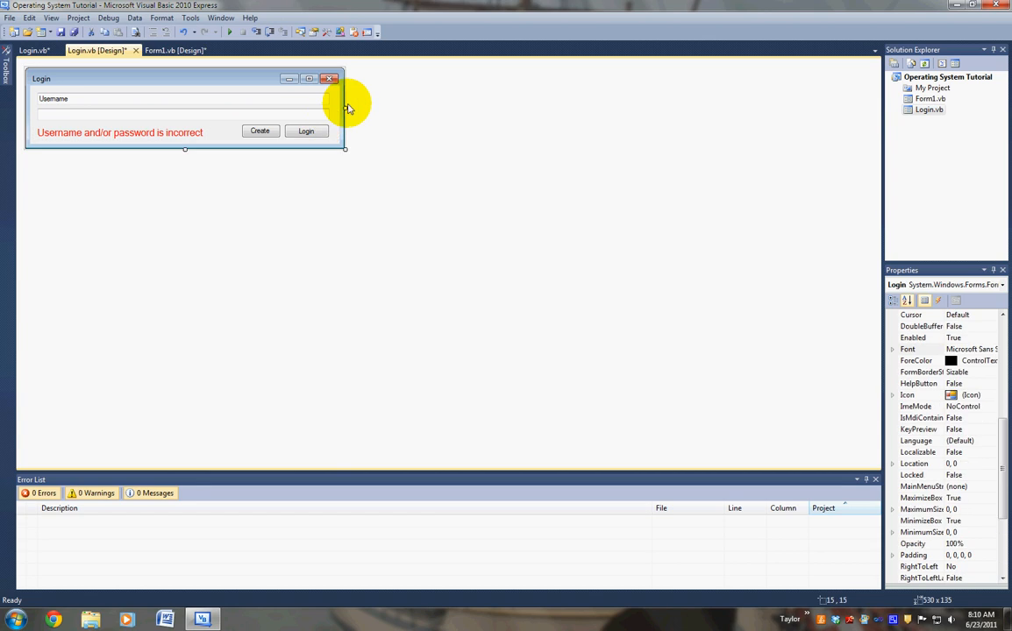
mouse_move(150, 139)
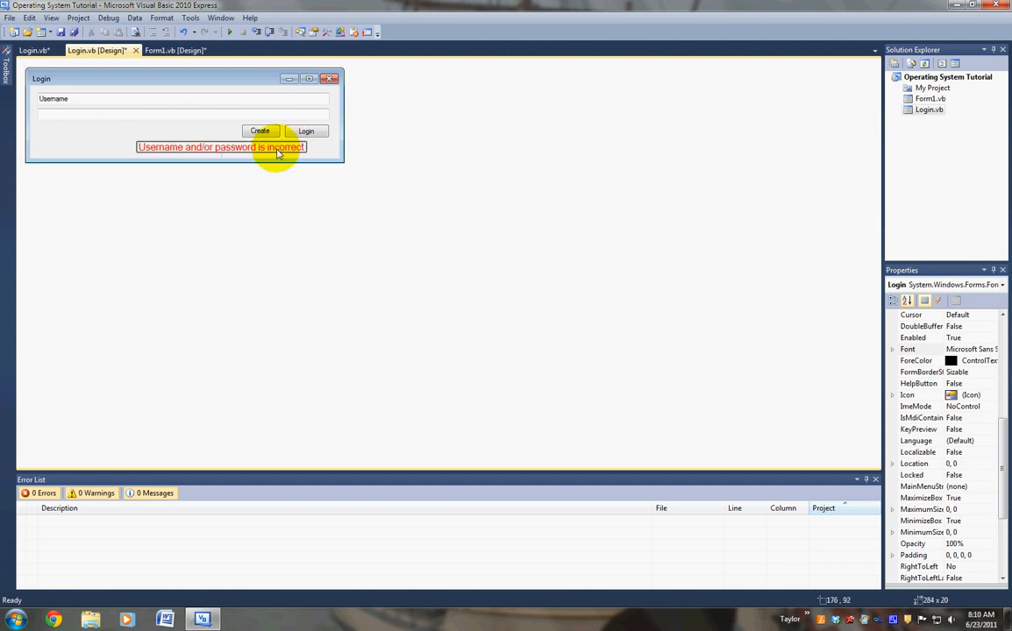
click(221, 147)
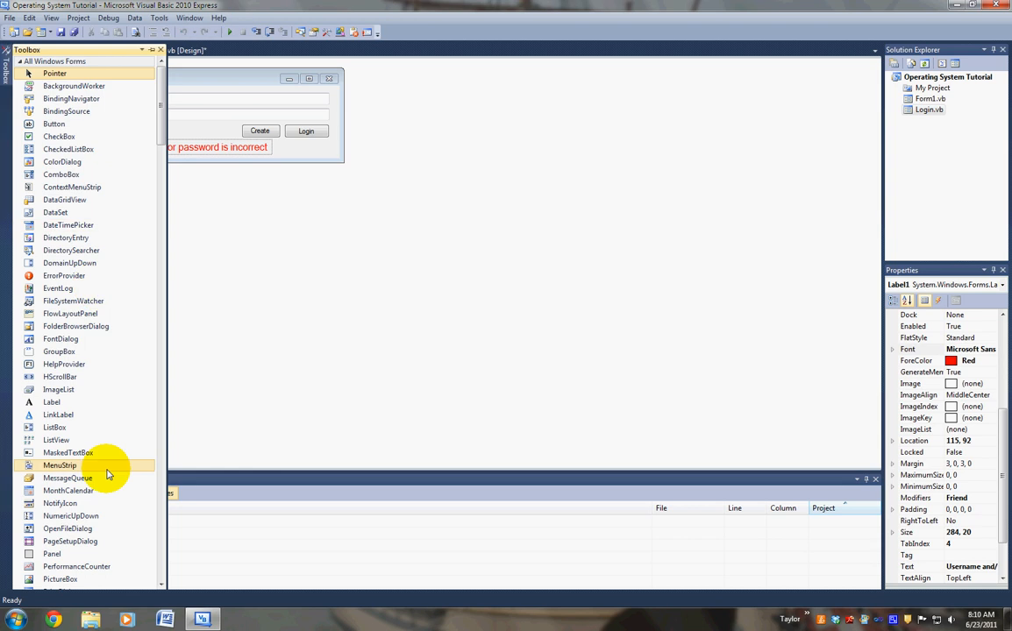
Place a Forgot Password LinkLabel beside the buttons, with the error label moved below.
scroll(down, 3)
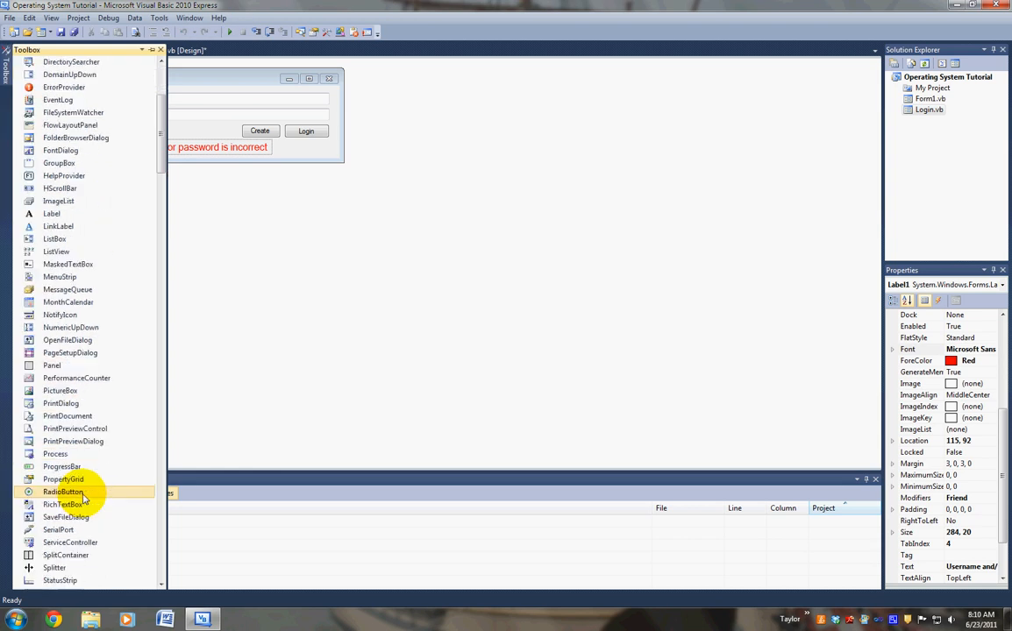
scroll(down, 3)
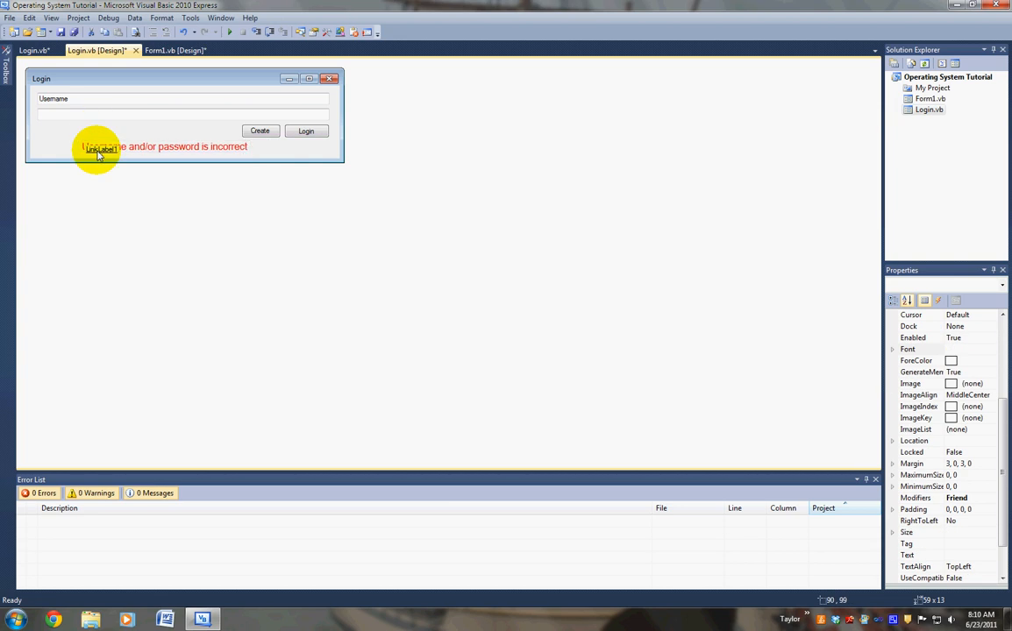
click(175, 114)
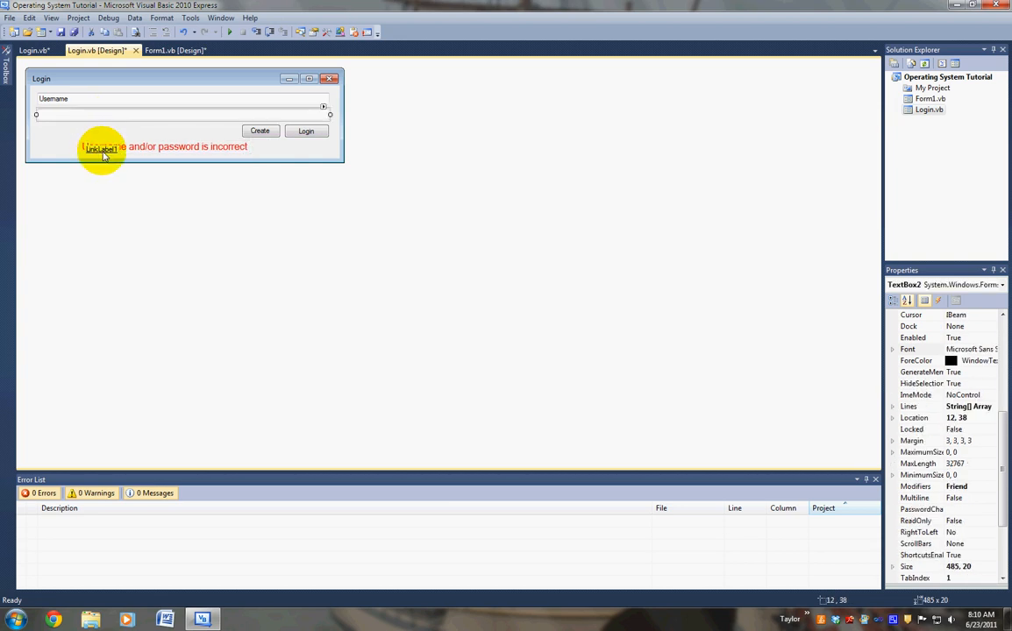
click(96, 130)
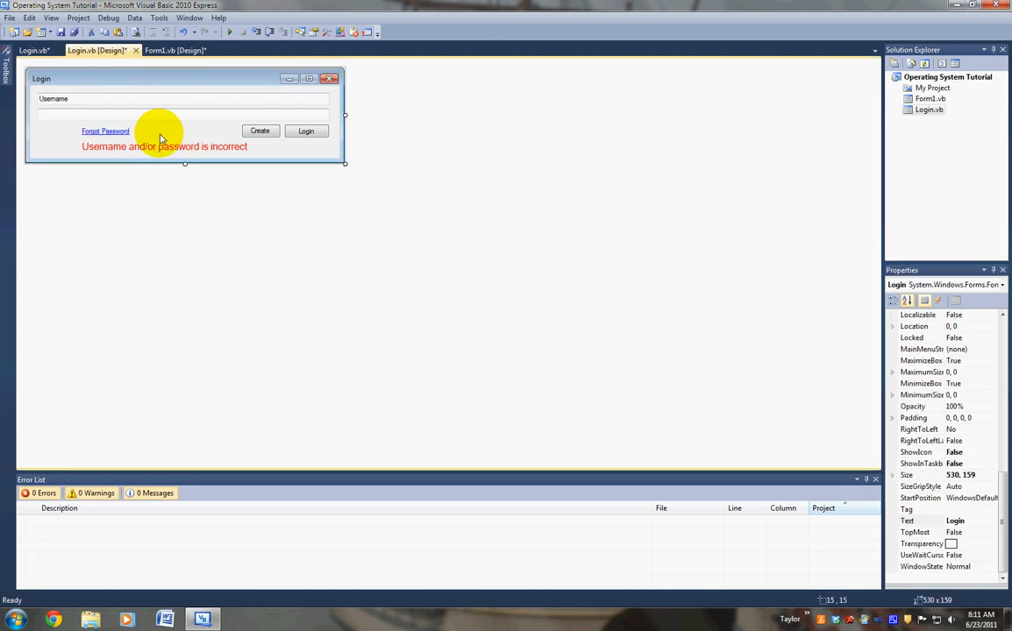
Give the Forgot Password link a larger font size, then return to Form1's designer.
click(106, 130)
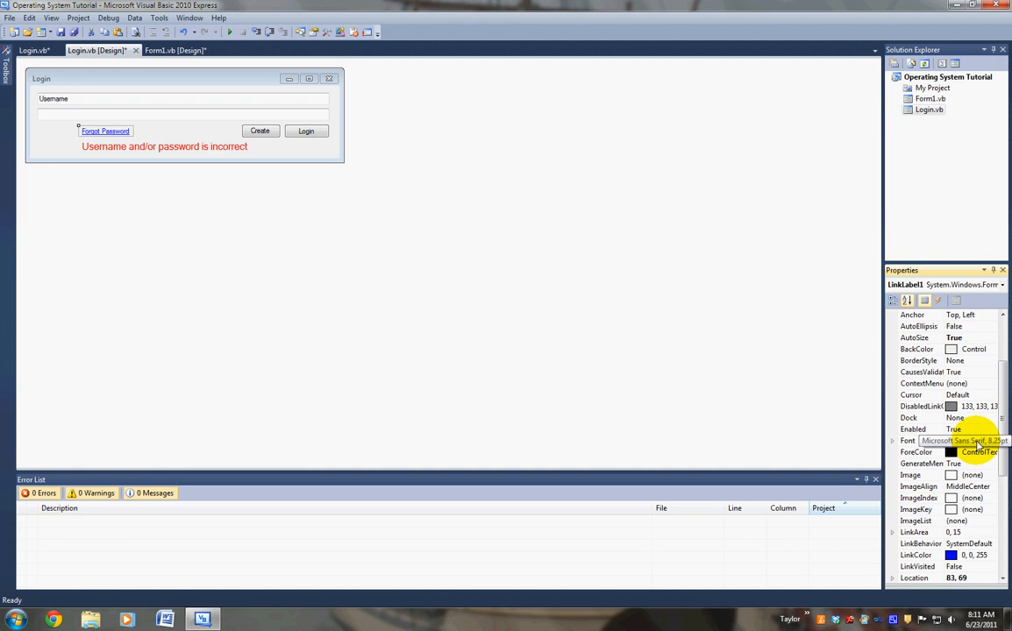
click(996, 440)
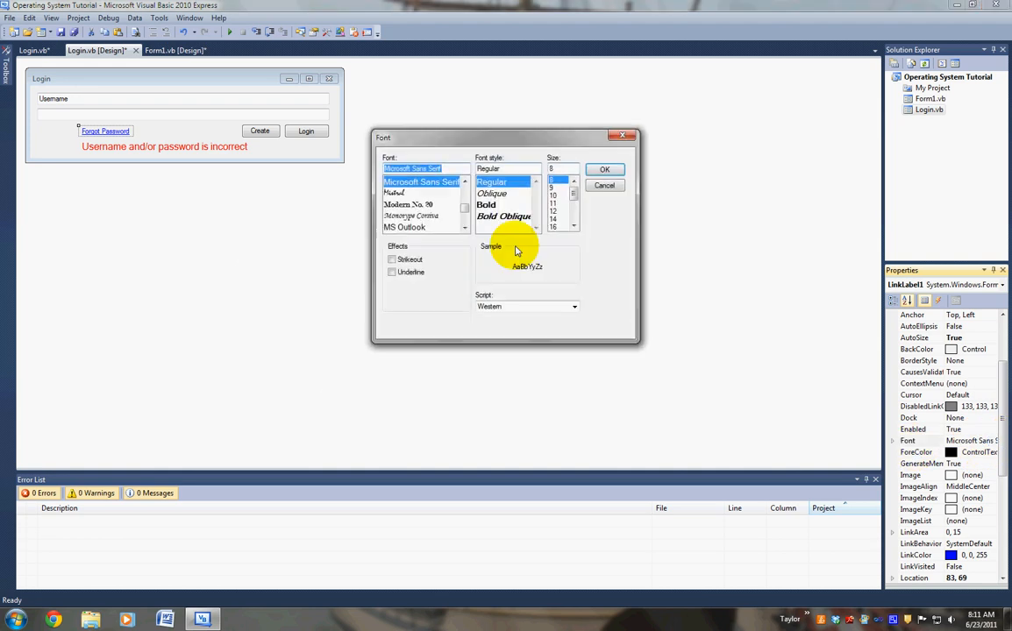
click(603, 169)
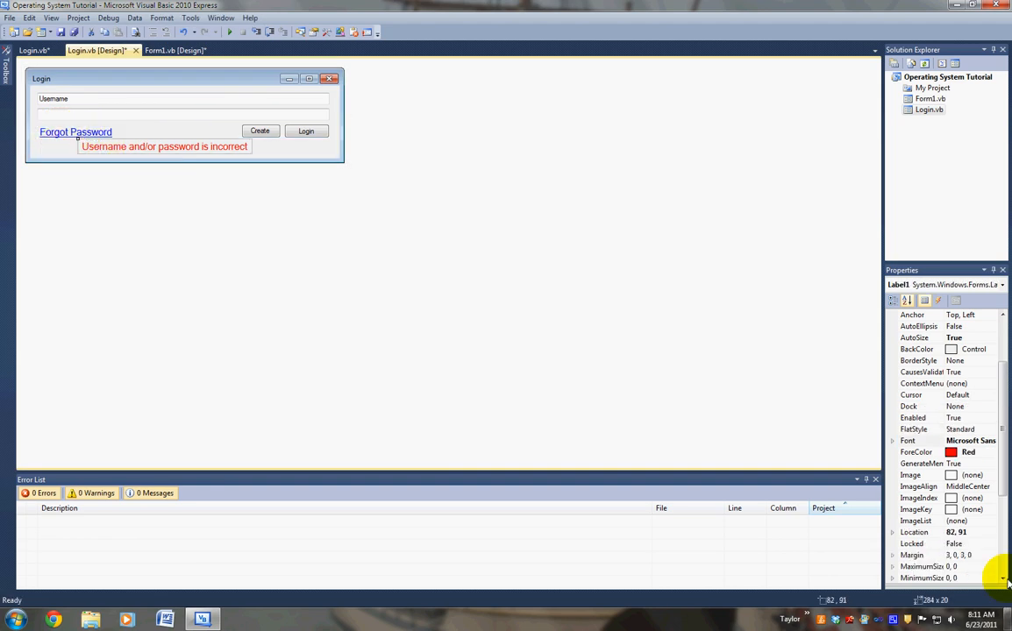
scroll(down, 3)
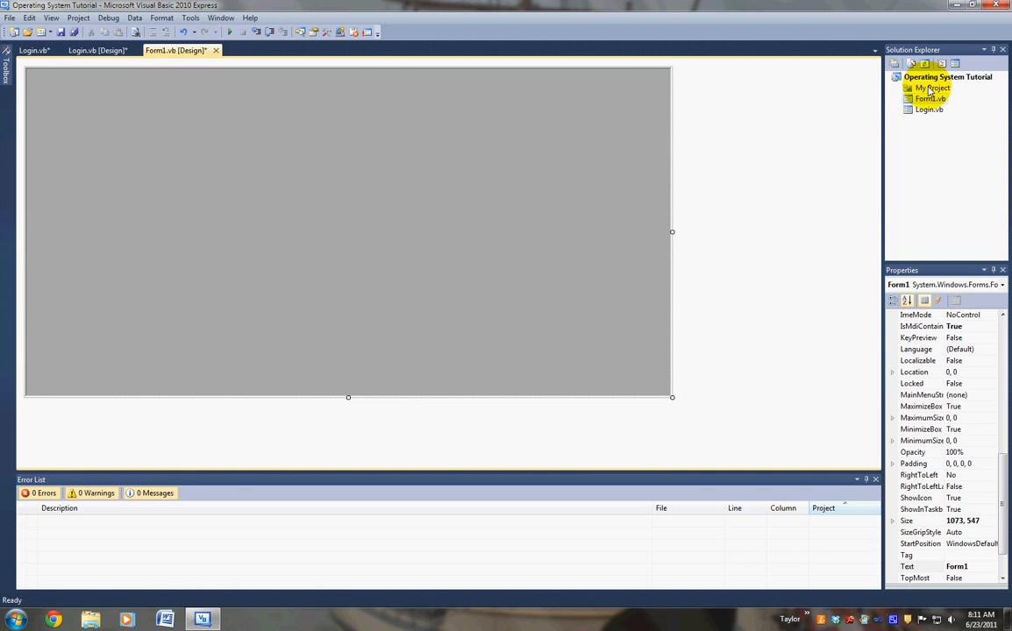
Show the project's Settings page in My Project.
click(932, 88)
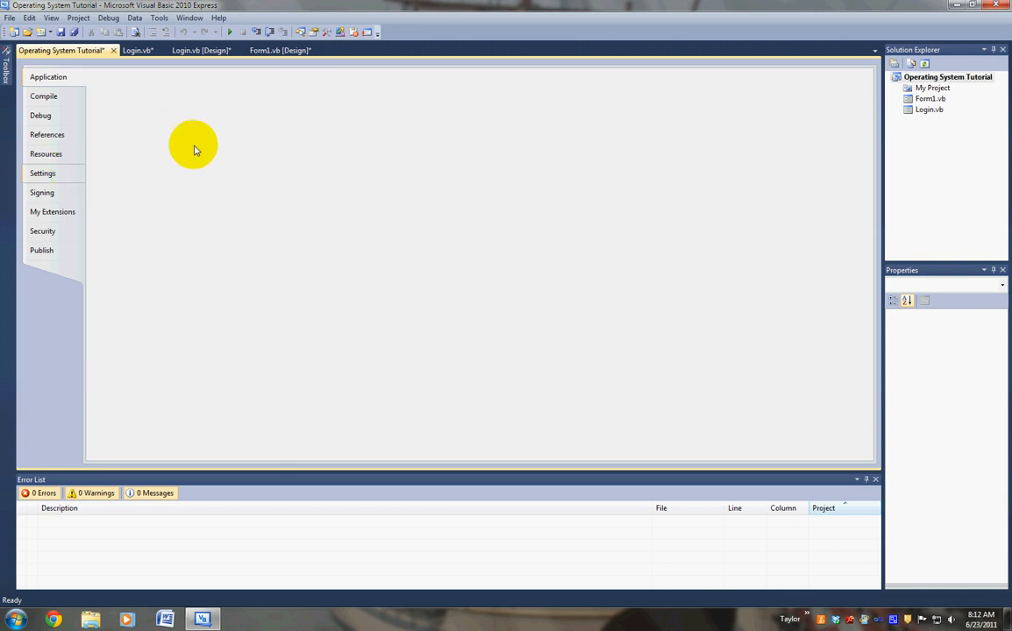
click(42, 173)
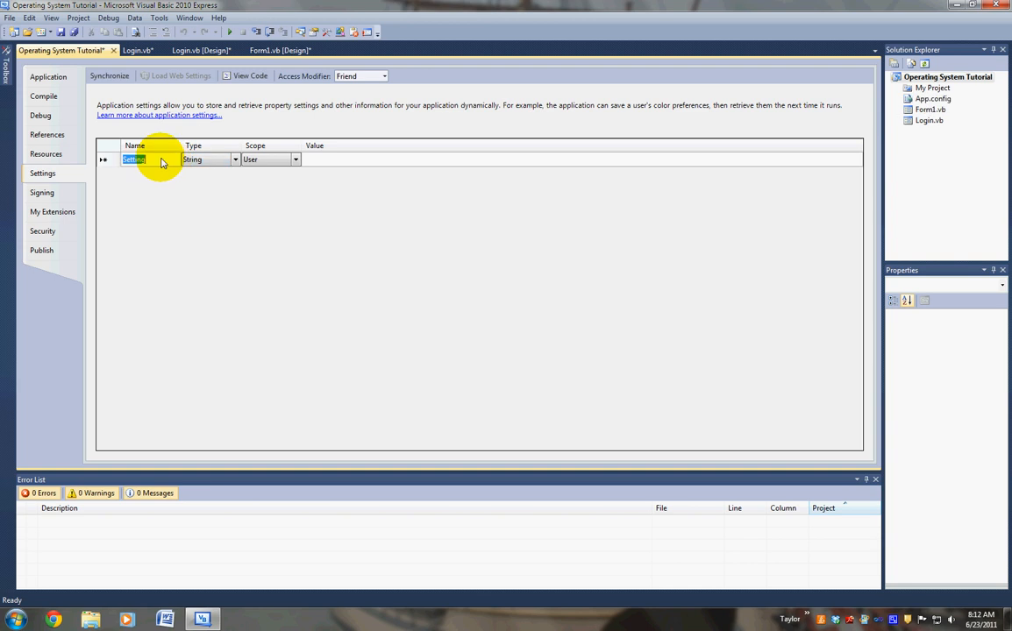
Add user-scoped String settings named Username and Password.
text(Username)
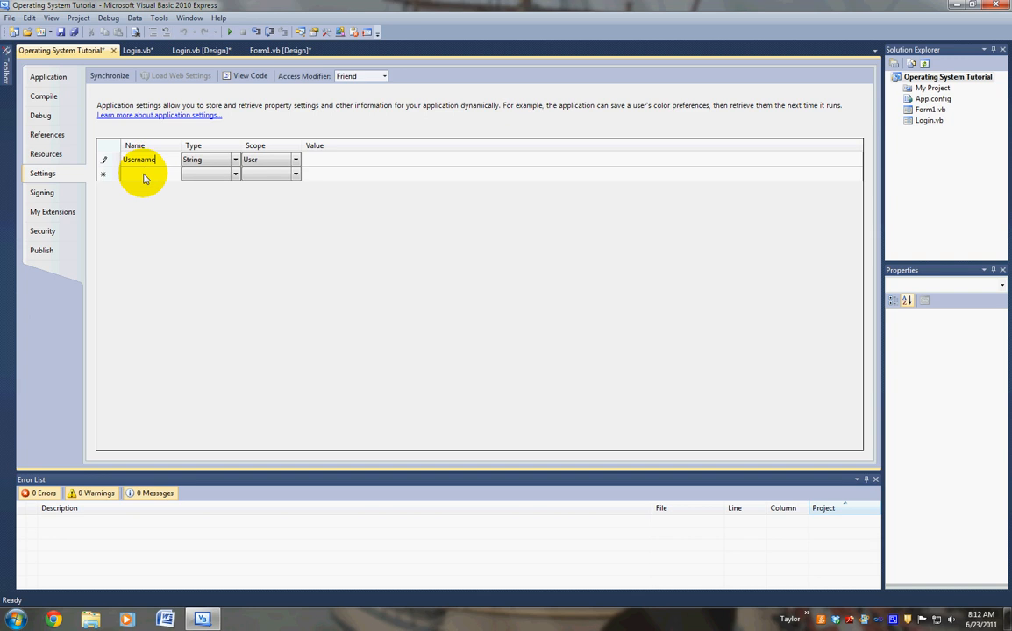
text(P)
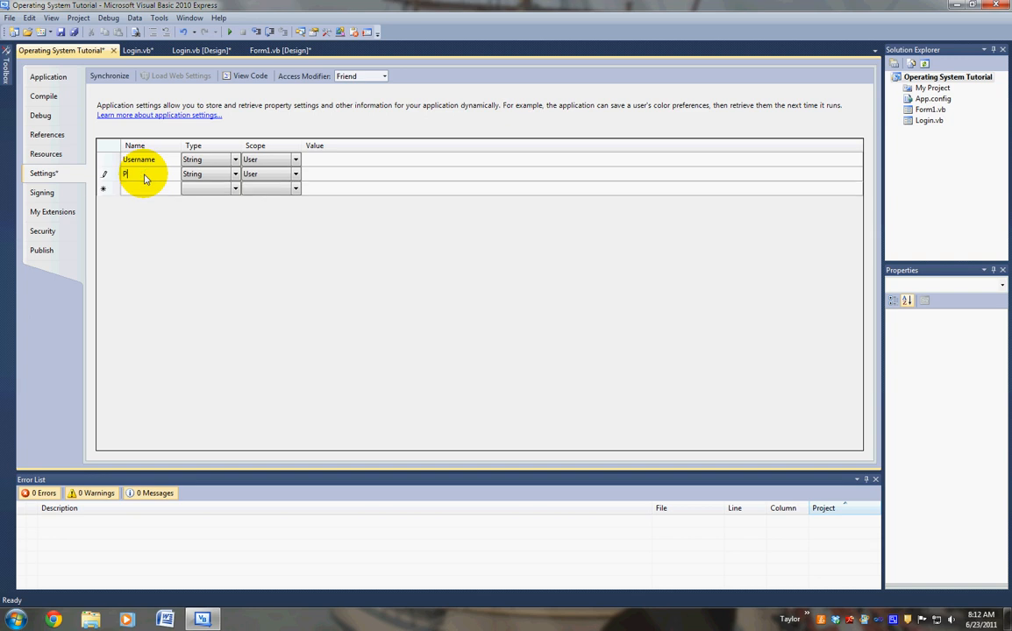
text(Password)
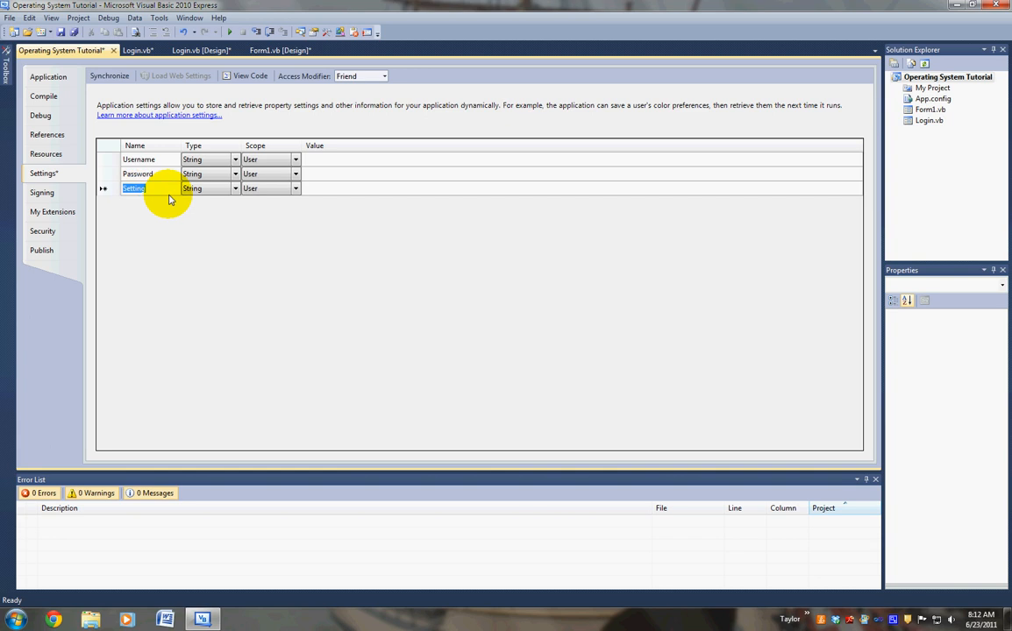
text(Pass)
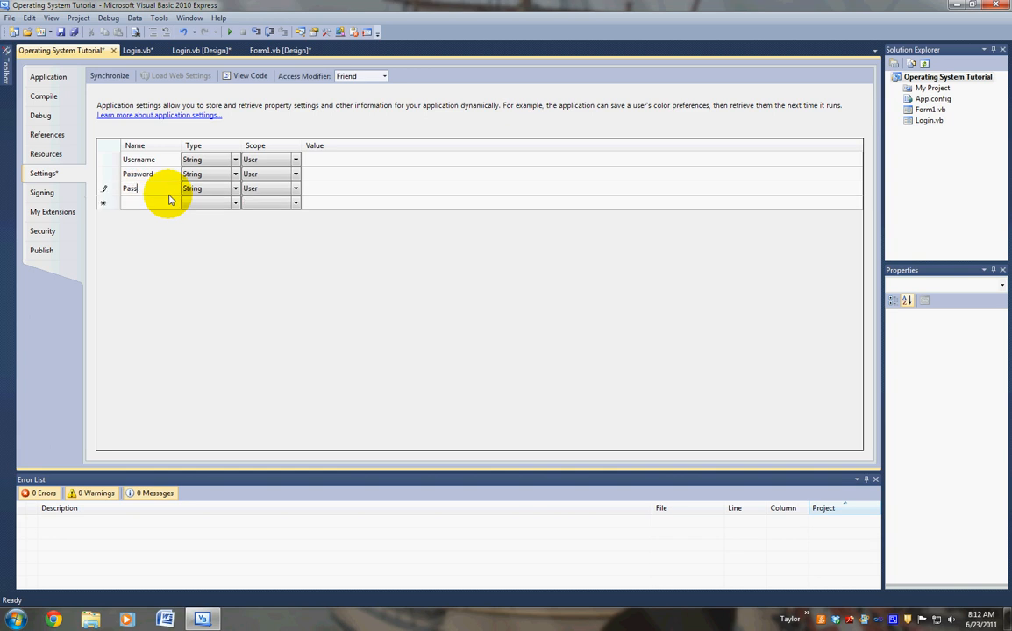
text(h)
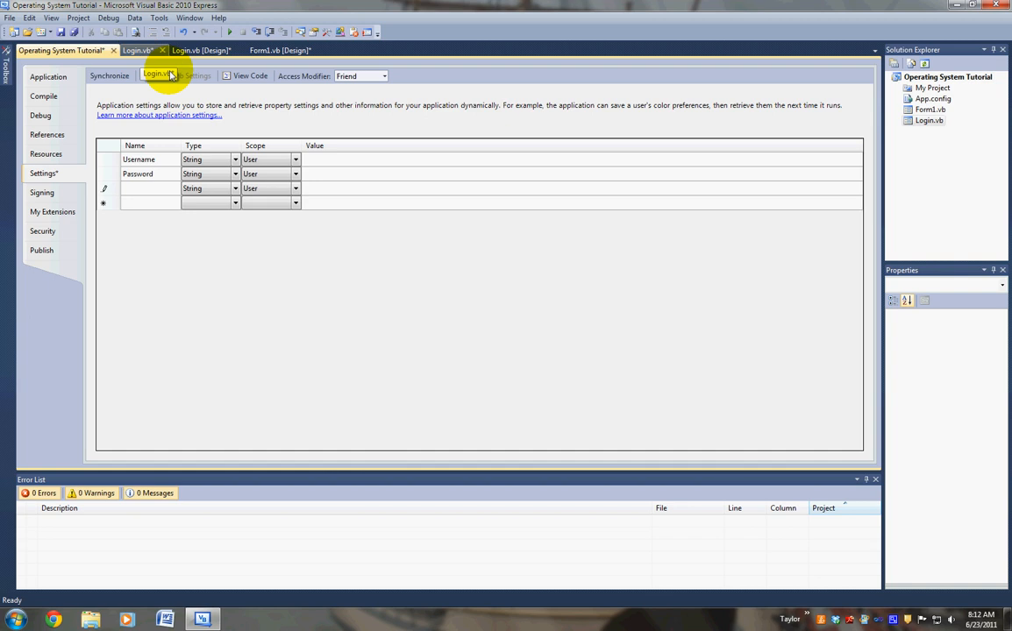
In Button1_Click, save TextBox1 and TextBox2 to My.Settings.Username and Password.
click(136, 49)
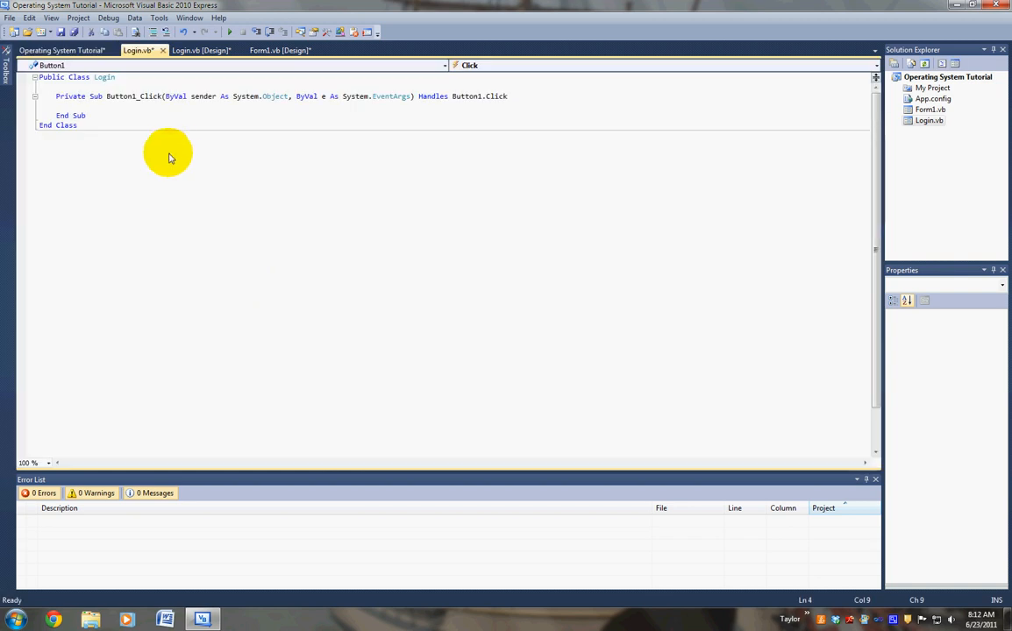
mouse_move(192, 174)
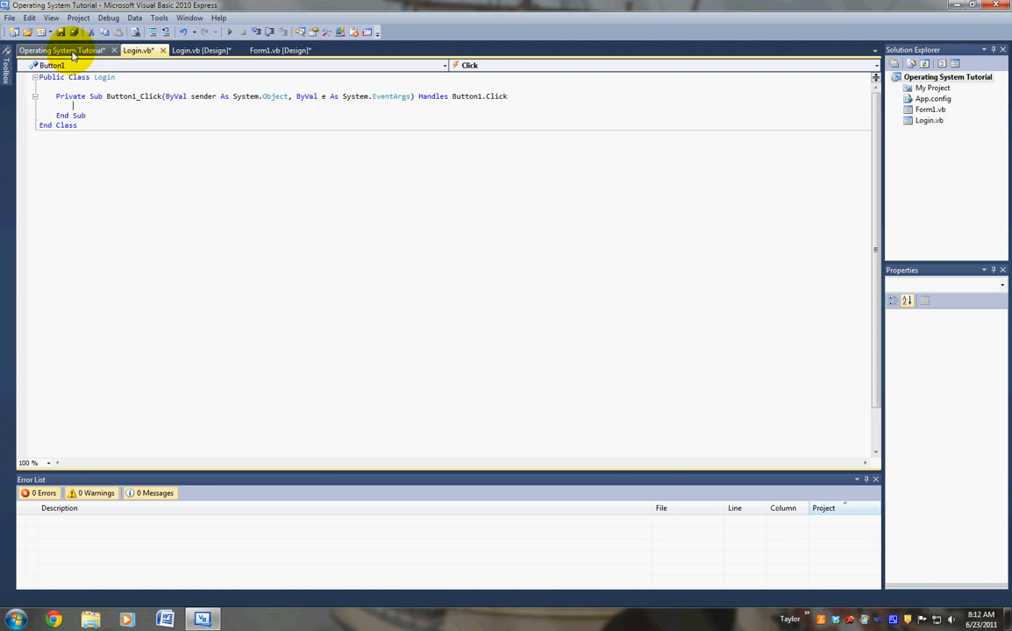
click(200, 49)
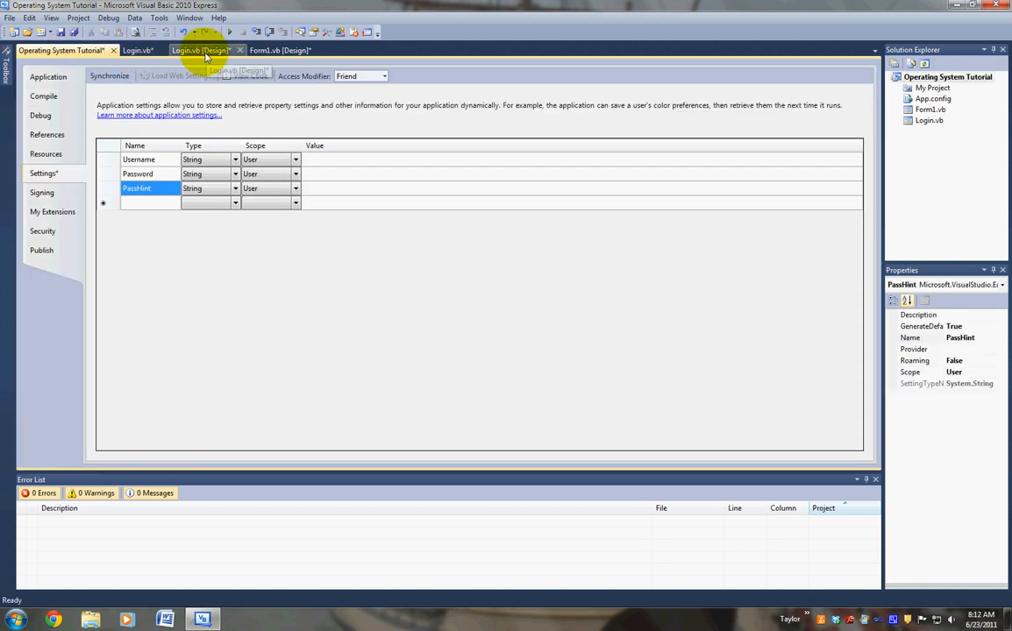
click(136, 49)
text(My.Settings.)
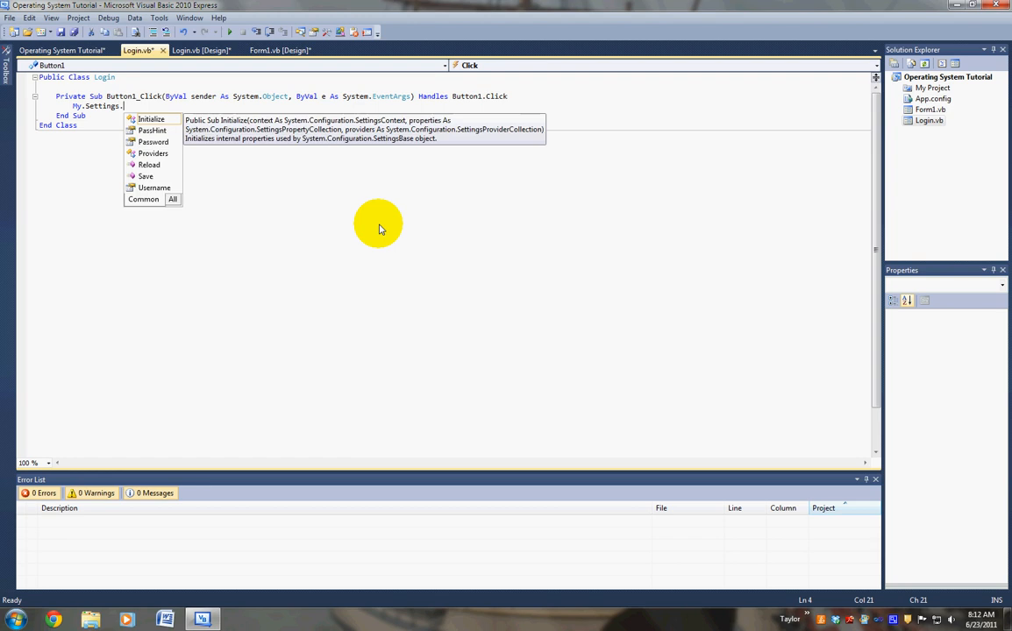
text(usern)
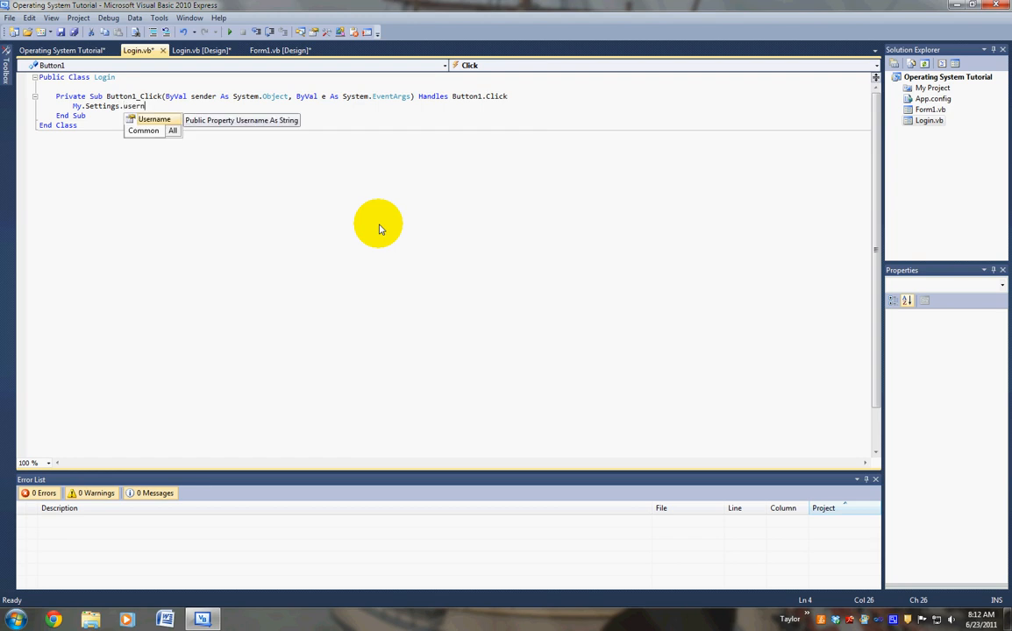
text(Username =)
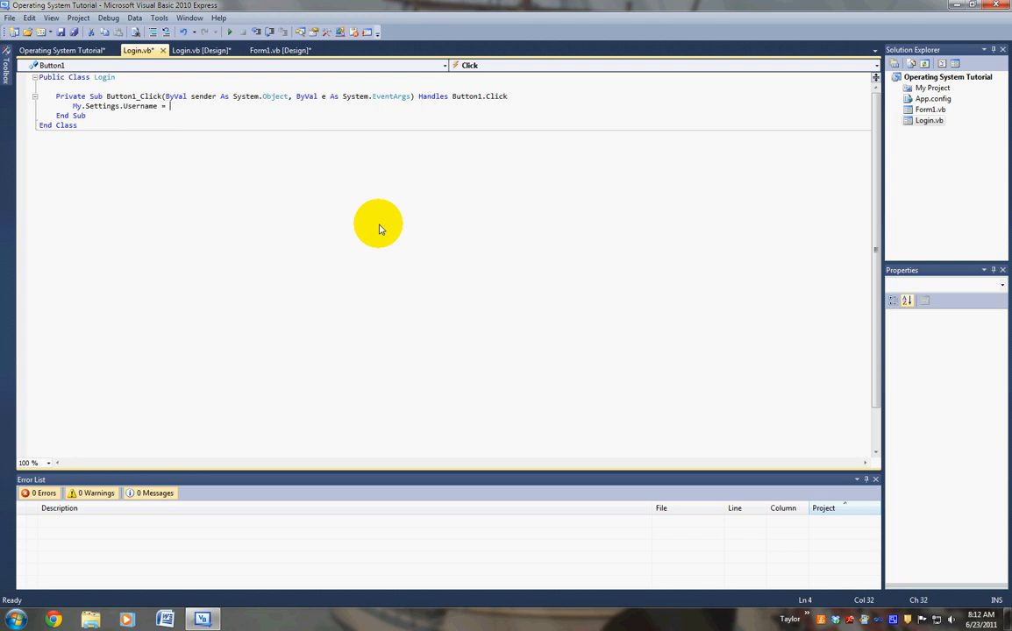
text(te)
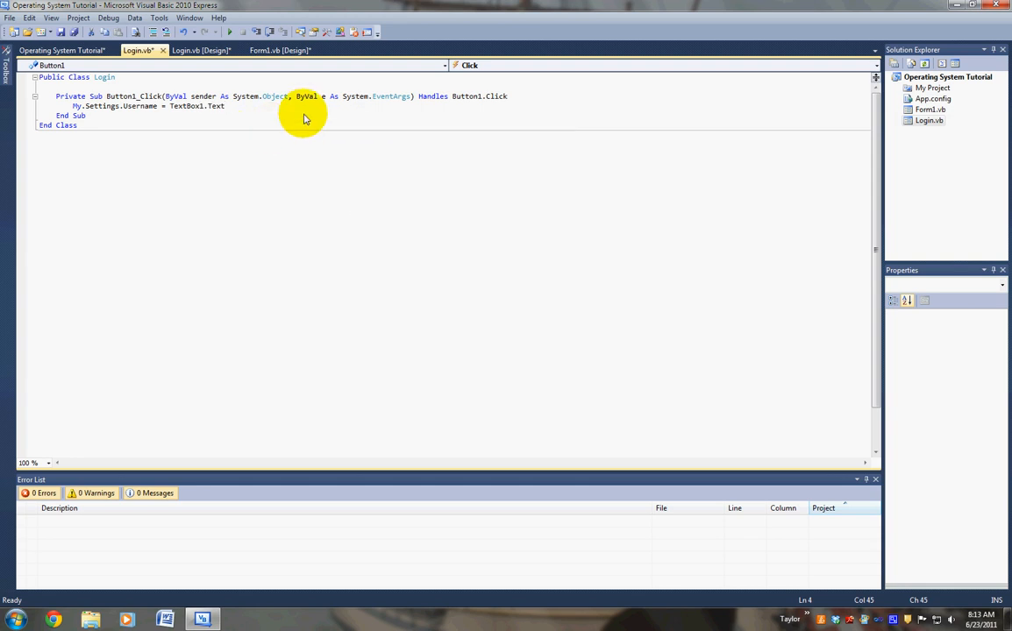
text(My.sa)
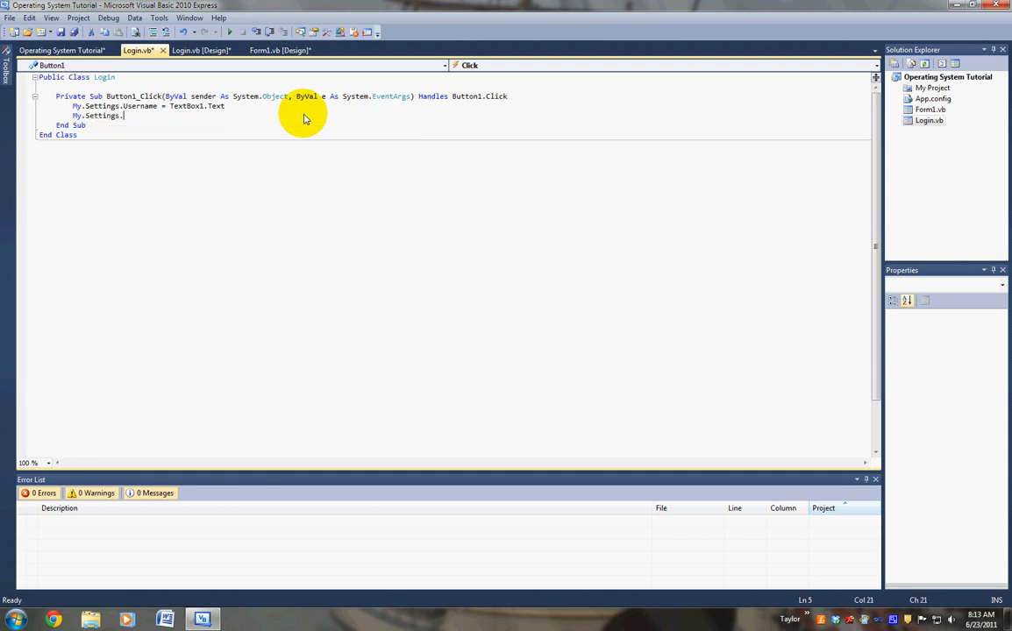
text(Password)
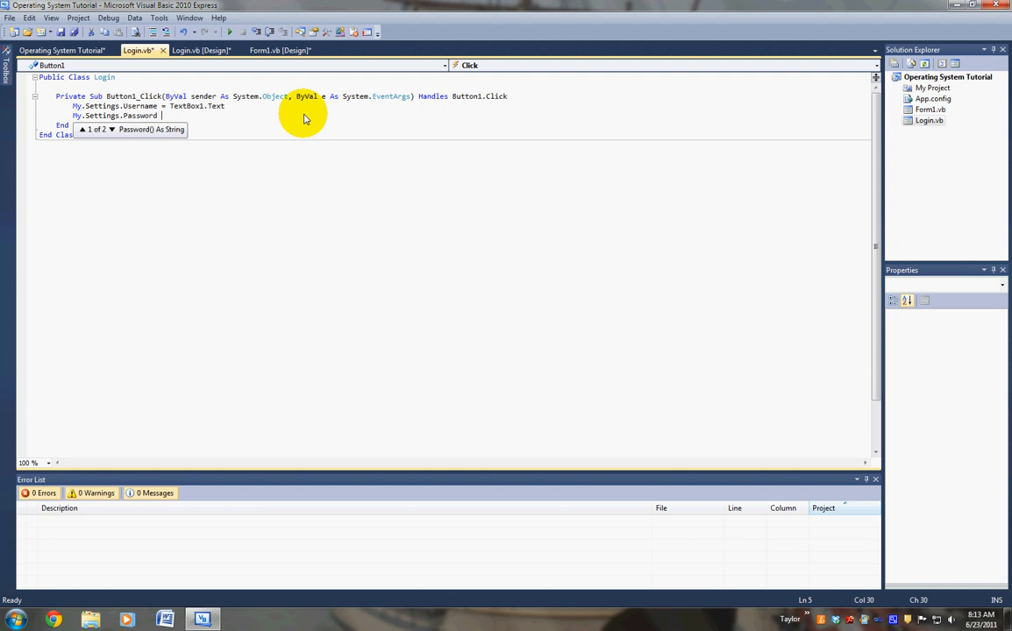
text(text)
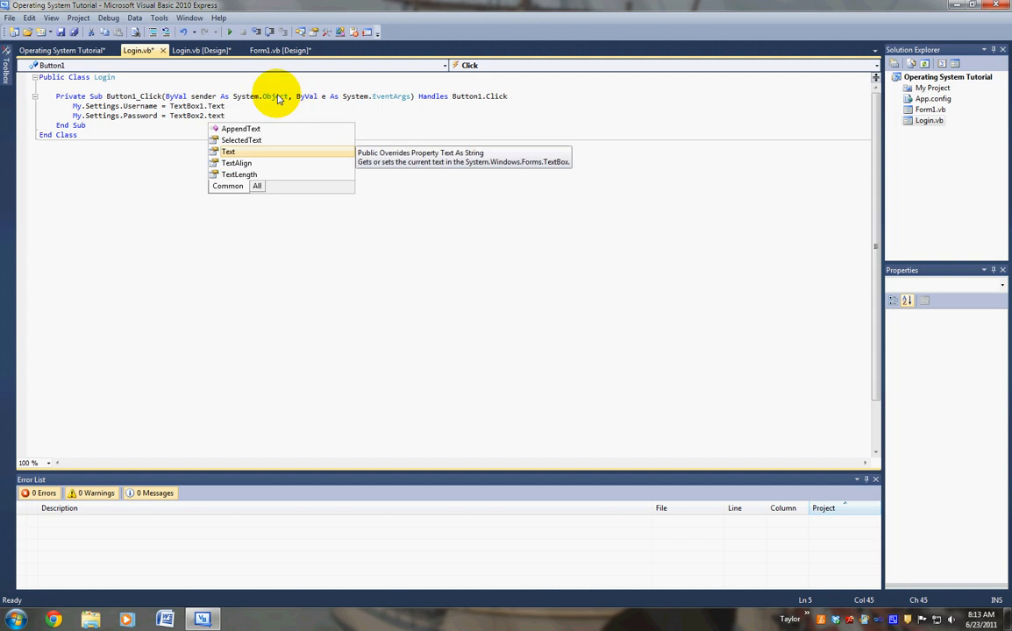
mouse_move(184, 88)
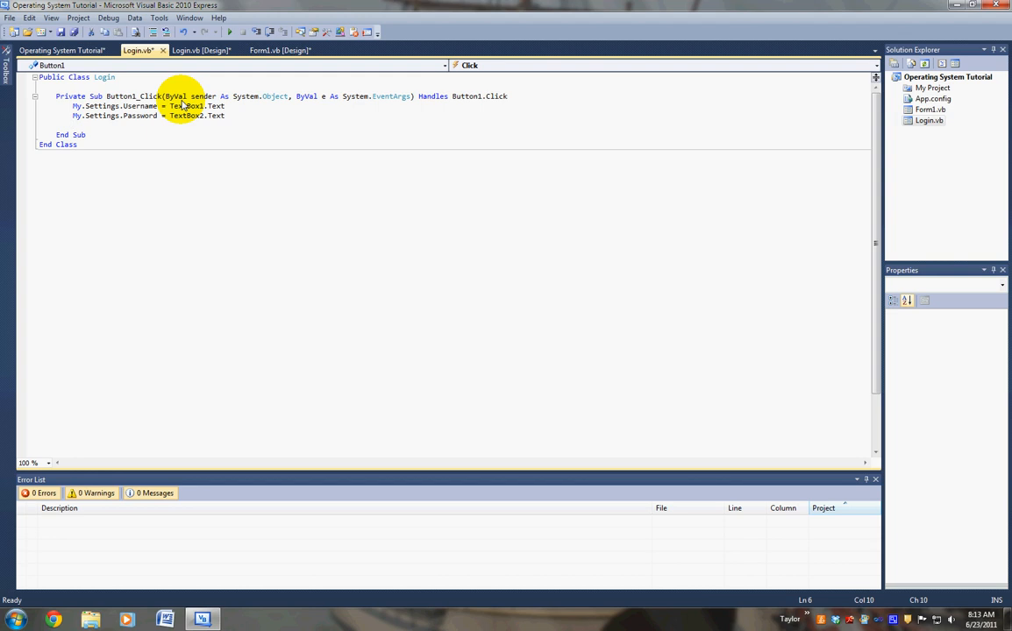
Add MsgBox("Account Created") after saving the settings.
text(msg)
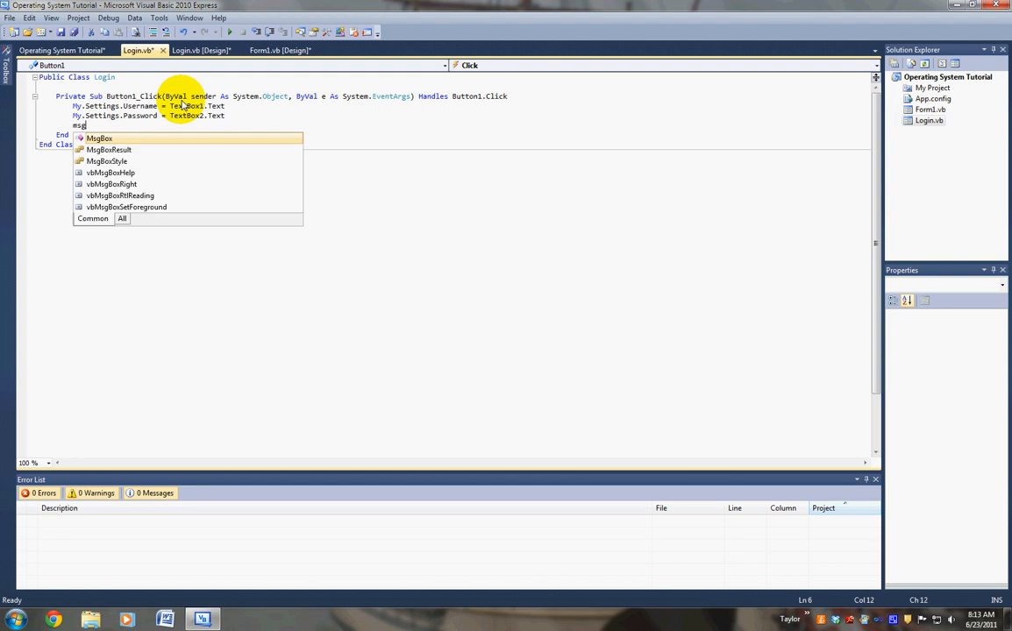
text(Box()
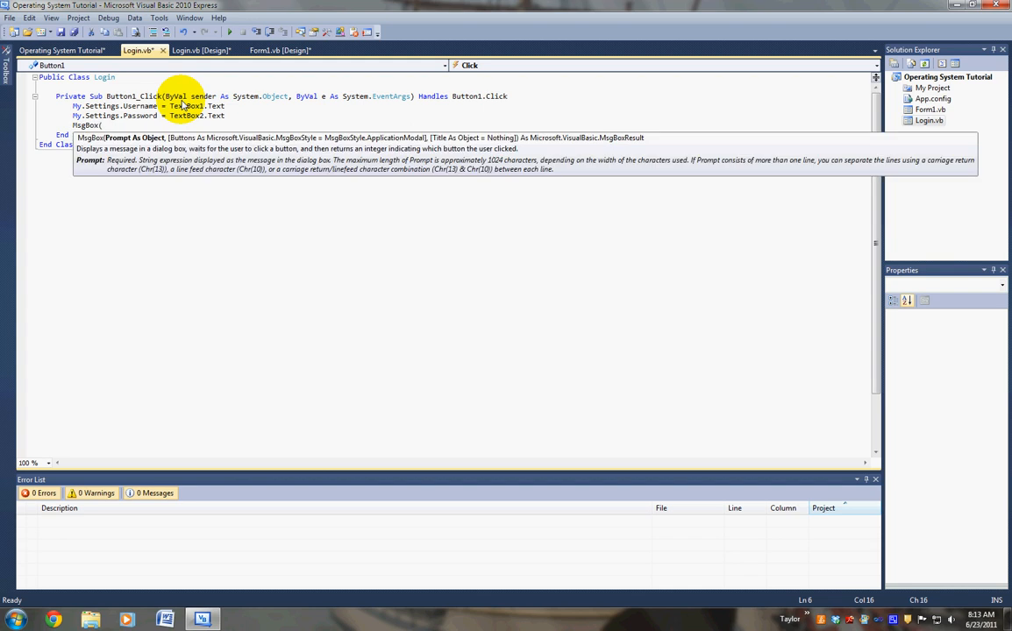
text(Account)
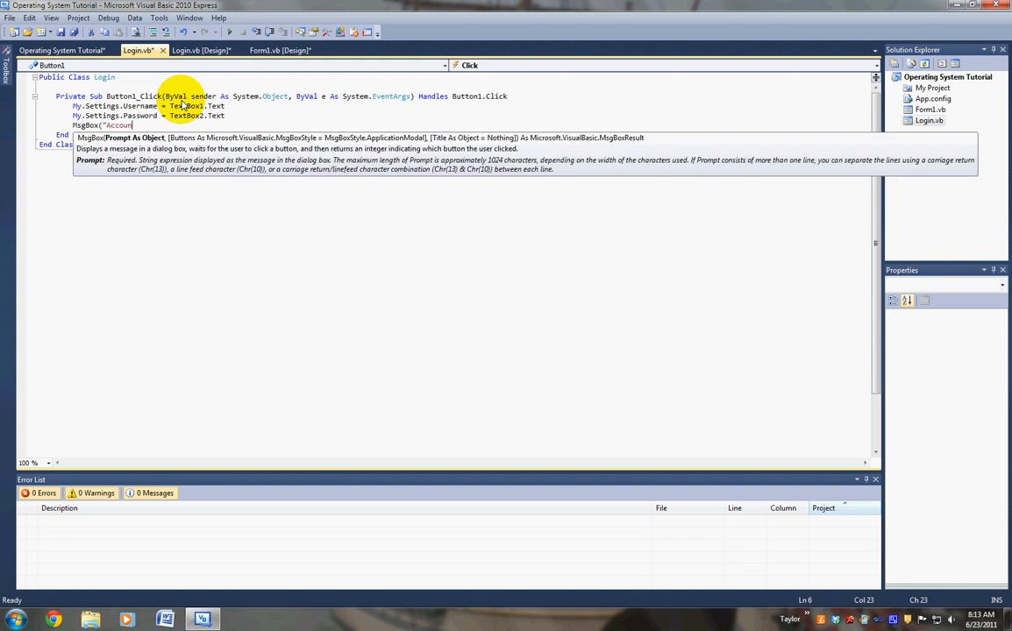
text(Created")
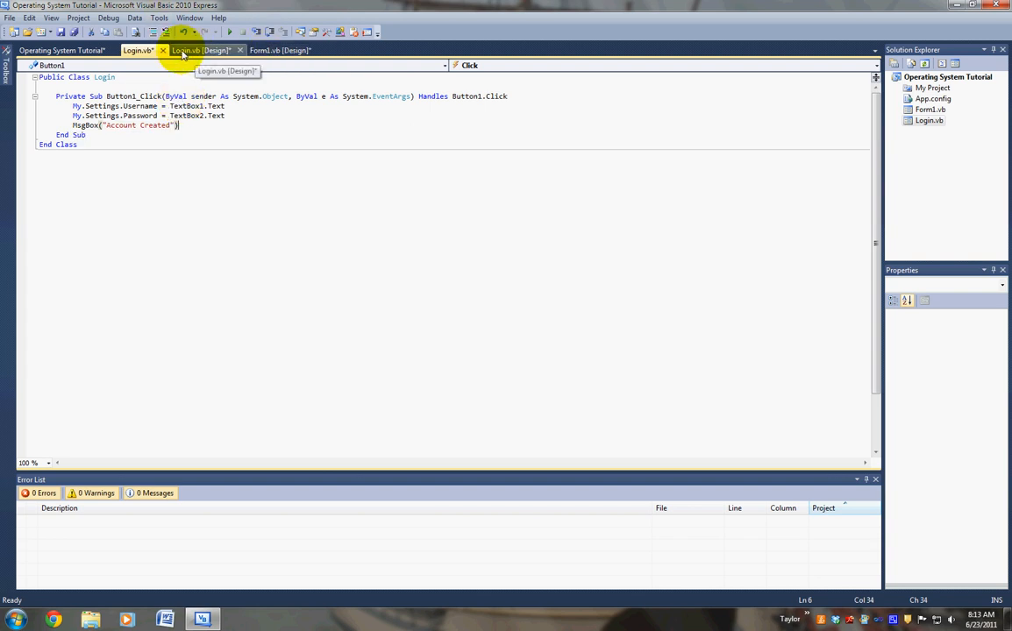
In Button2_Click, write an If comparing TextBox1 with My.Settings.Username, with End If.
click(200, 49)
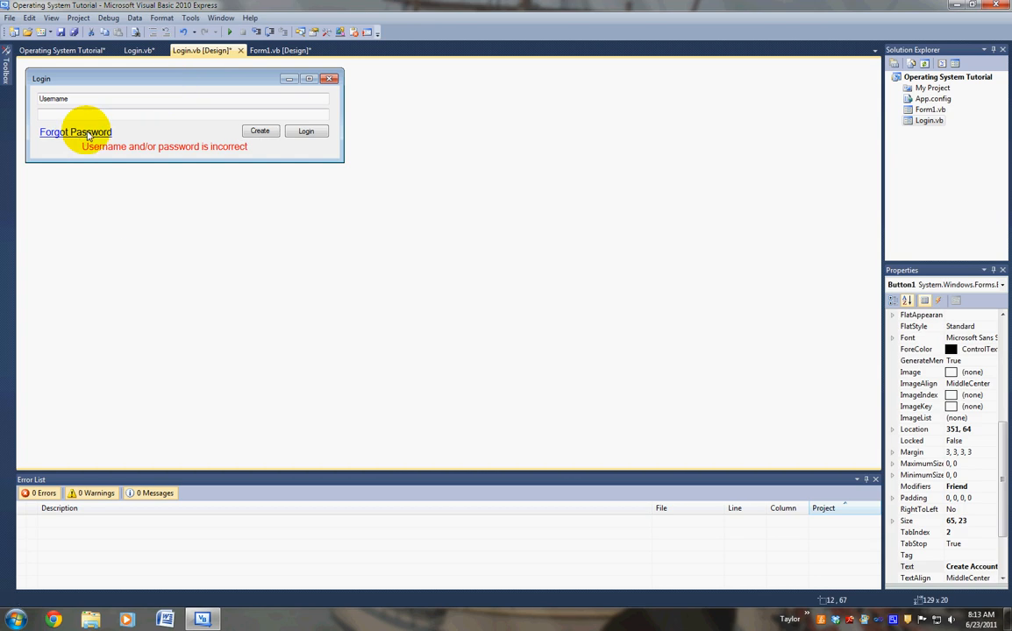
right_click(75, 131)
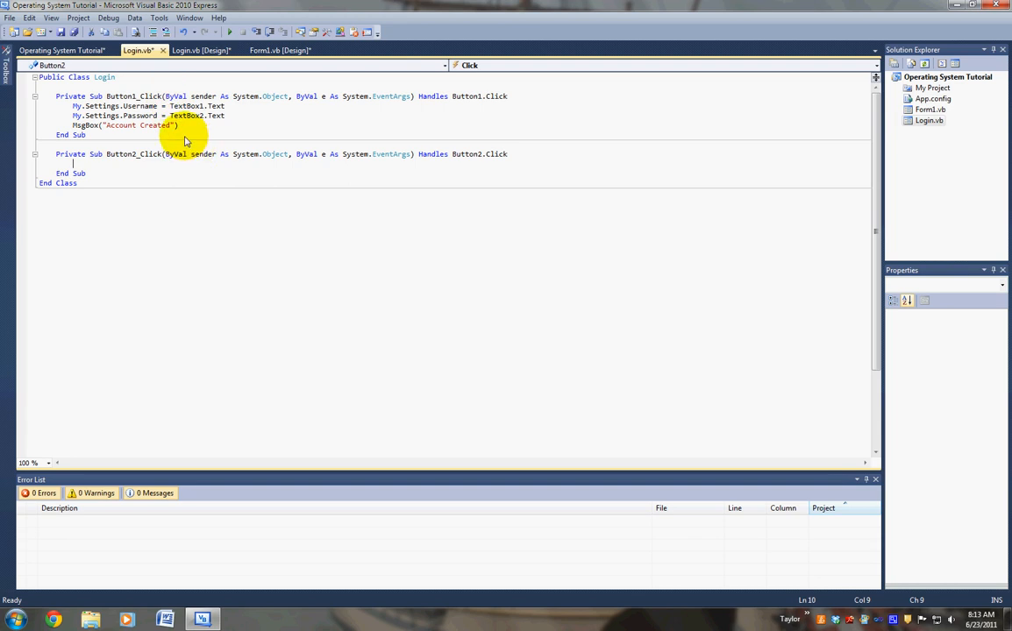
mouse_move(197, 176)
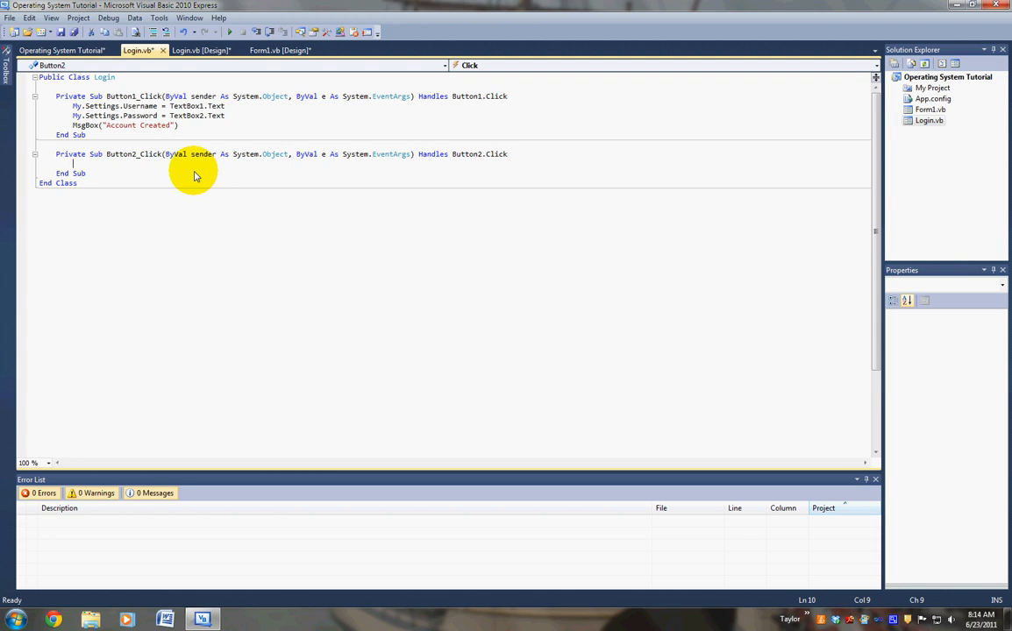
text(If t)
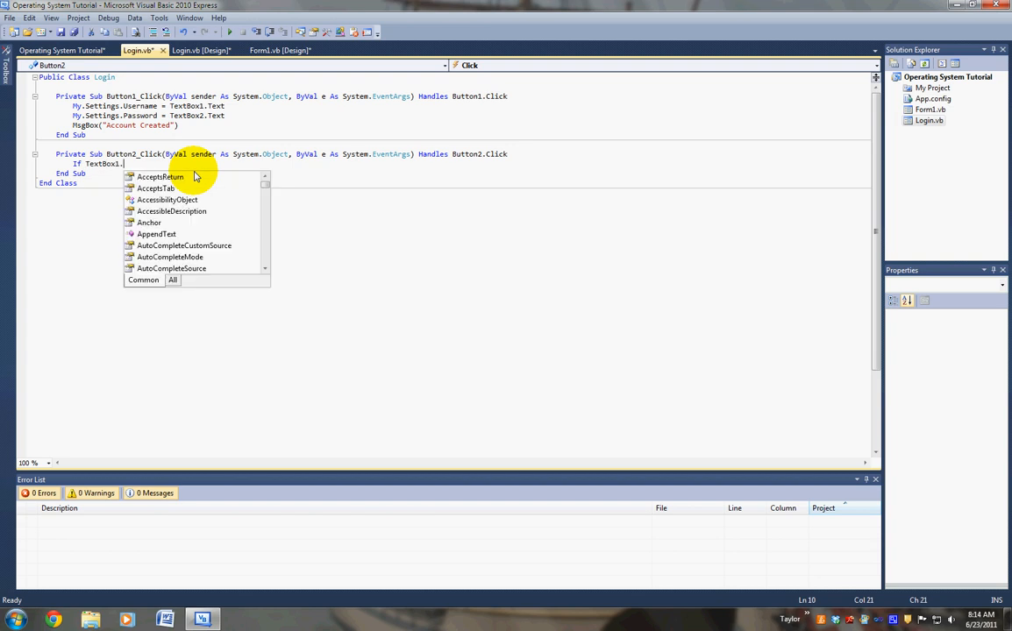
text(text)
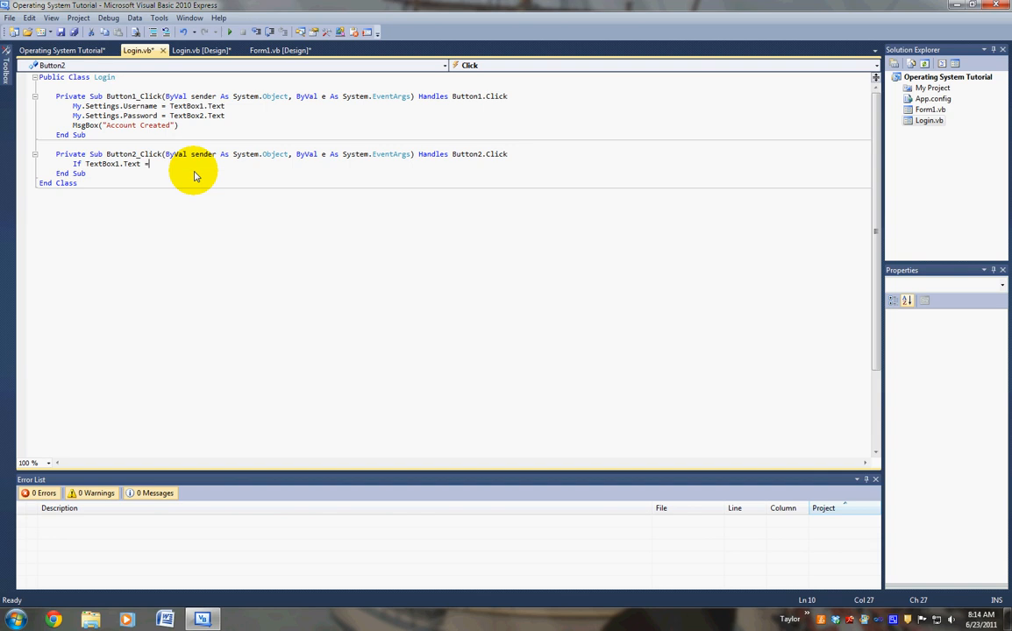
text(My.s)
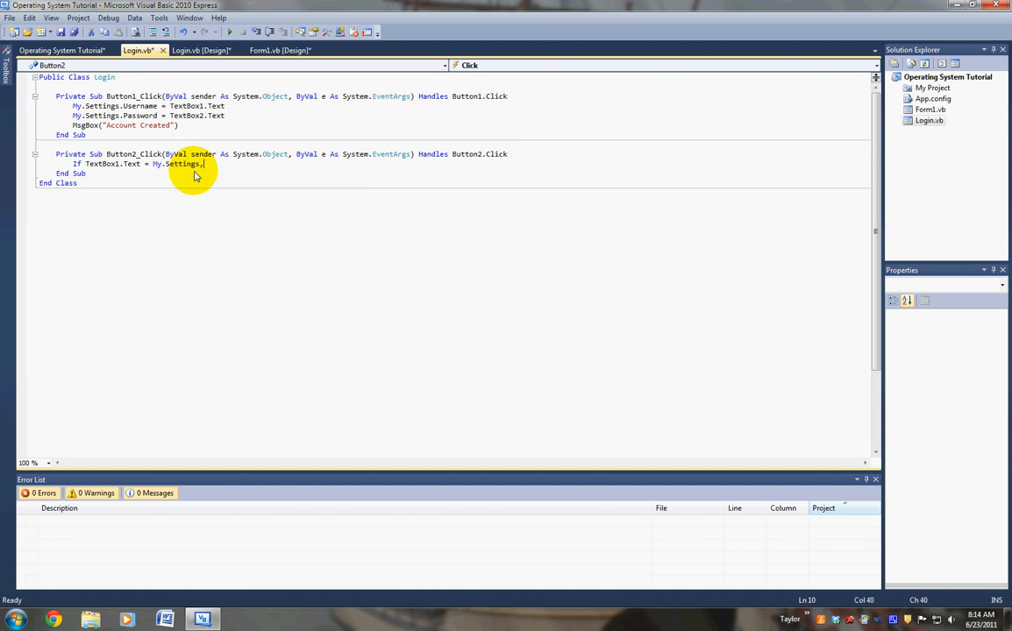
text(username)
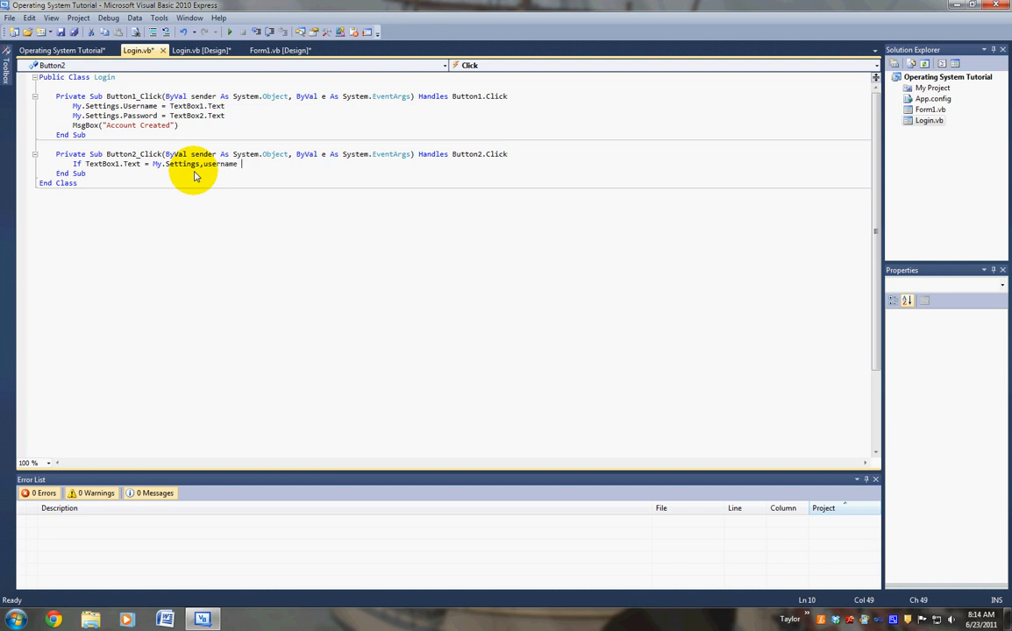
text(&)
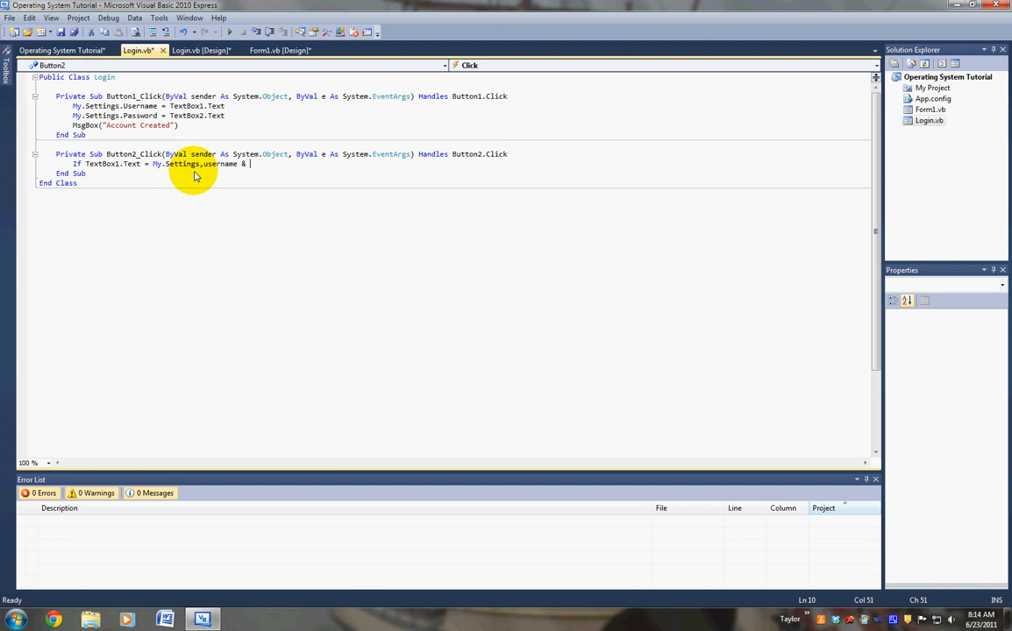
key(BackSpace)
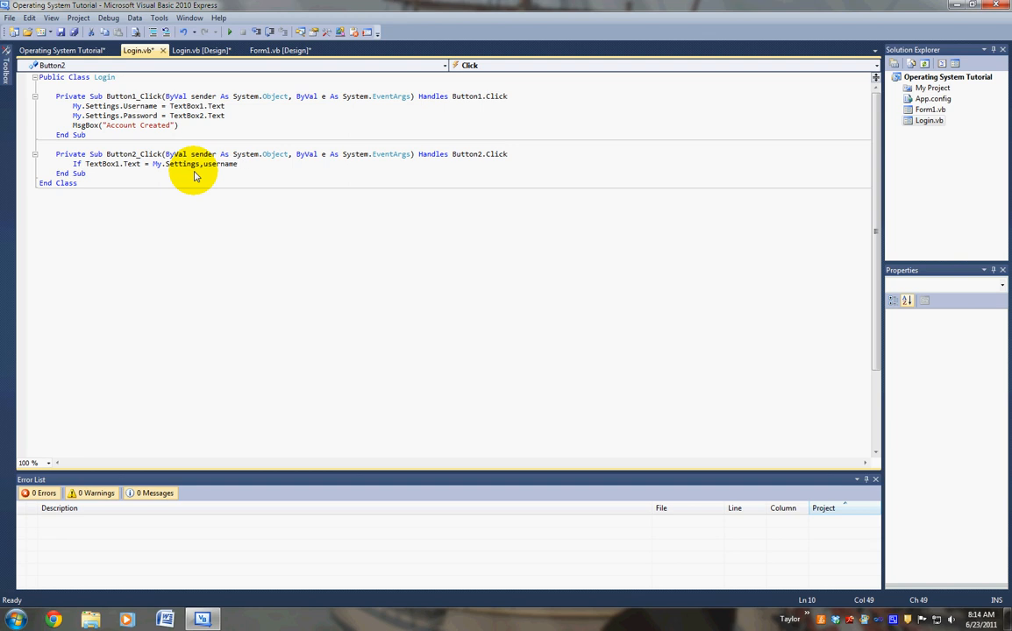
text(and)
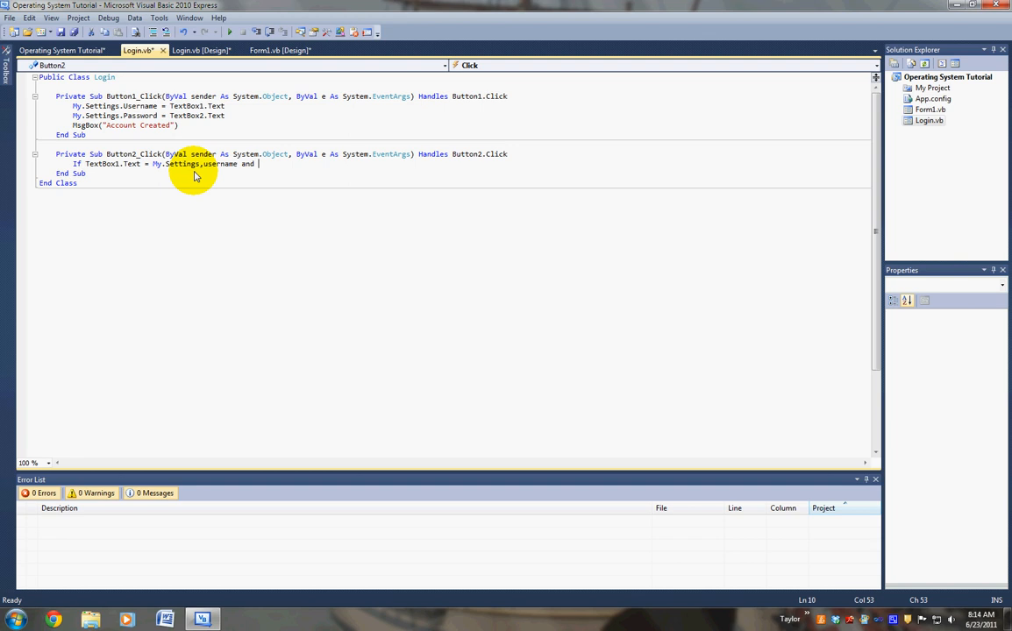
mouse_move(207, 180)
text(Els)
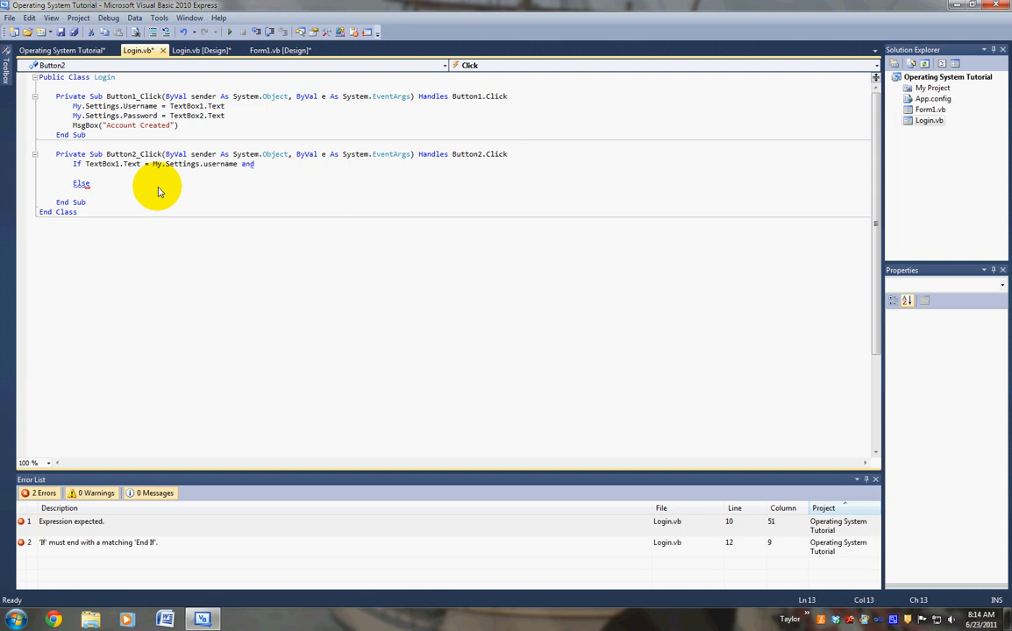
text(end if)
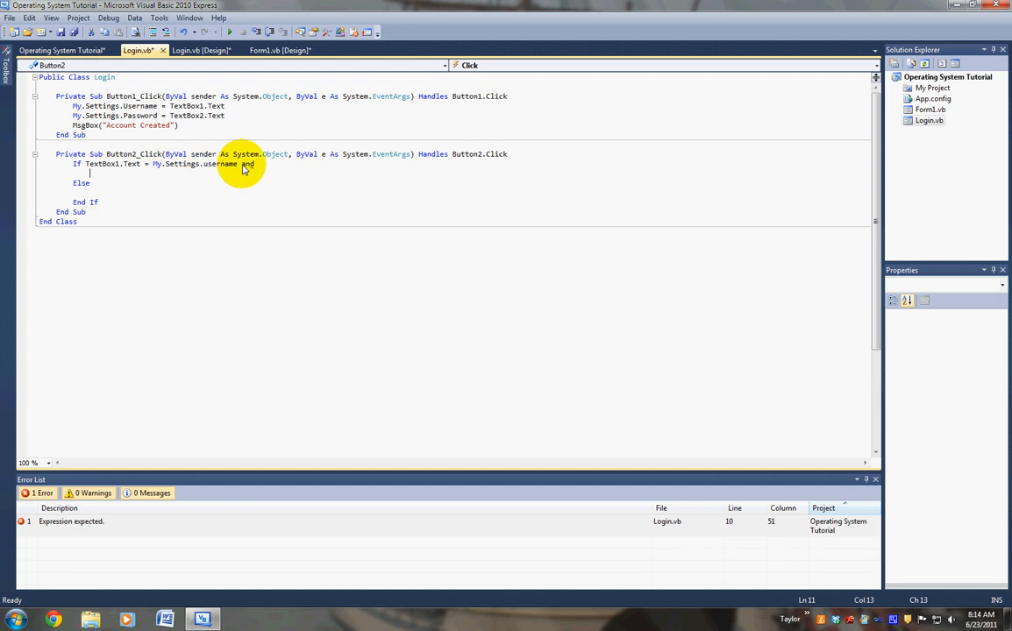
mouse_move(252, 197)
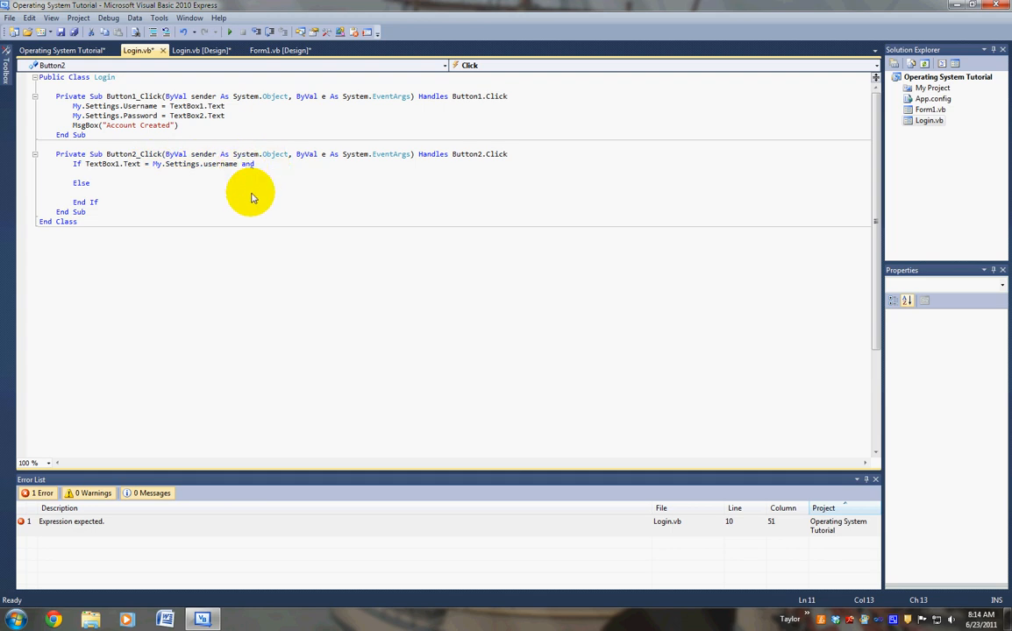
Extend the check to TextBox2 against My.Settings.Password, else set Label1.Visible = True.
text(textbox)
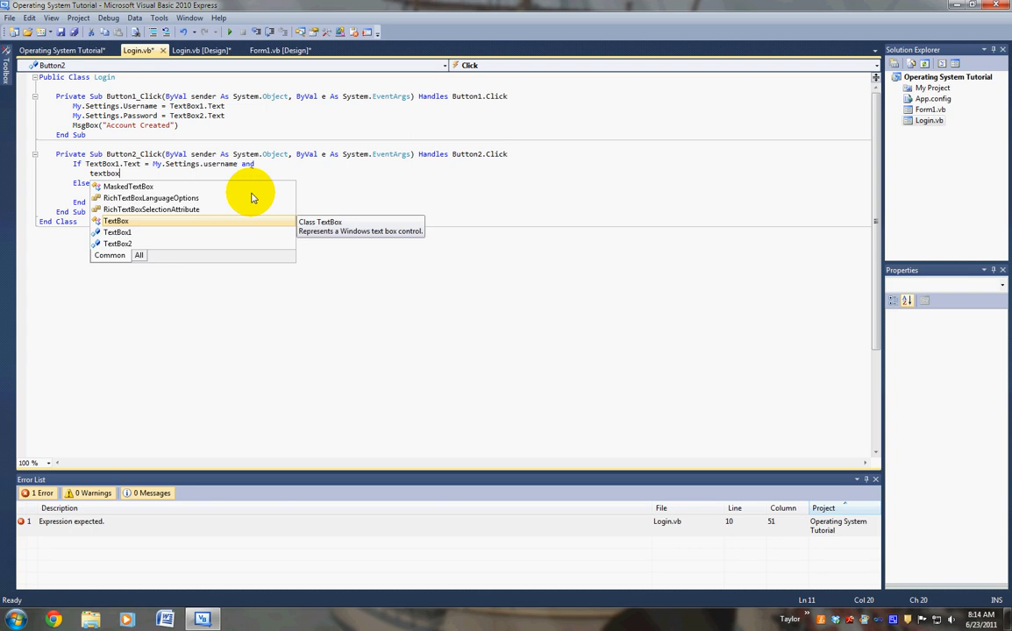
text(TextBox2.Text = my)
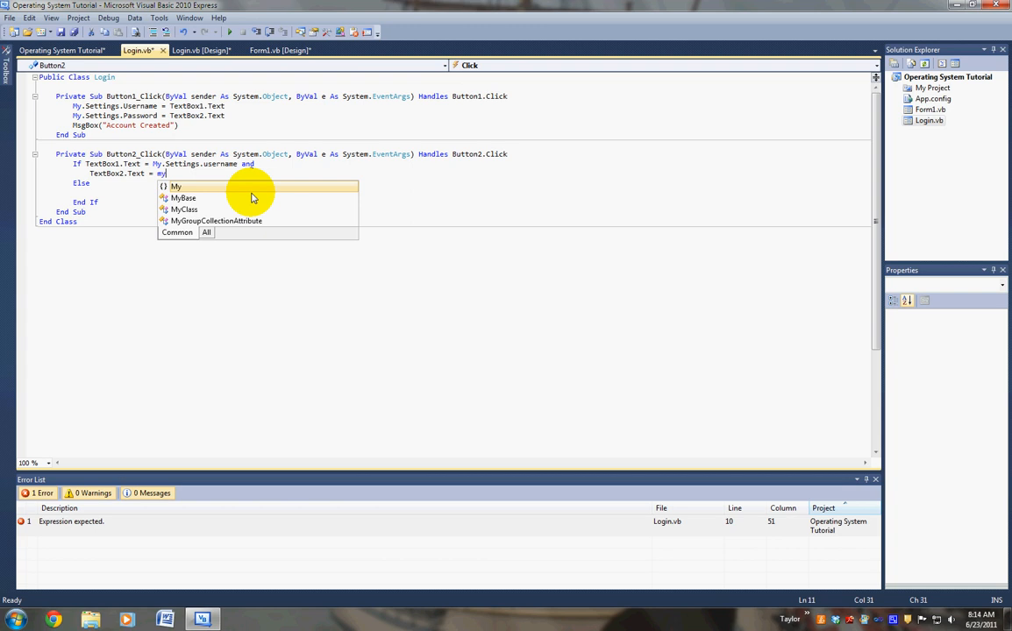
text(setting)
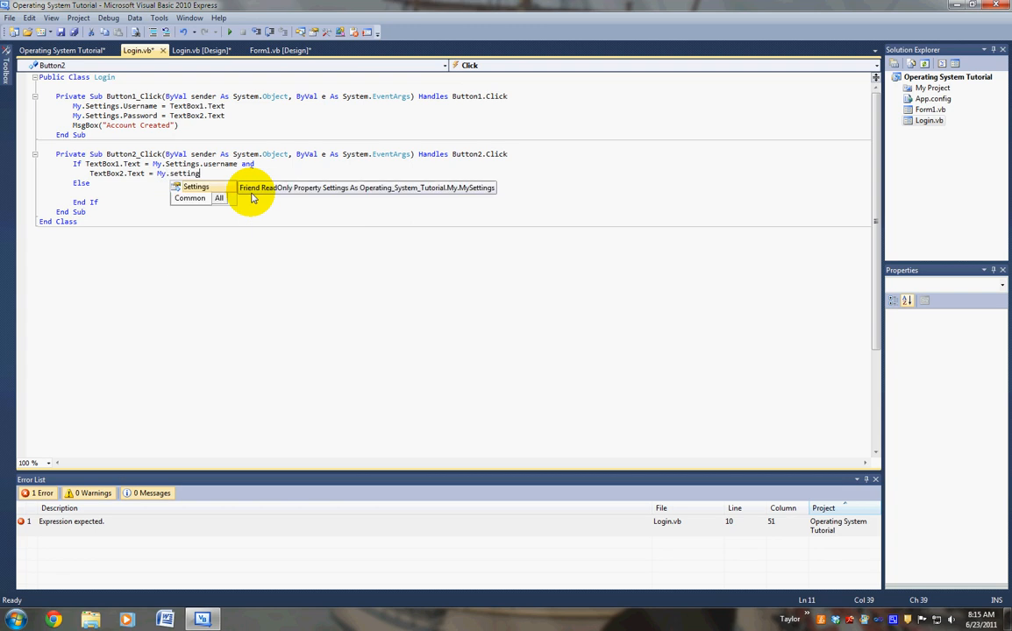
text(pass)
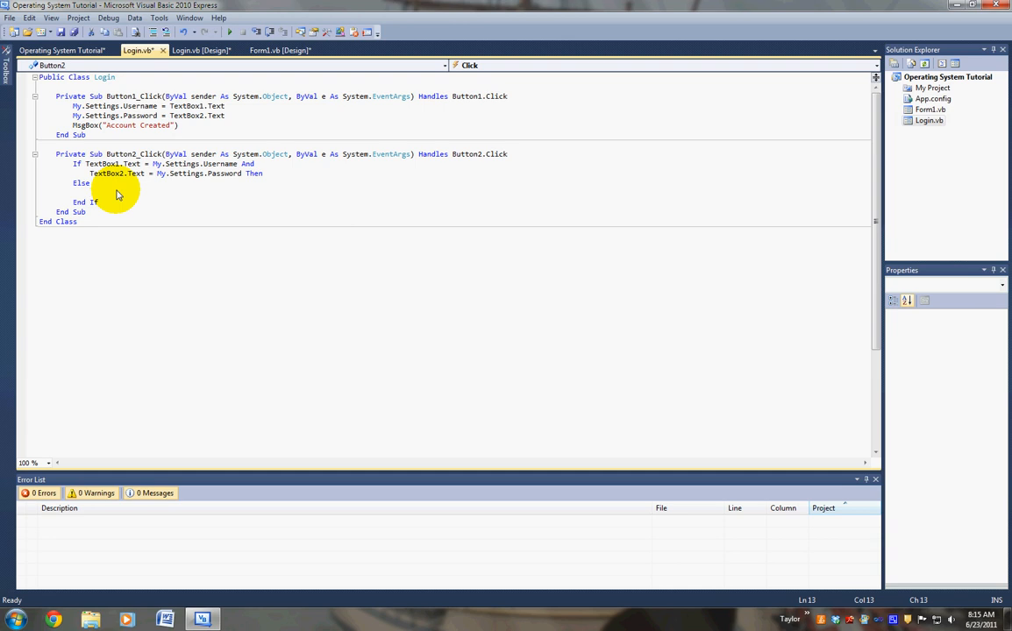
text(1)
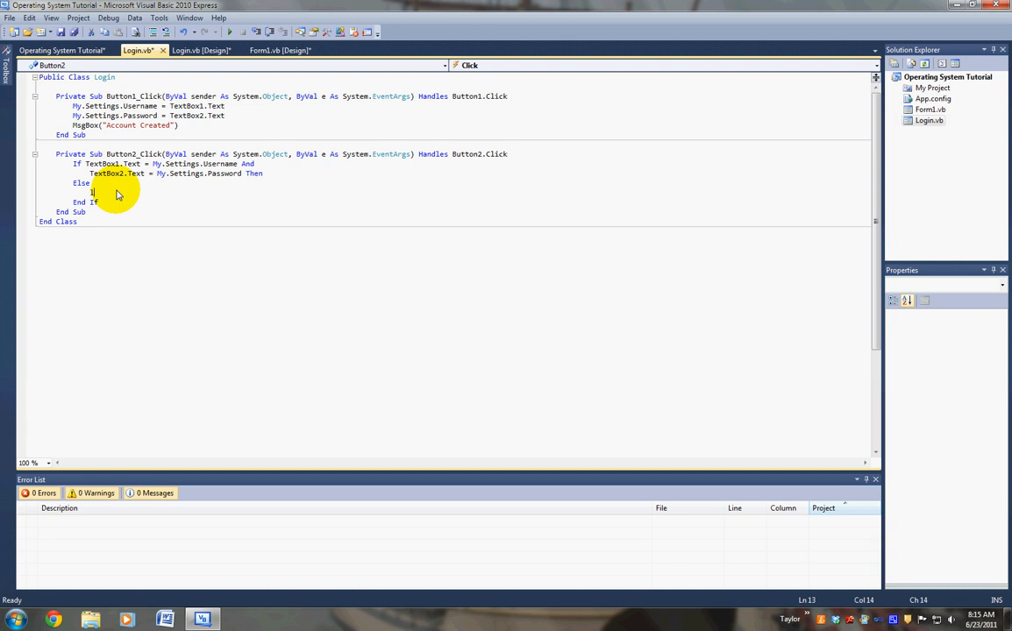
text(Label1.)
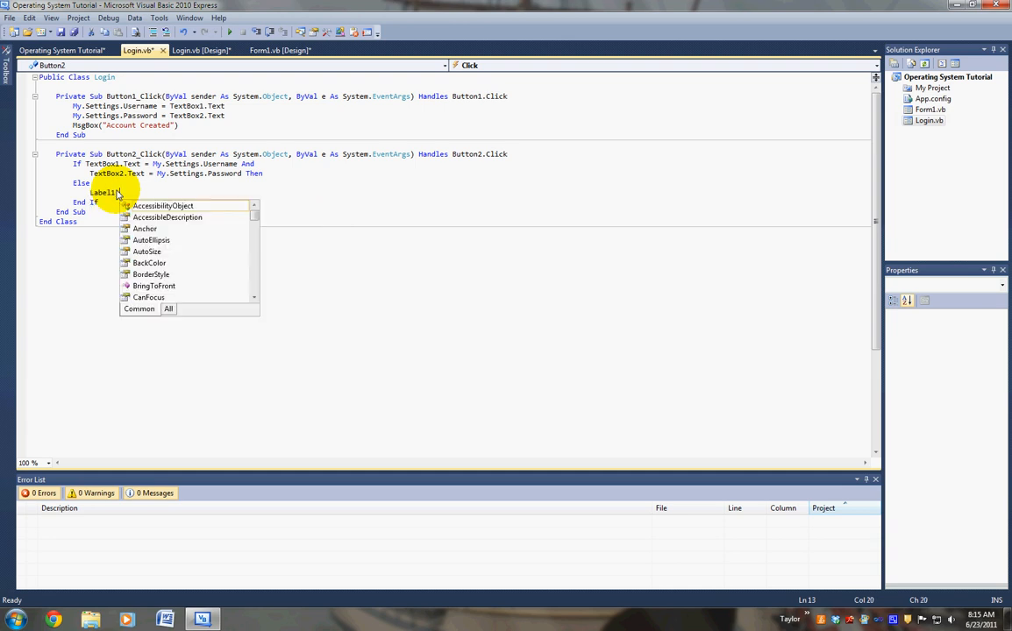
text(Visible = true)
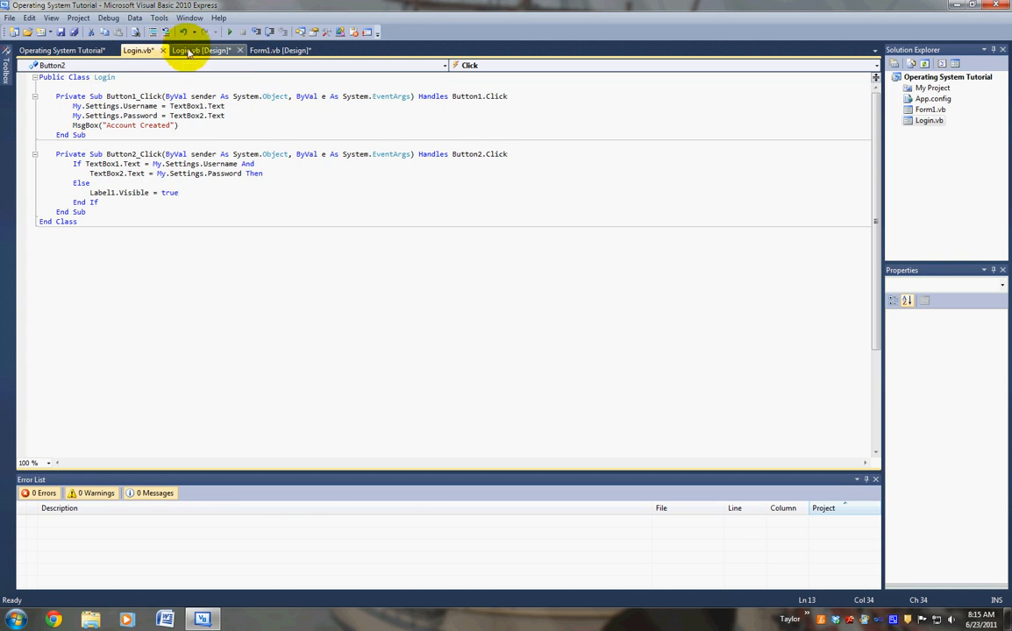
mouse_move(192, 49)
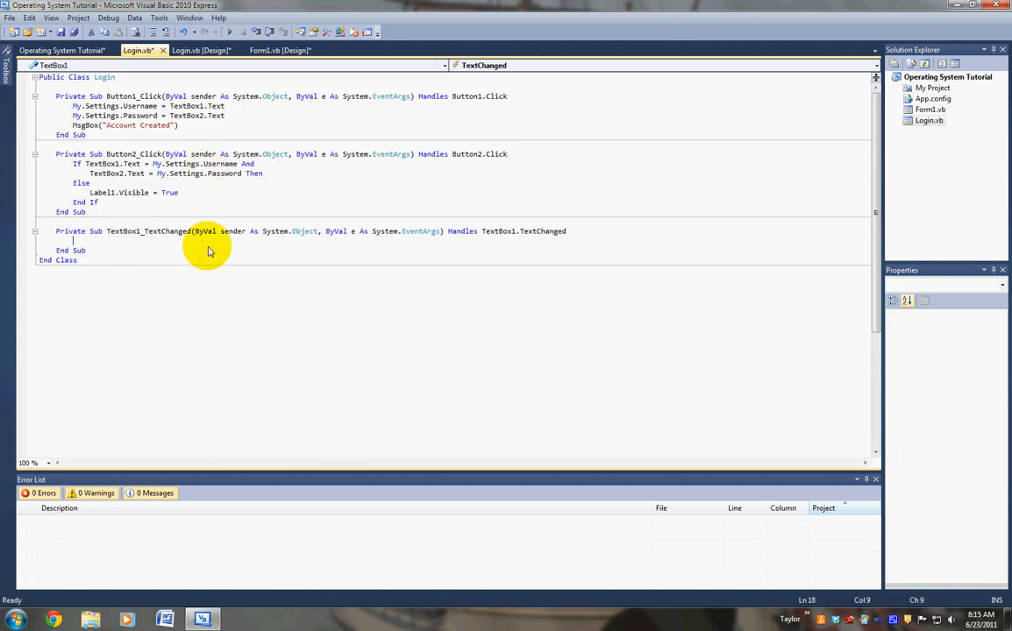
Add Label1.Visible = False to the TextChanged handlers of TextBox1 and TextBox2.
text(labe)
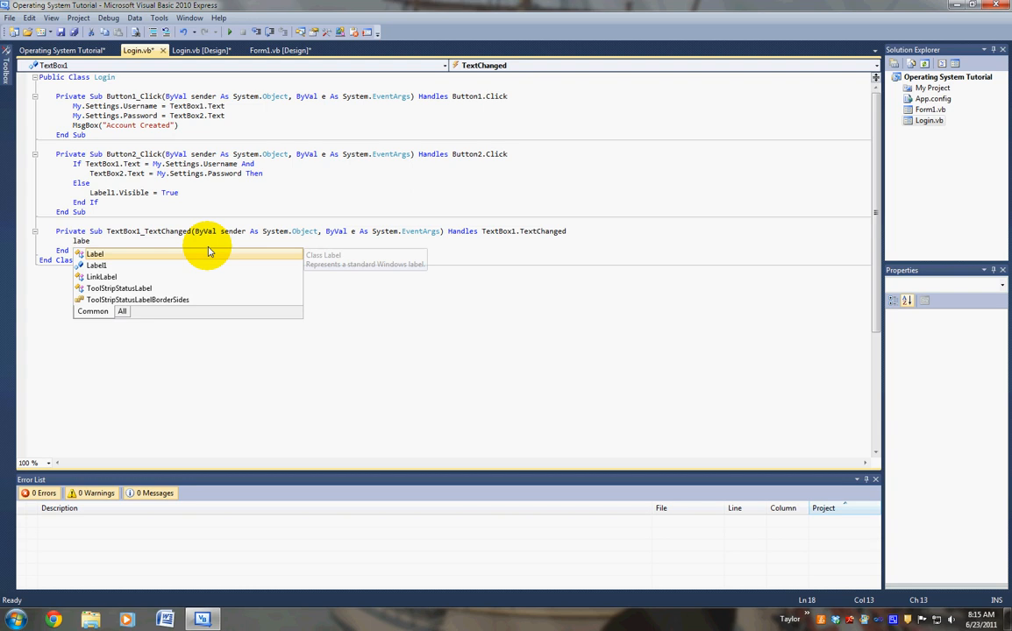
text(Label1.)
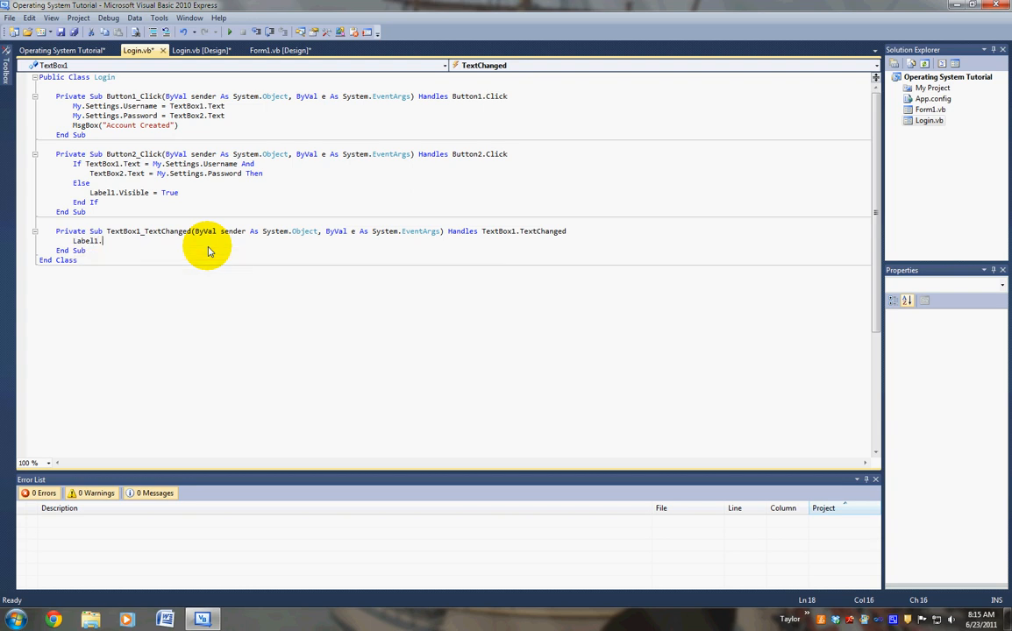
text(visible = fal)
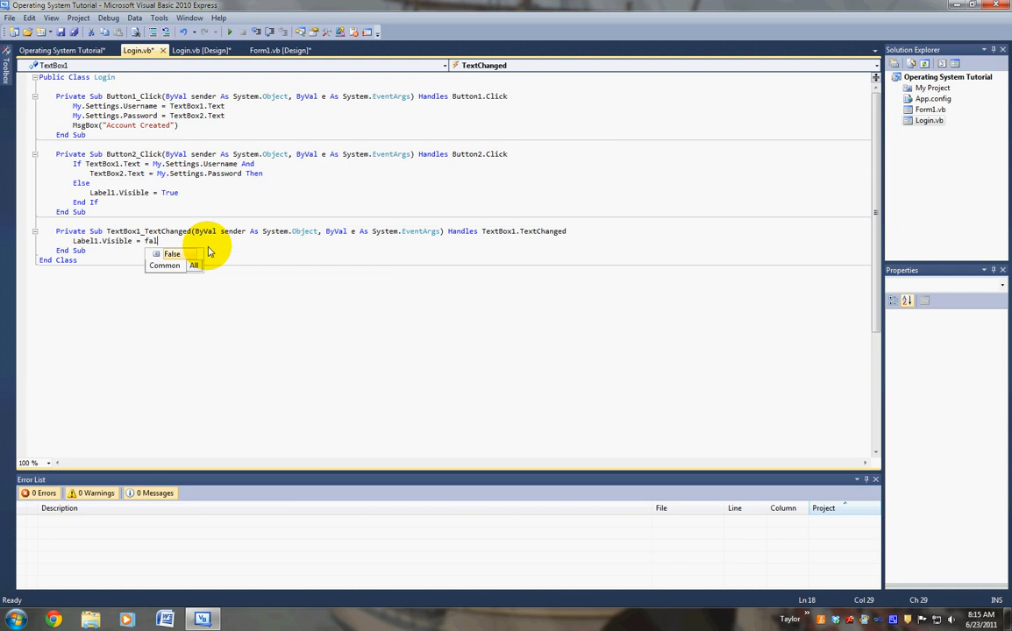
text(se)
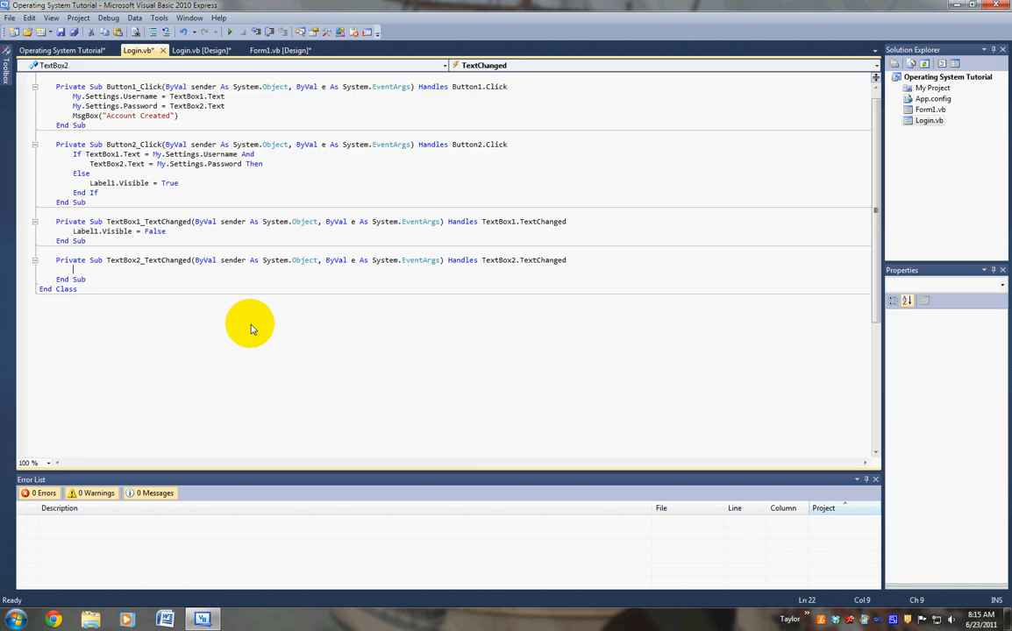
text(Label1.Visible = false)
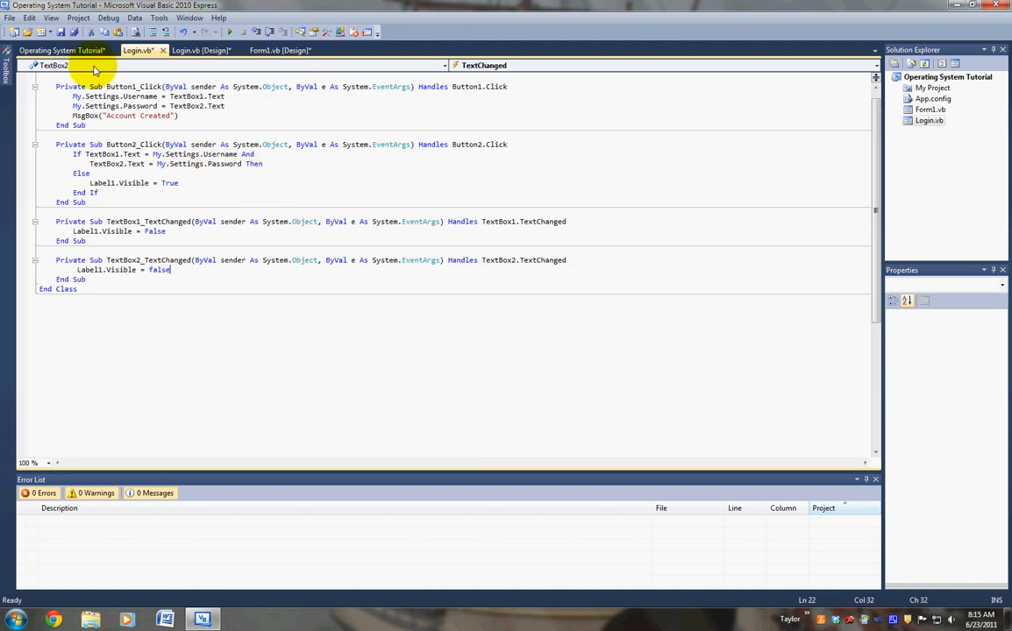
Switch from the Login designer to Form1 and create its Form1_Load handler.
click(62, 49)
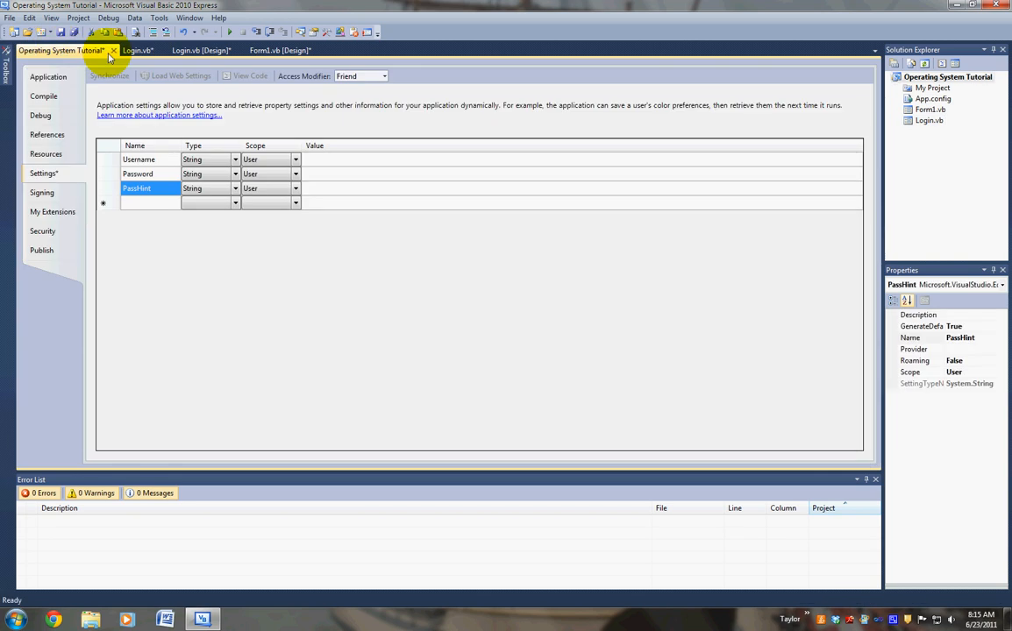
click(275, 49)
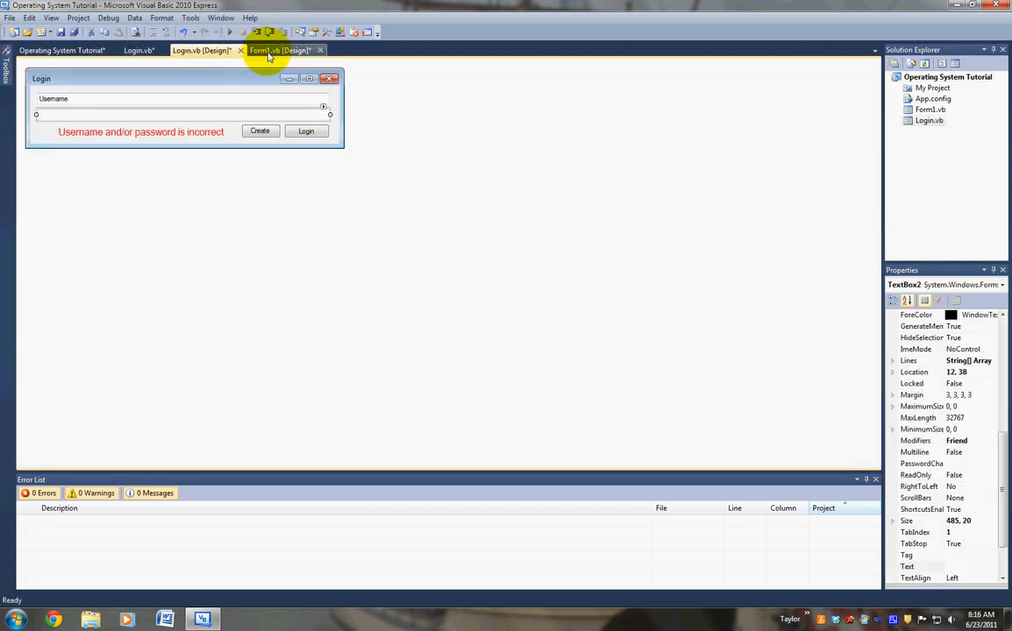
click(281, 49)
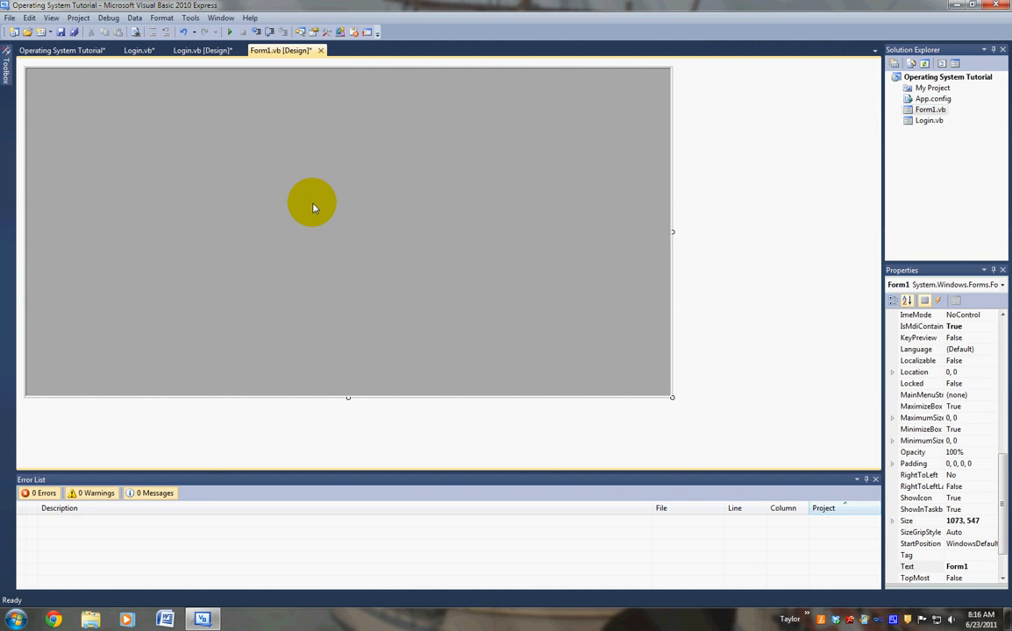
double_click(312, 207)
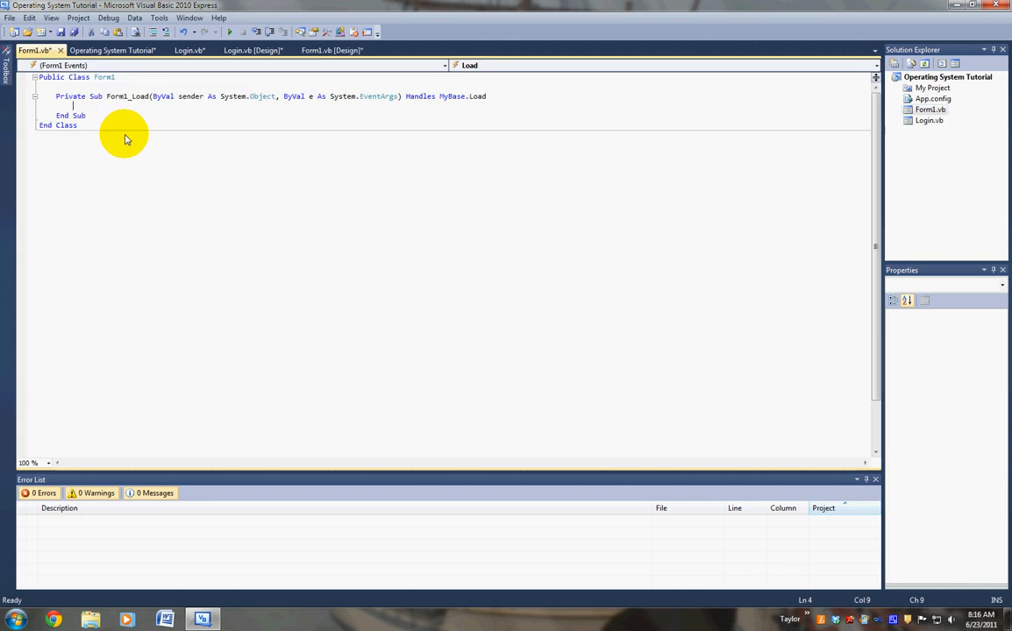
In Form1_Load write Dim form As New Login, form.MdiParent = Me and form.Show.
text(din)
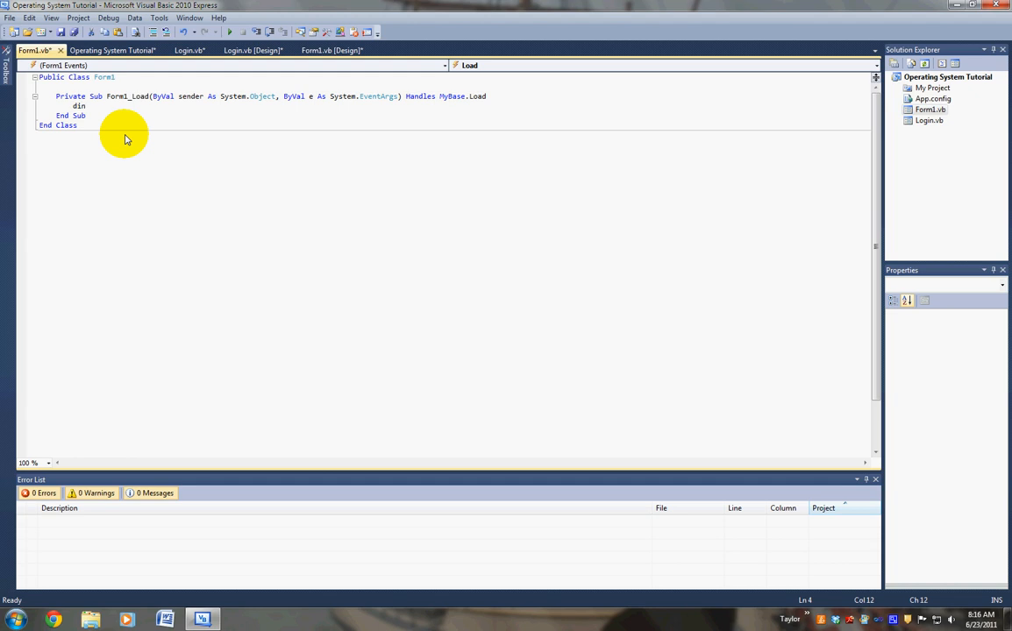
text(form As New fo)
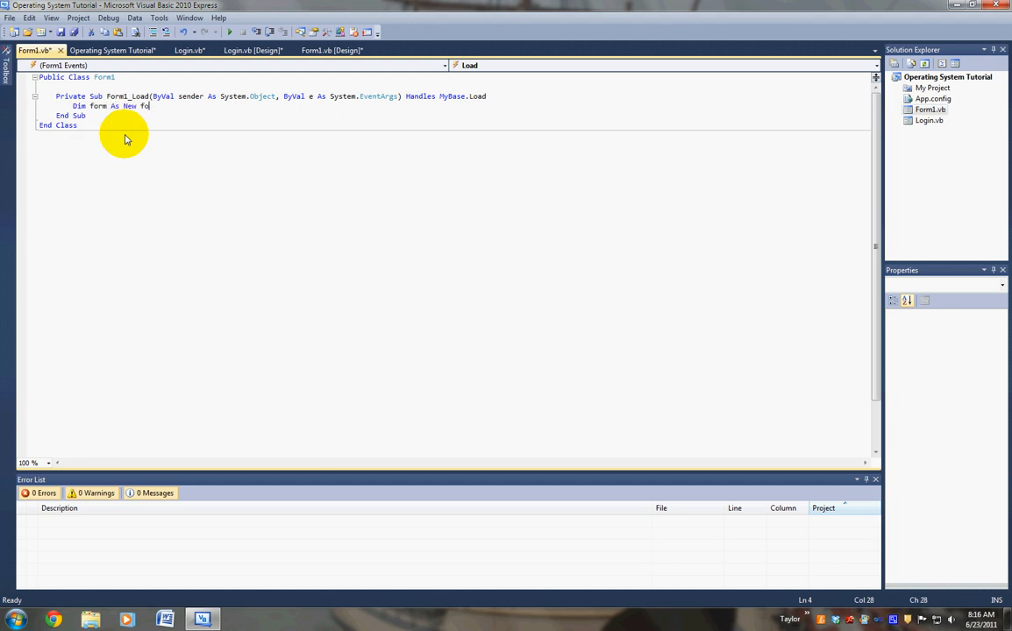
text(rm2)
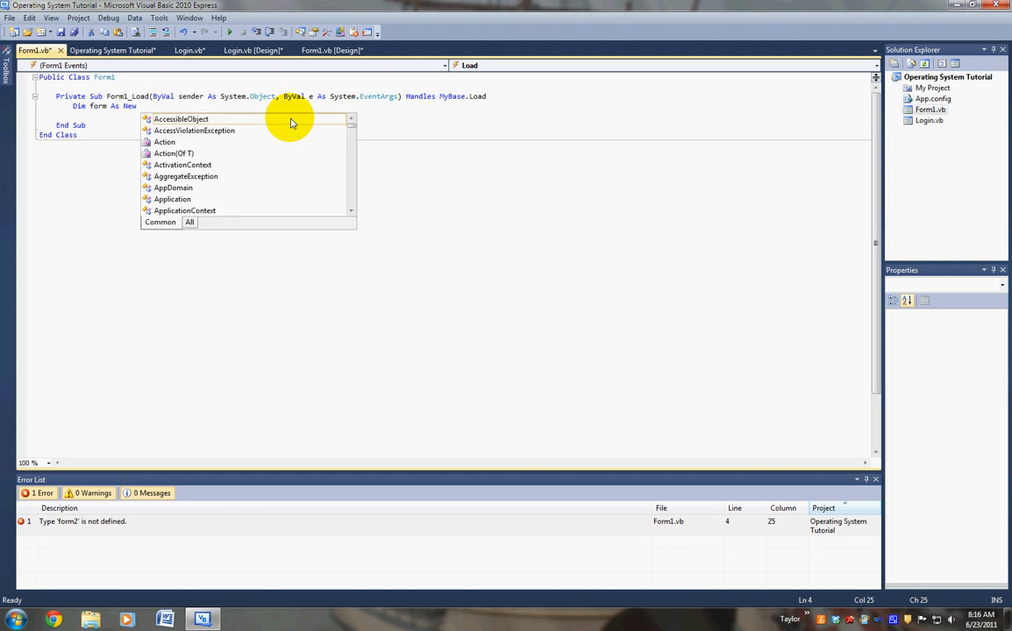
text(login)
text(for)
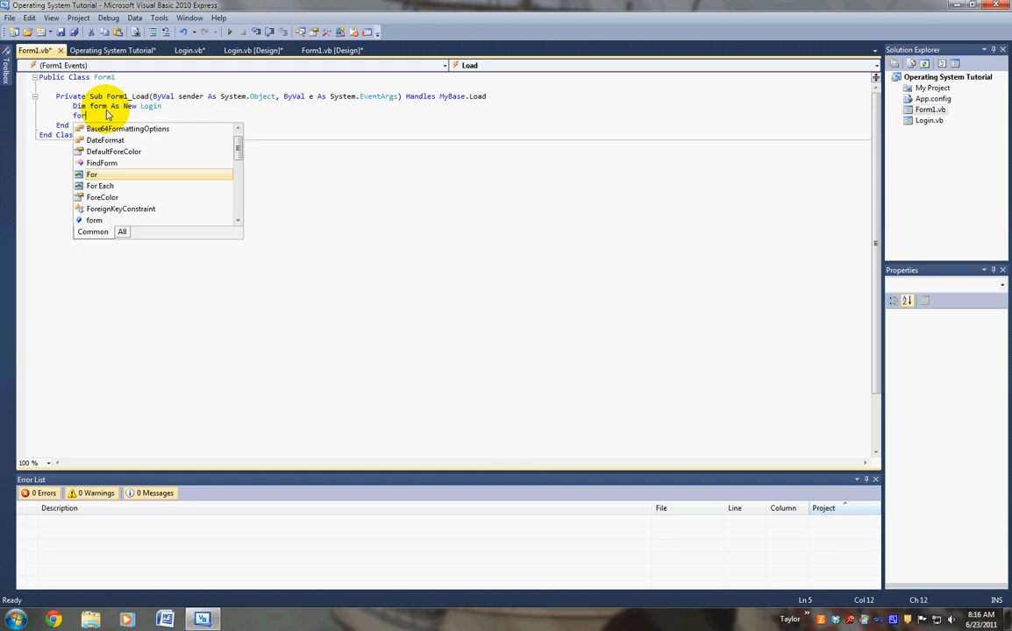
text(.mdi)
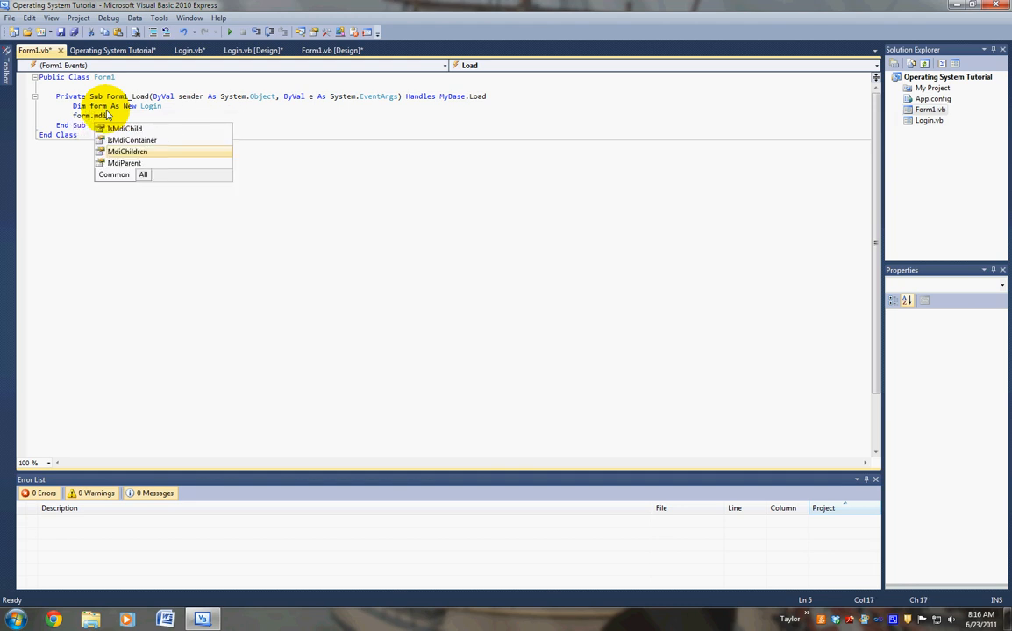
text(Parent)
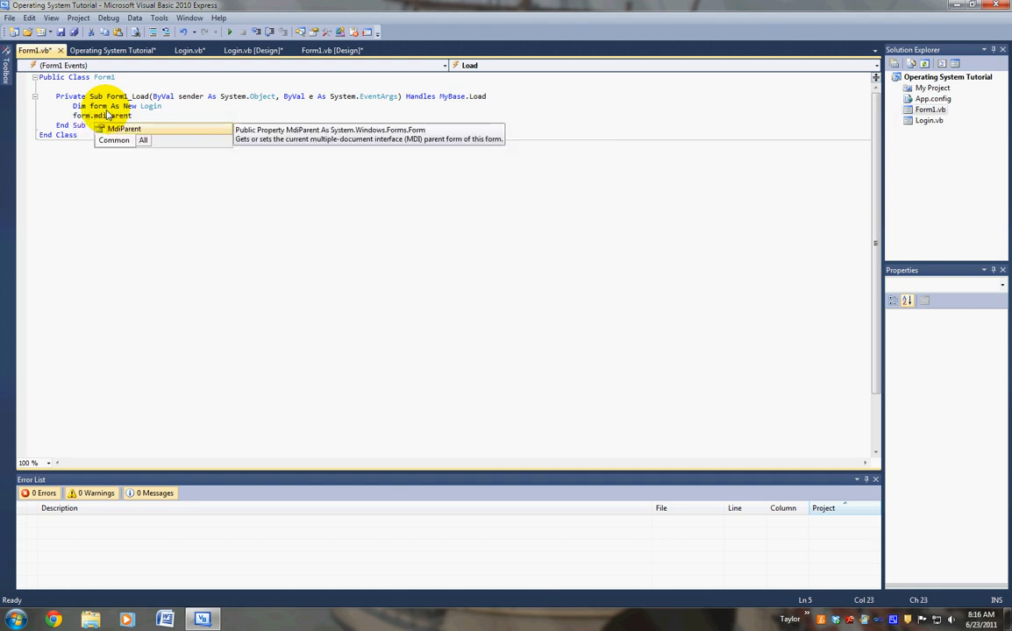
text(= me)
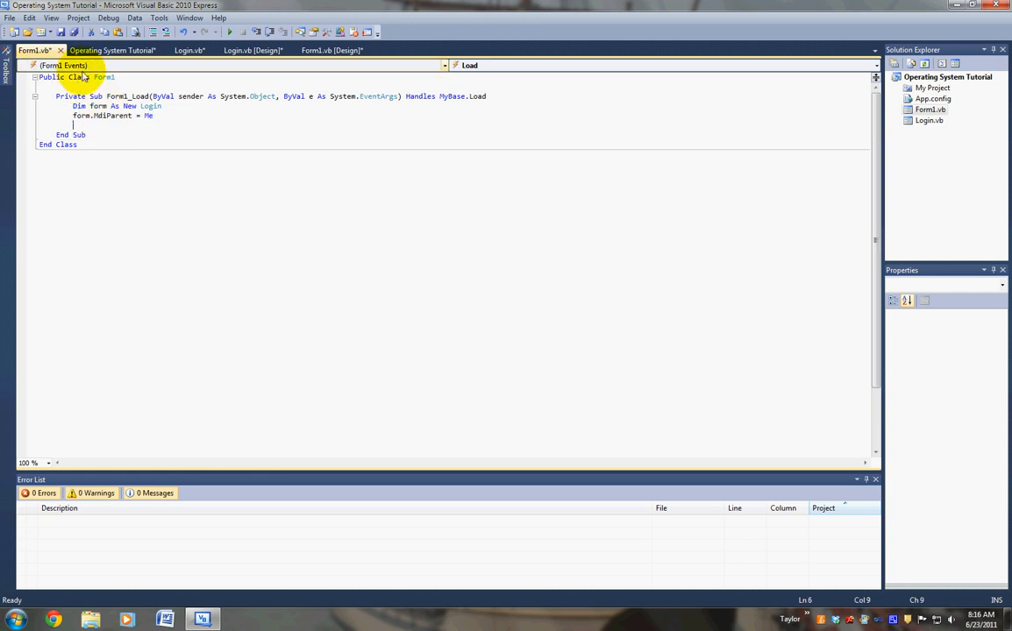
text(form)
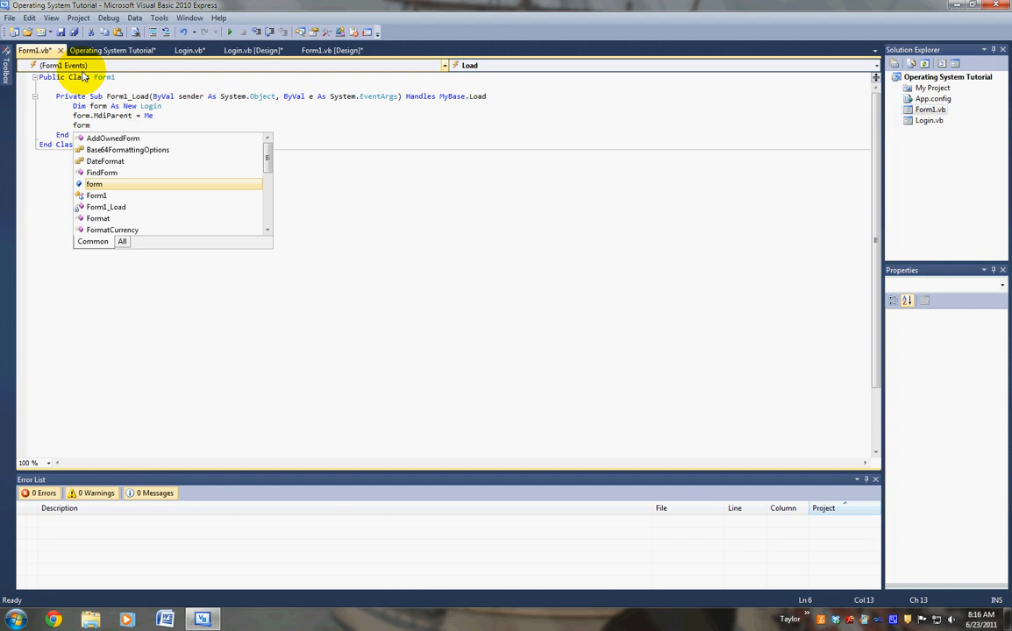
text(.show)
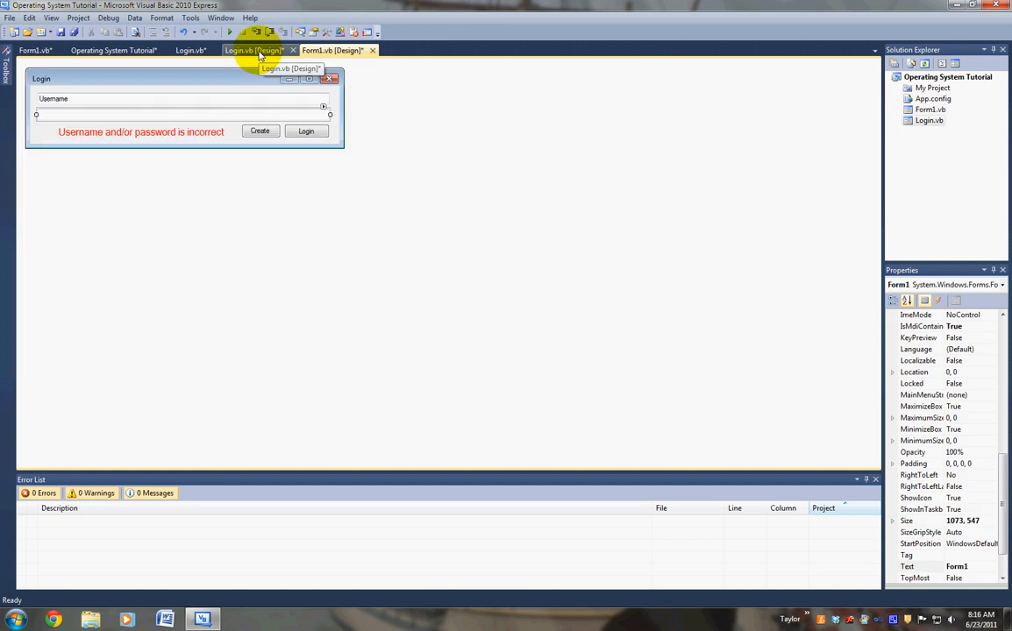
Add a Login_FormClosing handler containing End, then return to Form1's designer.
click(182, 114)
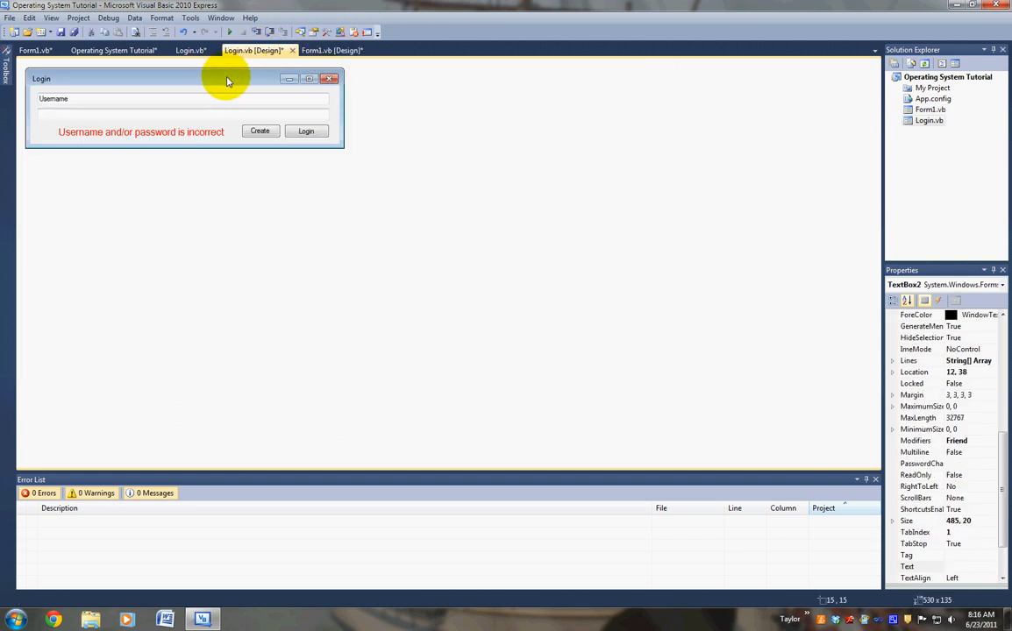
click(190, 49)
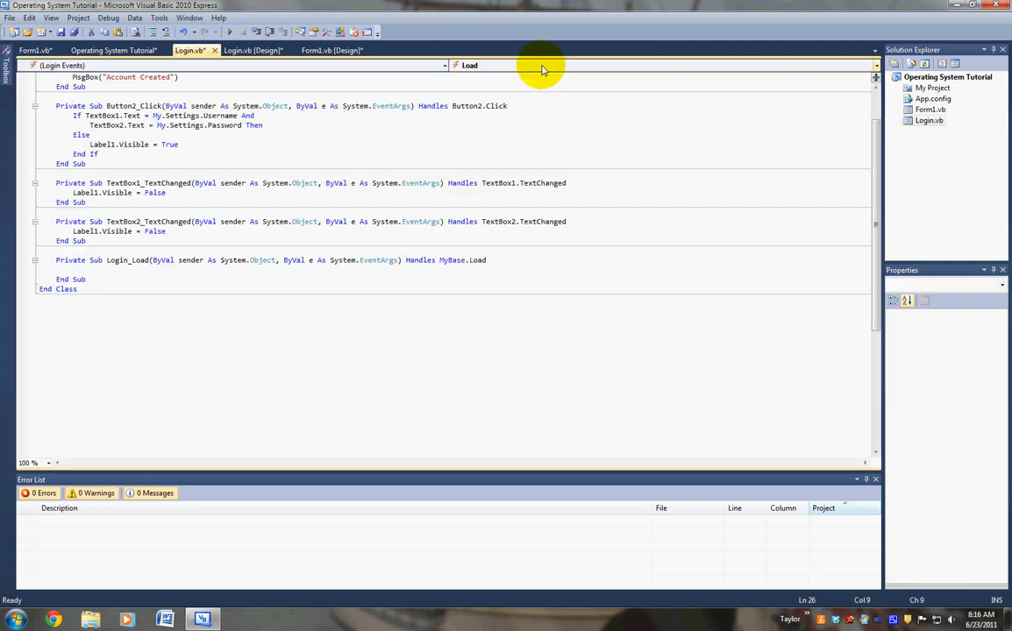
click(873, 65)
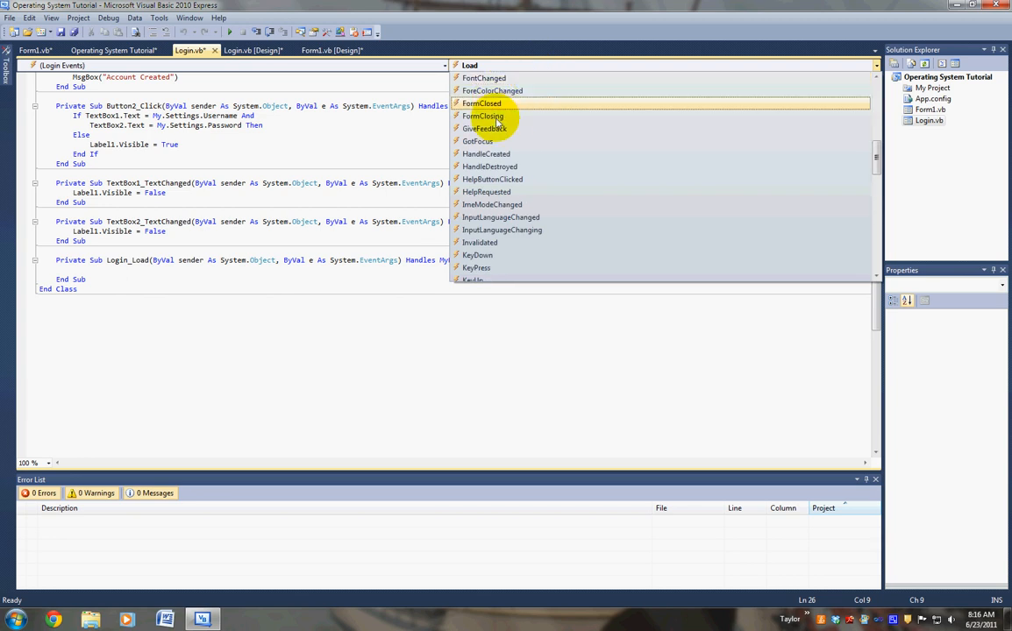
click(484, 116)
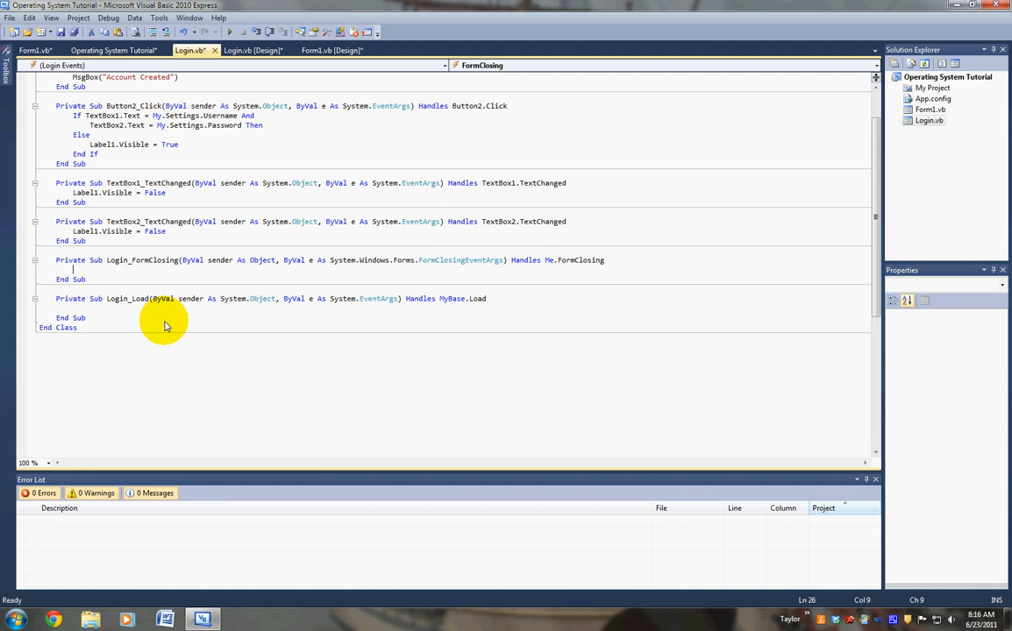
text(end)
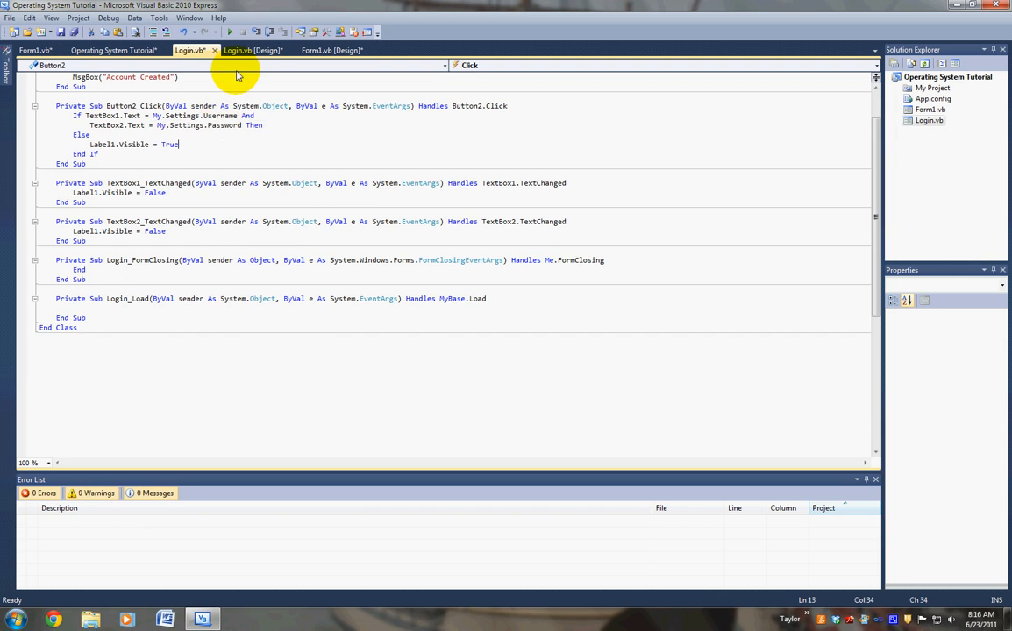
click(334, 49)
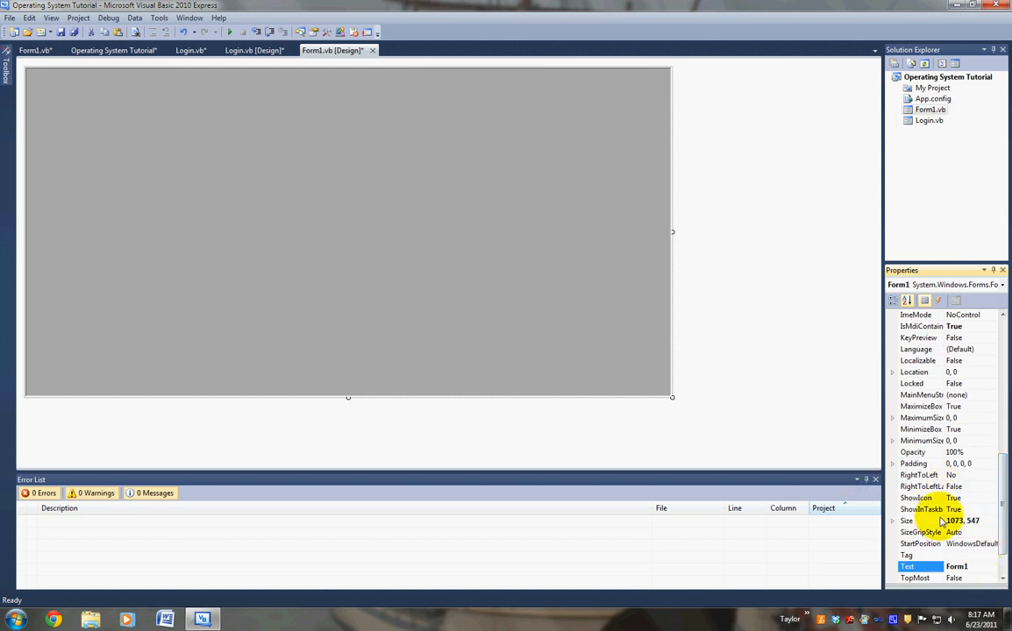
Set Form1's WindowState property to Maximized.
click(921, 544)
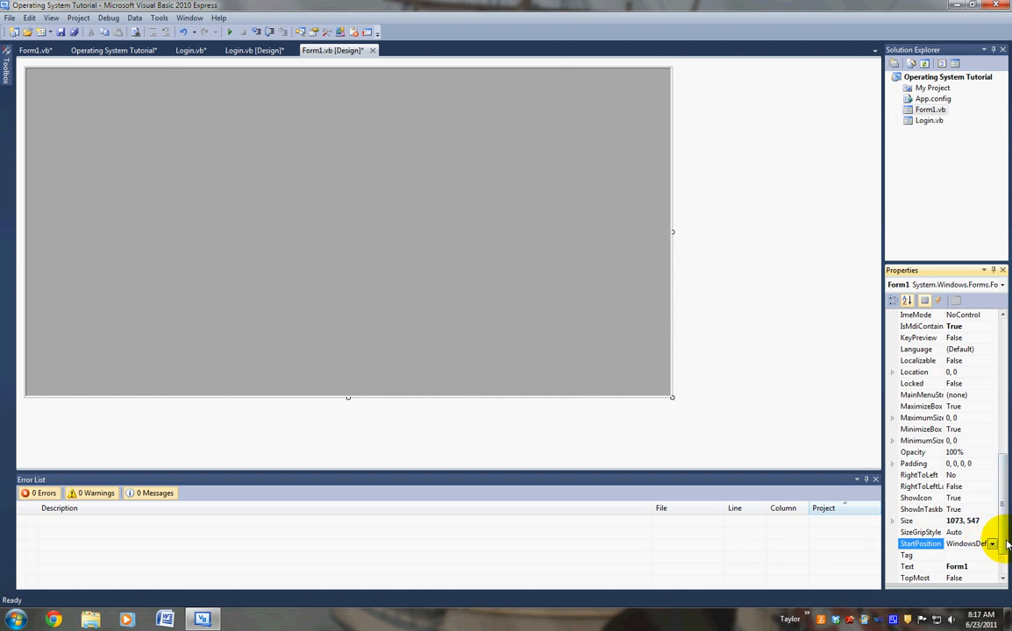
scroll(down, 3)
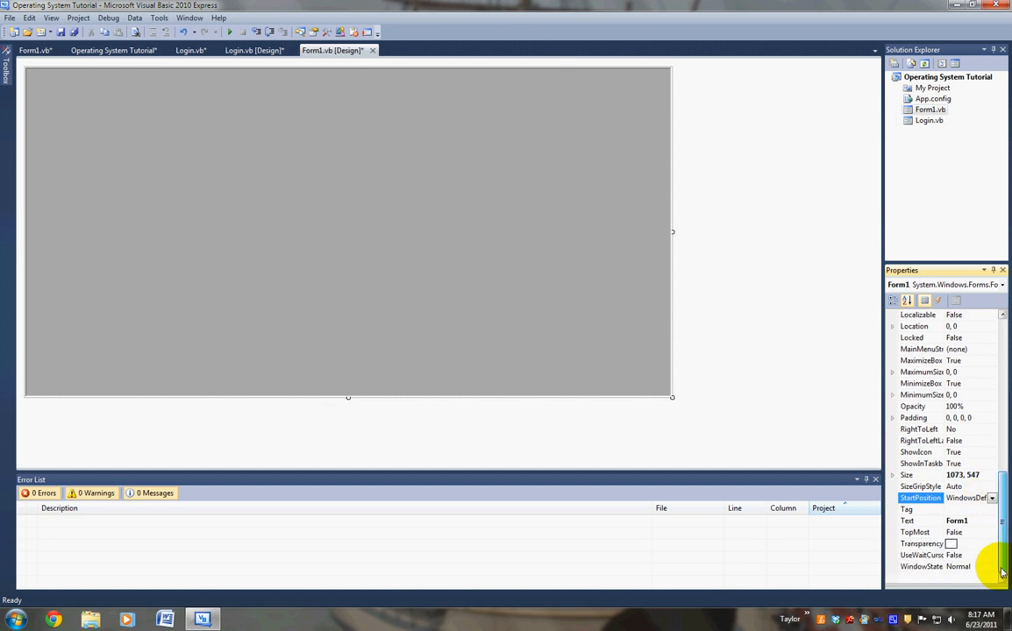
click(992, 567)
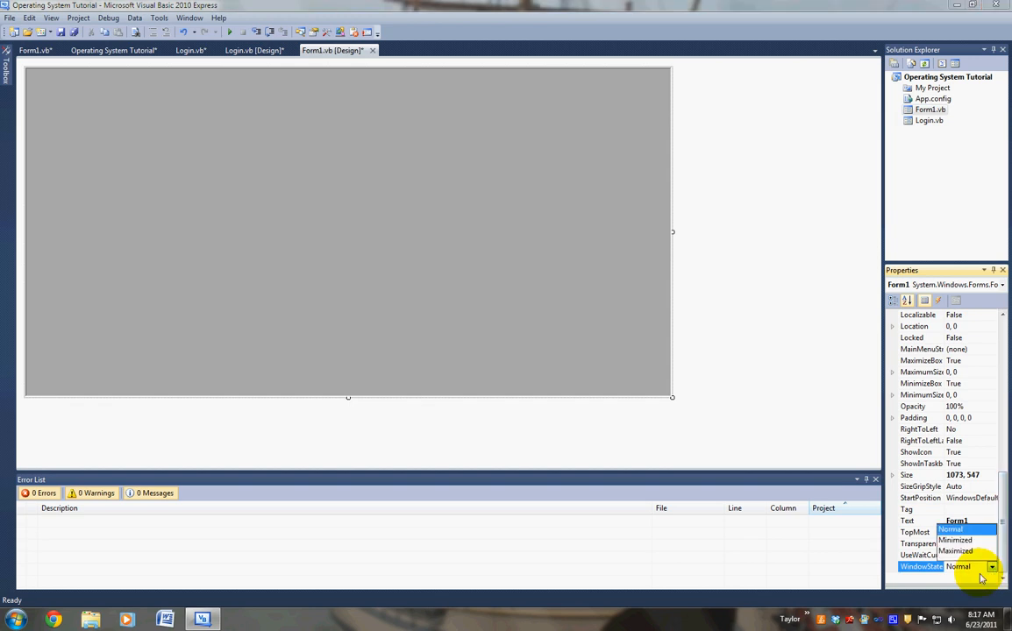
click(954, 550)
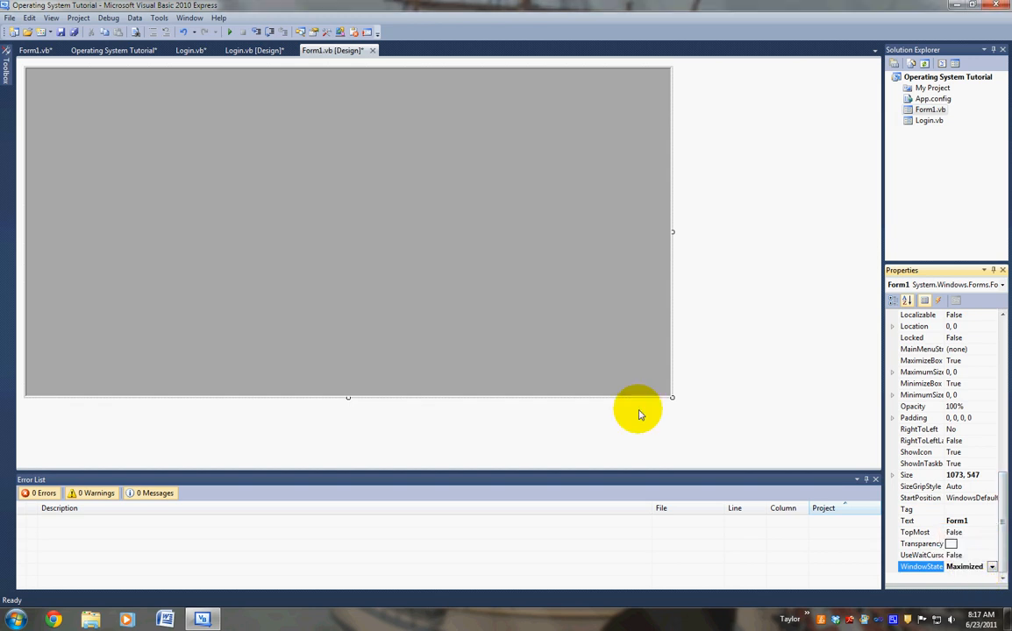
mouse_move(230, 31)
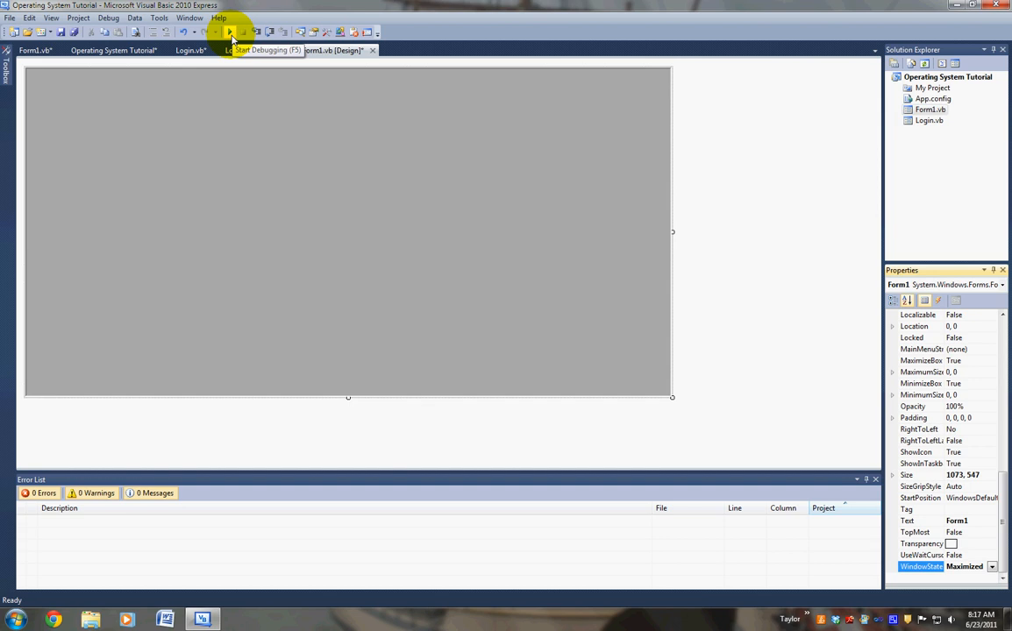
Run the app, create an account with username test in the Login window, then close it.
click(230, 31)
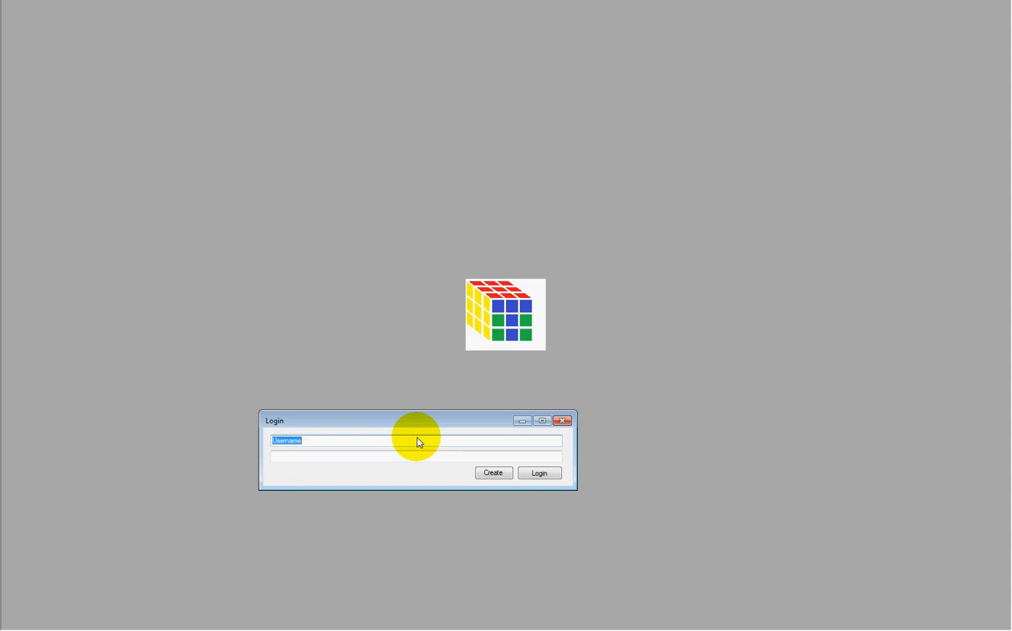
text(test)
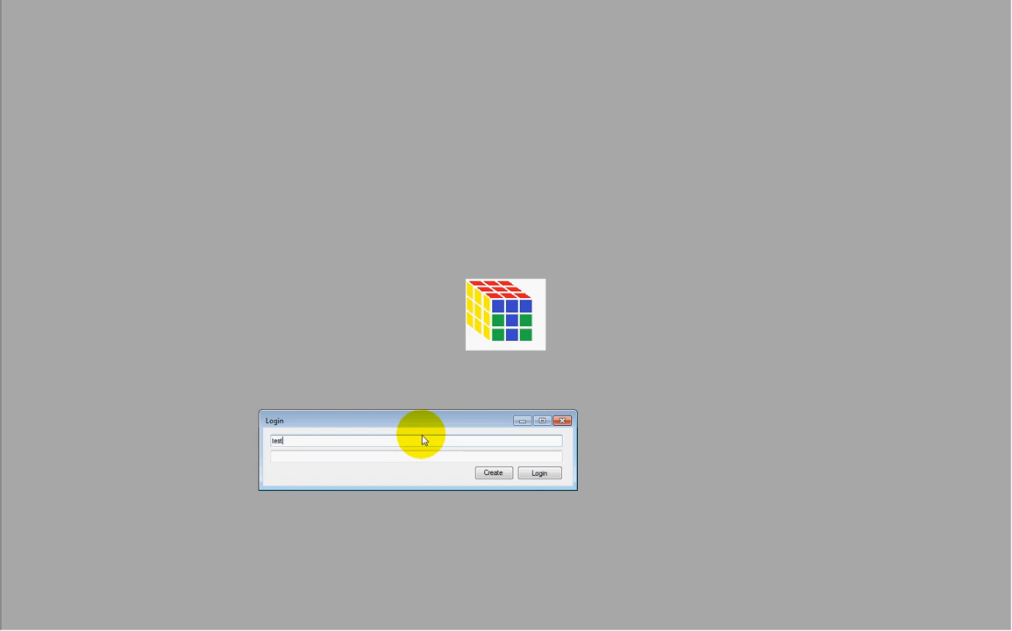
click(364, 456)
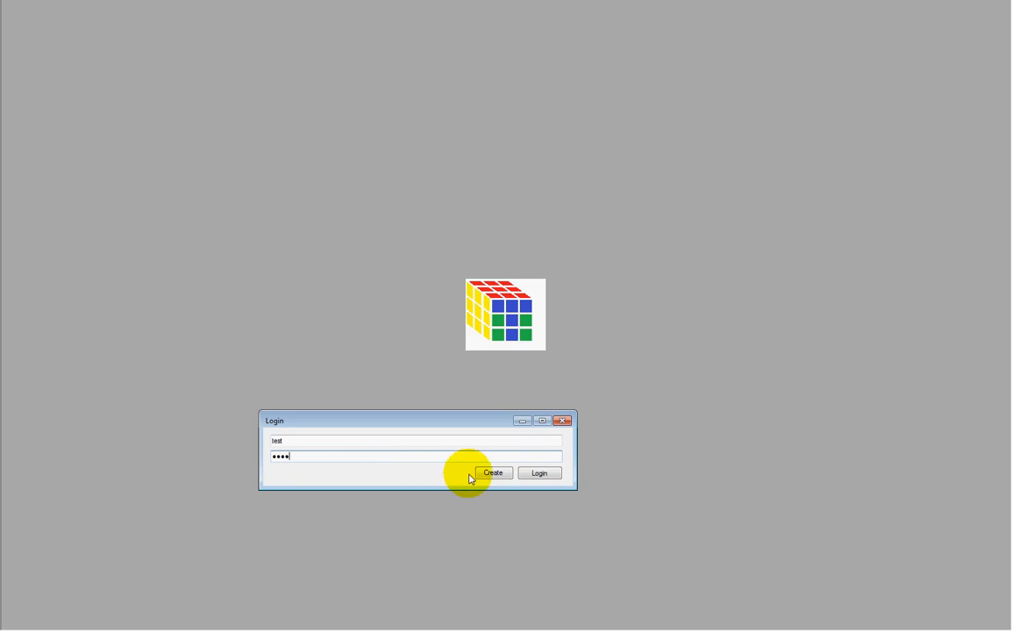
click(492, 473)
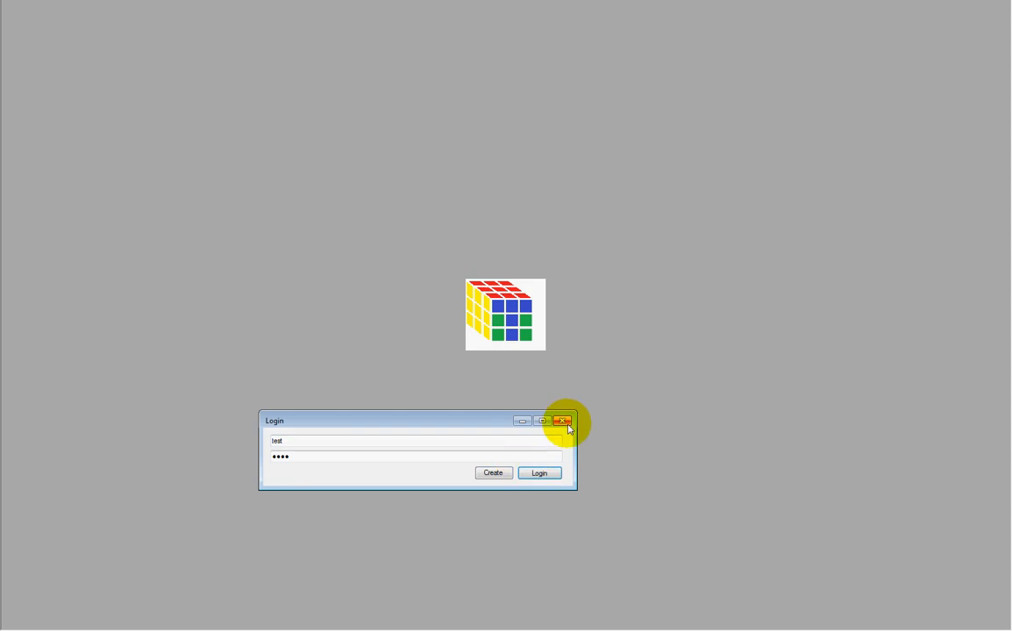
click(564, 420)
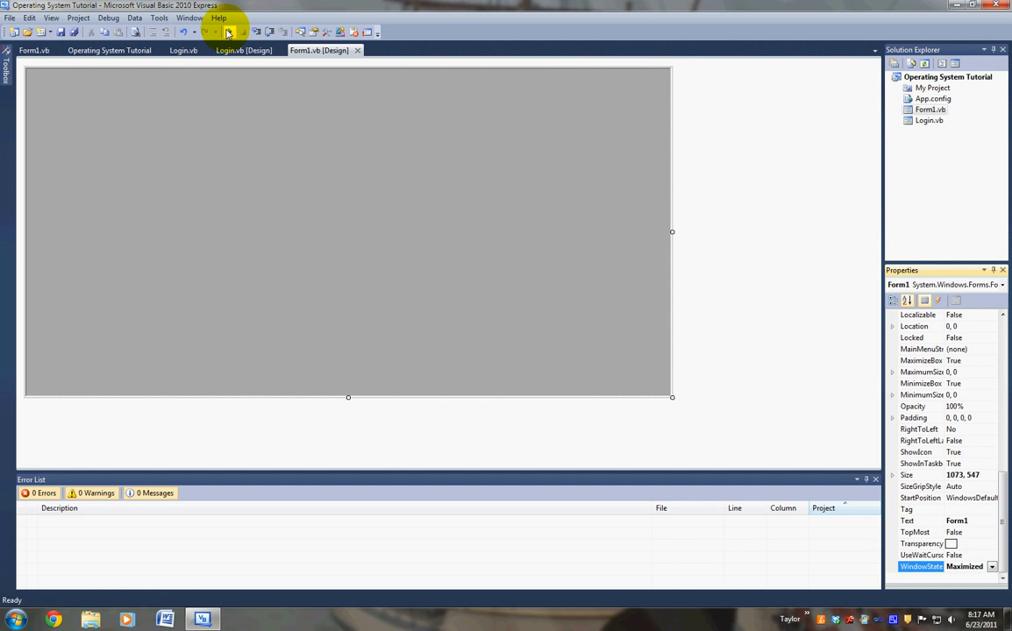